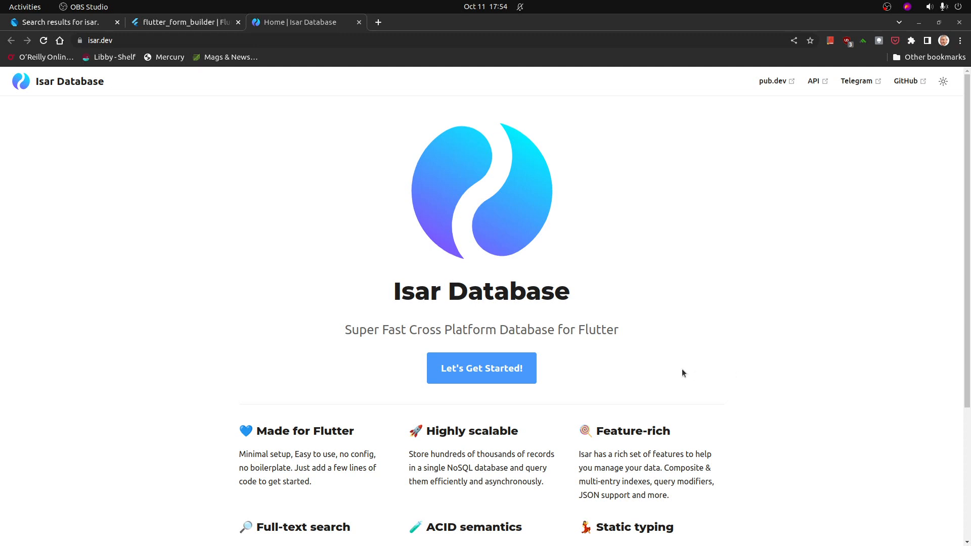
{"action": "mouse_move", "coordinate": [172, 32]}
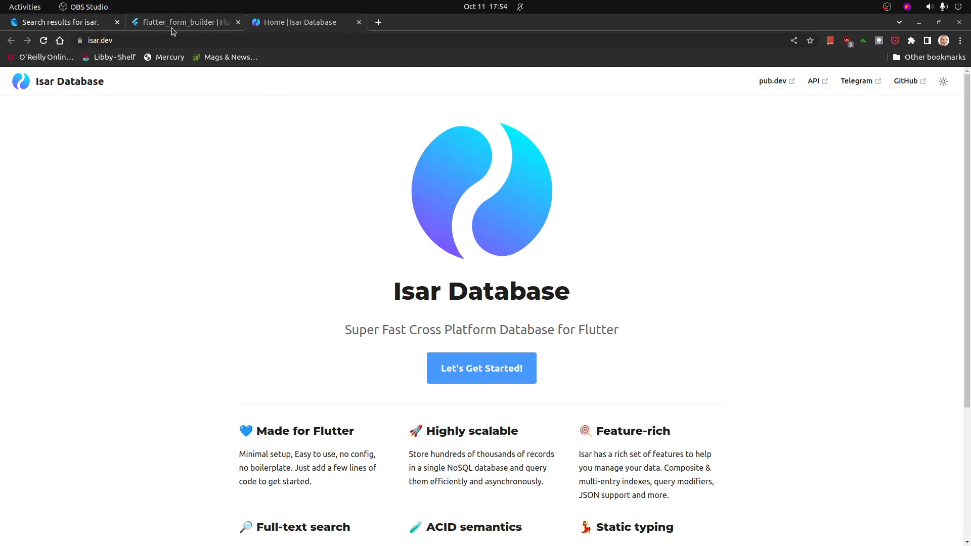
{"action": "mouse_move", "coordinate": [174, 29]}
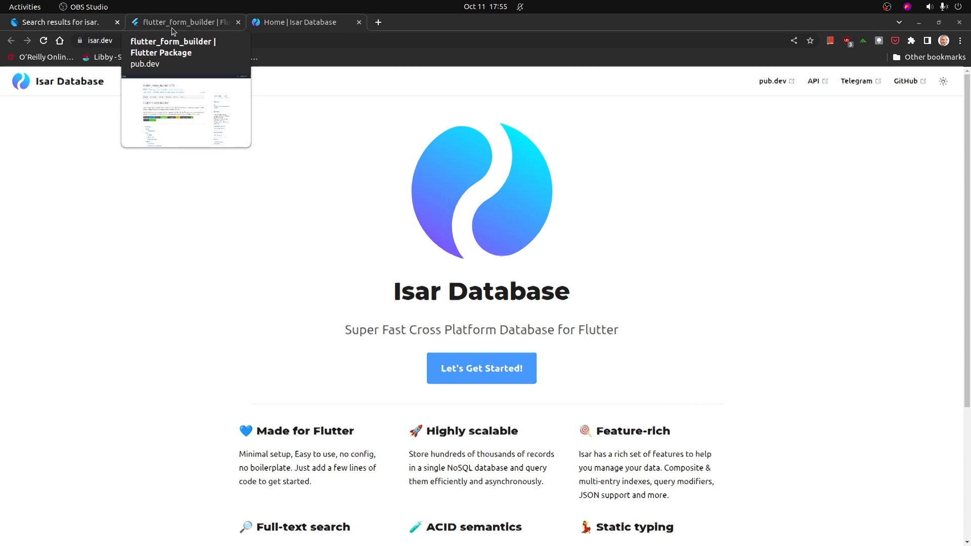
- Switch Chrome to the flutter_form_builder 7.7.0 package page on pub.dev
{"action": "left_click", "coordinate": [183, 21]}
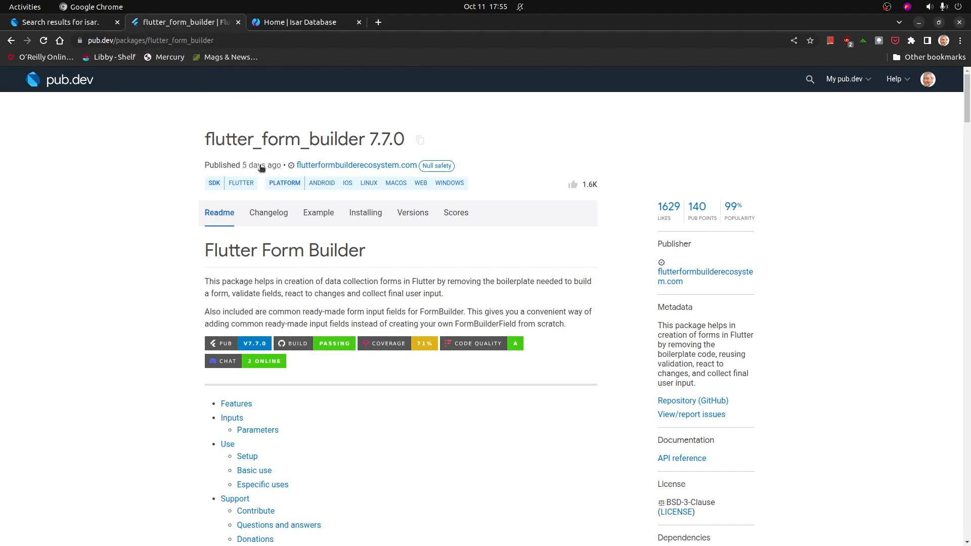
- Run flutter create --platforms=linux isar_tutorial to scaffold a Linux-only project, then begin cd
{"action": "left_click", "coordinate": [69, 6]}
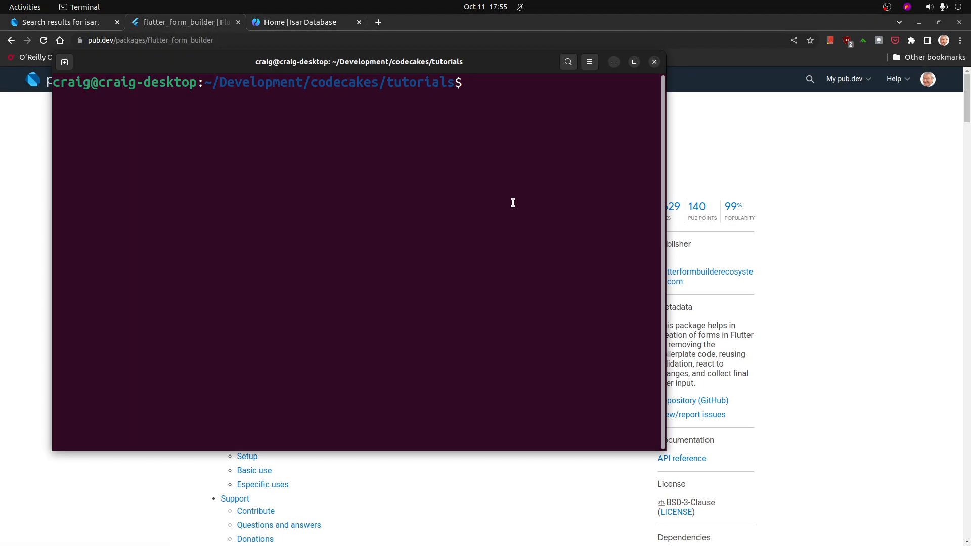
{"action": "type", "text": "flutter create --p"}
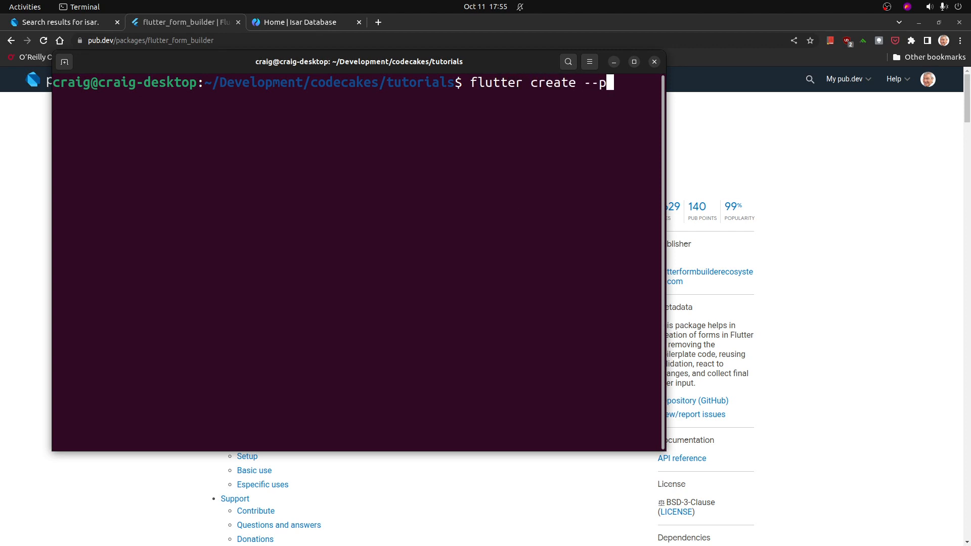
{"action": "type", "text": "latforms"}
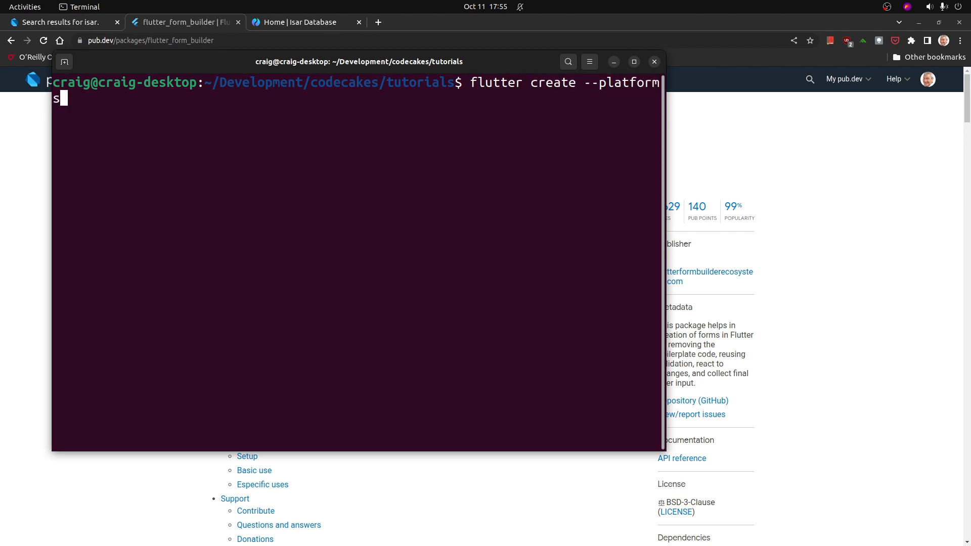
{"action": "type", "text": "=linux"}
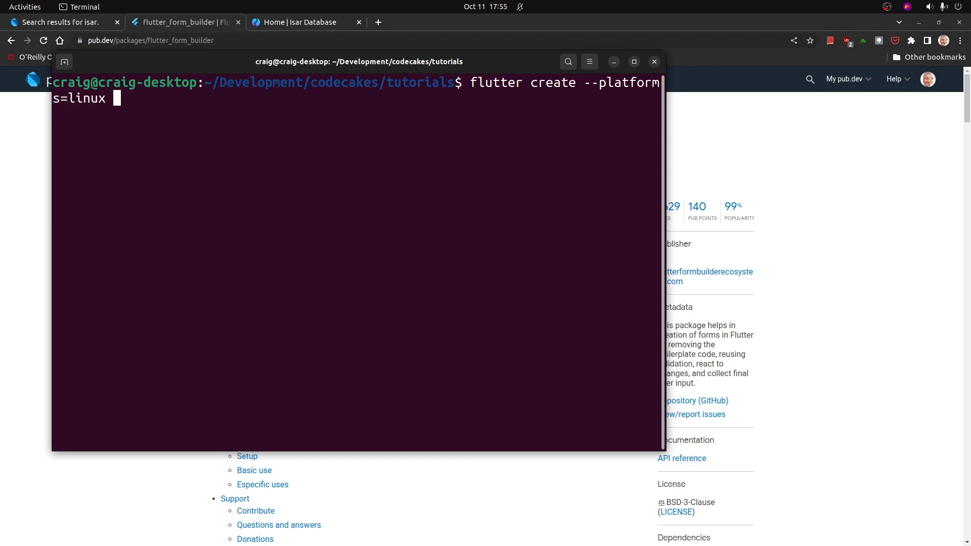
{"action": "type", "text": "f"}
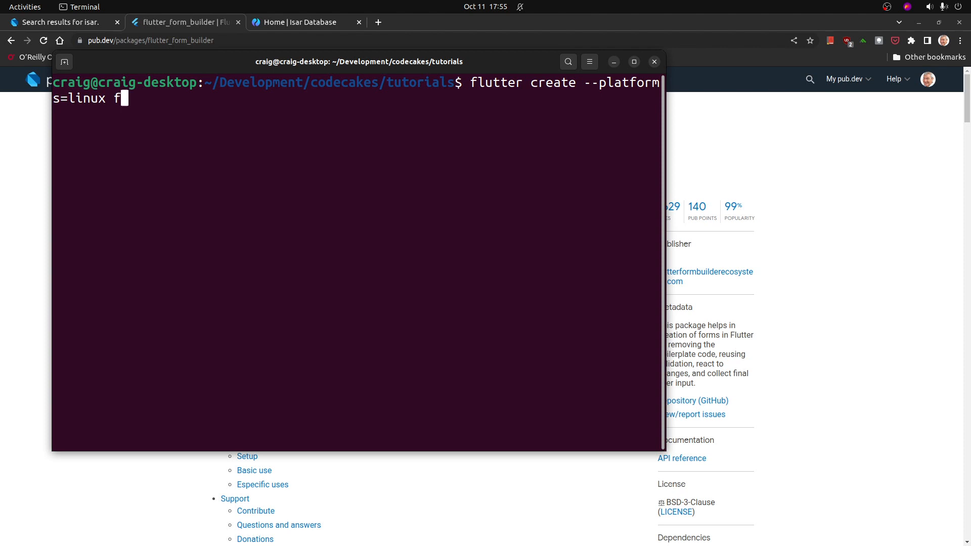
{"action": "type", "text": "isar"}
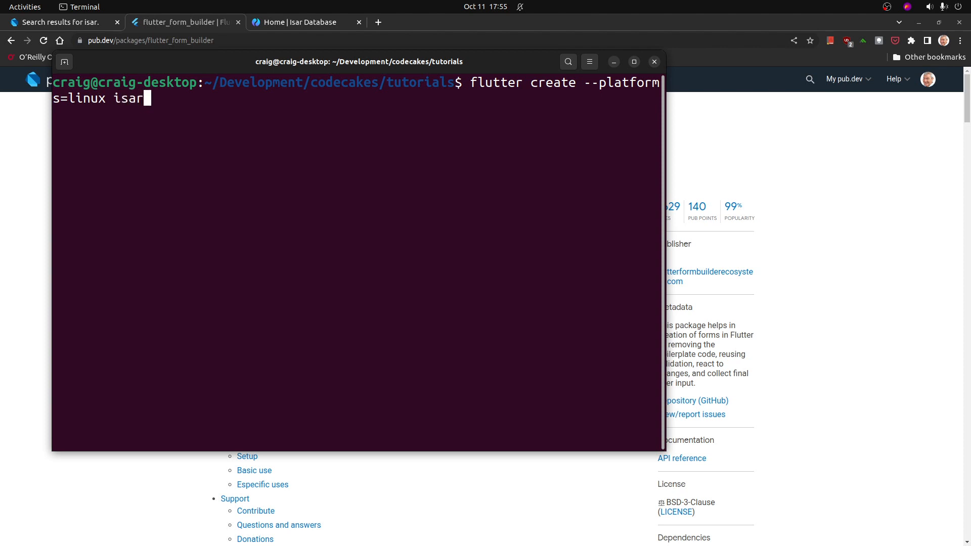
{"action": "type", "text": "_tutorial"}
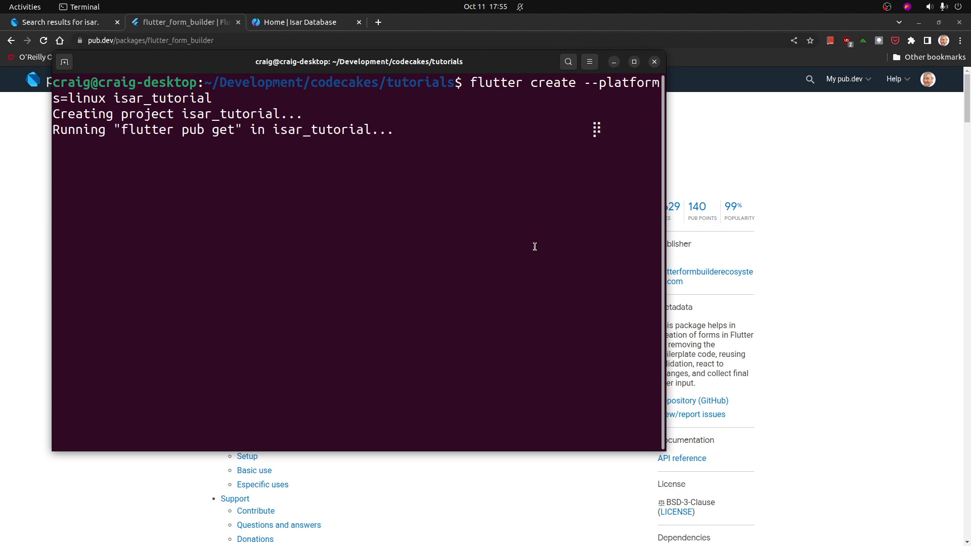
{"action": "type", "text": "cd"}
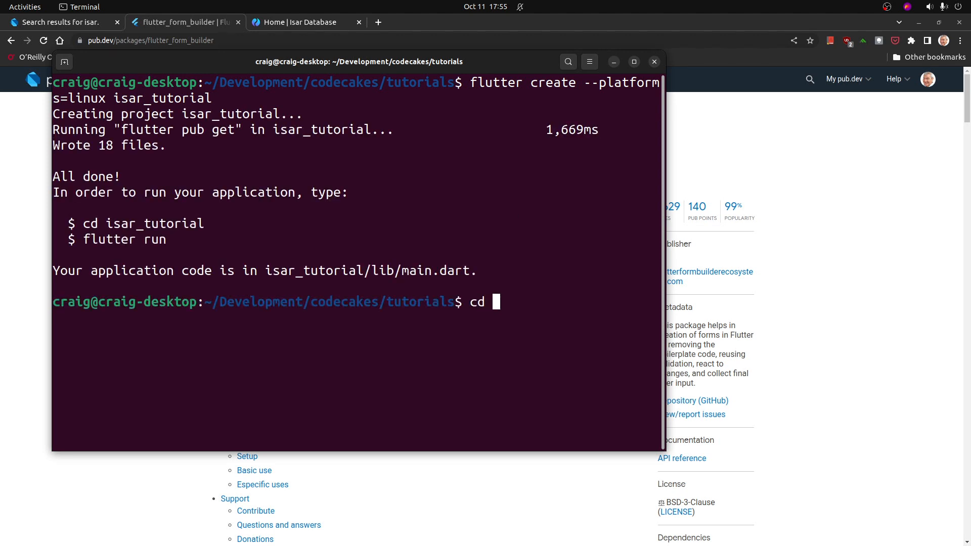
- Run flutter pub add flutter_form_builder form_builder_validators isar isar_flutter_libs inside isar_tutorial
{"action": "type", "text": "isar_tutorial/"}
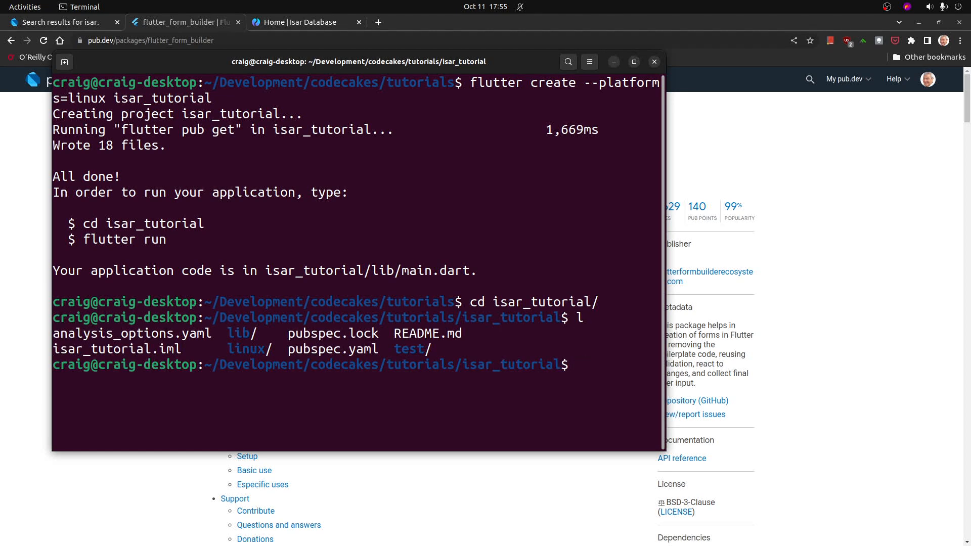
{"action": "type", "text": "fltu"}
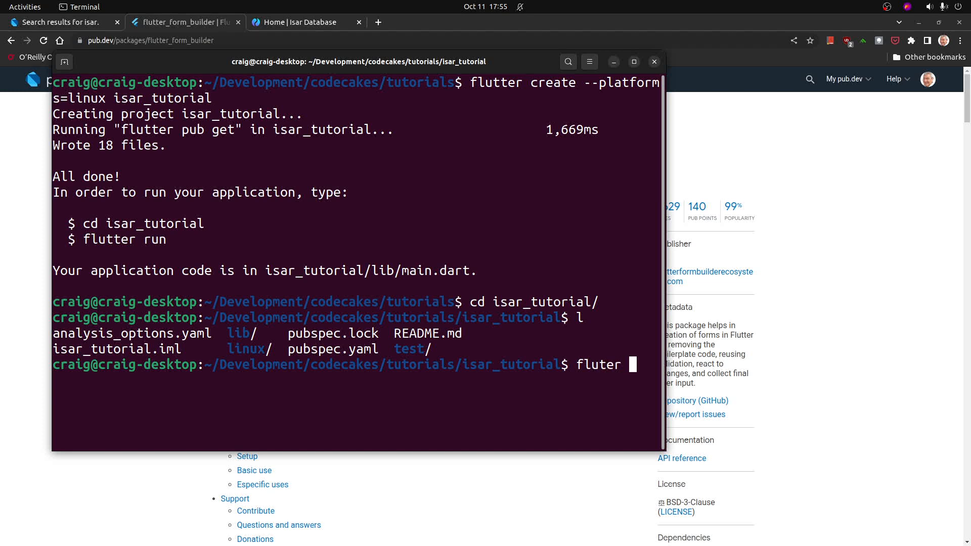
{"action": "type", "text": "t"}
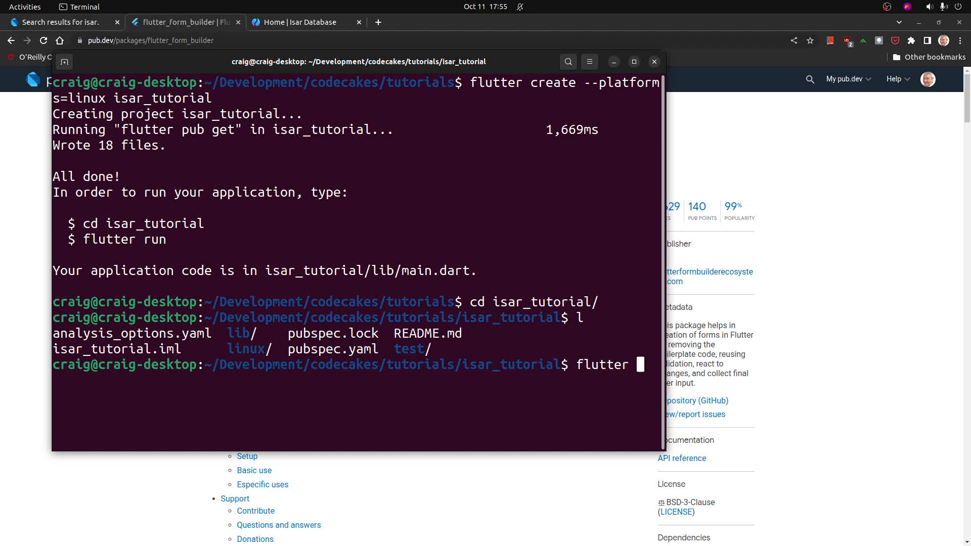
{"action": "type", "text": "pub add"}
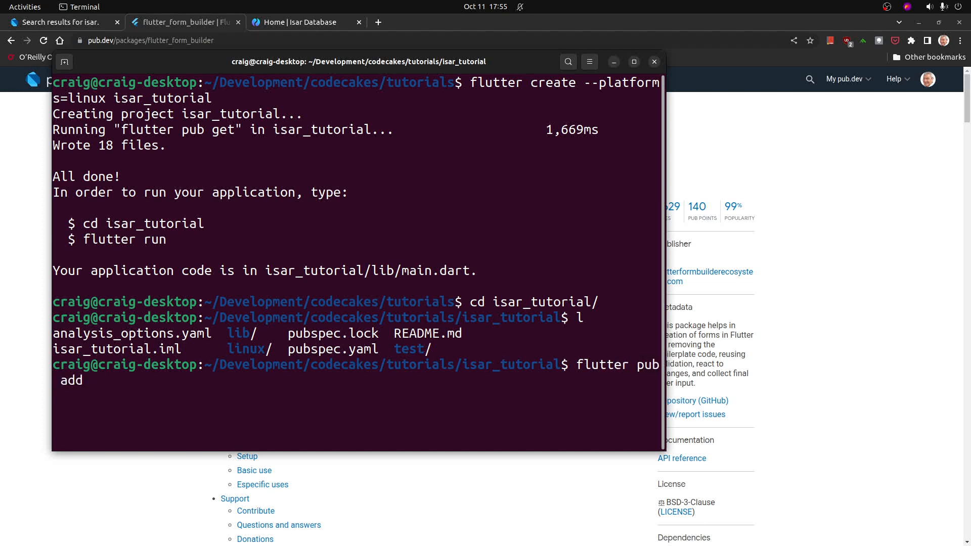
{"action": "type", "text": "flutter)"}
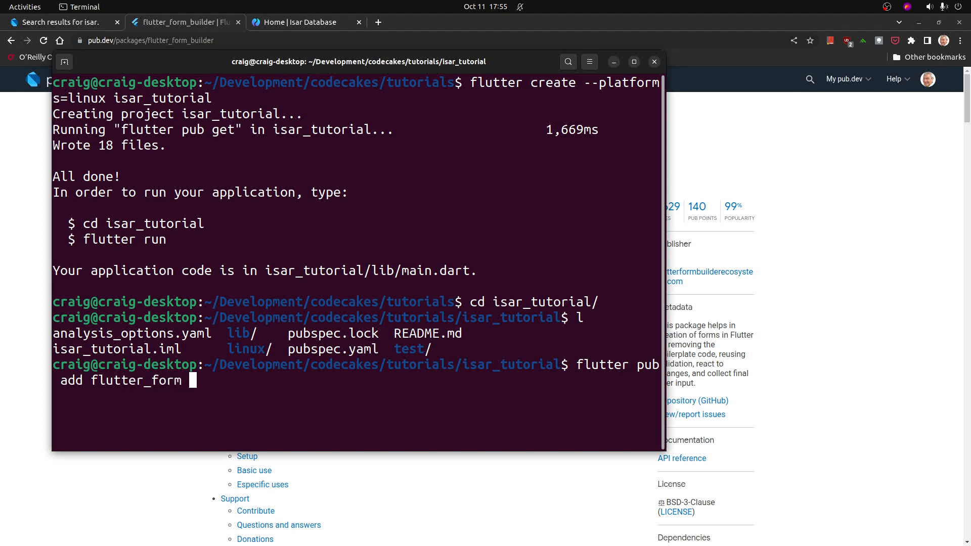
{"action": "type", "text": "biu"}
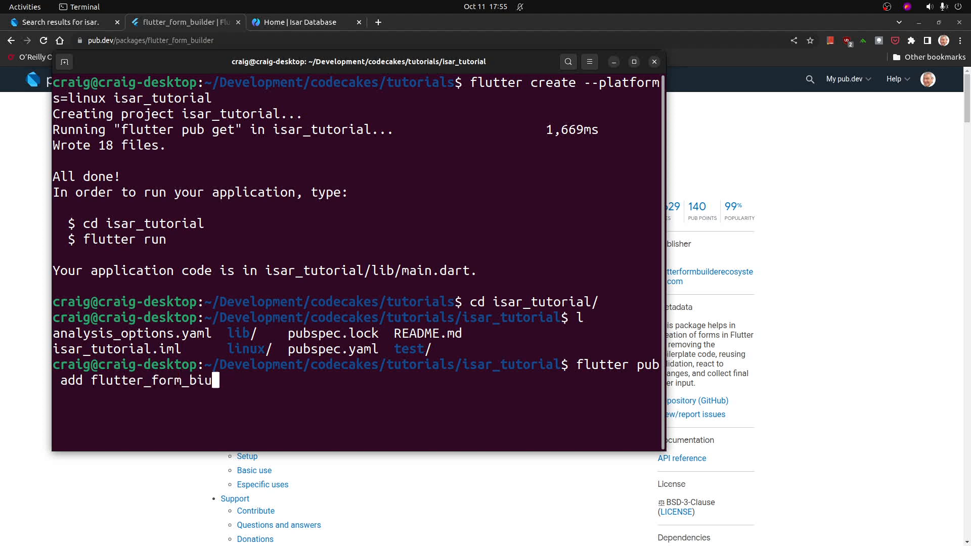
{"action": "type", "text": "lder"}
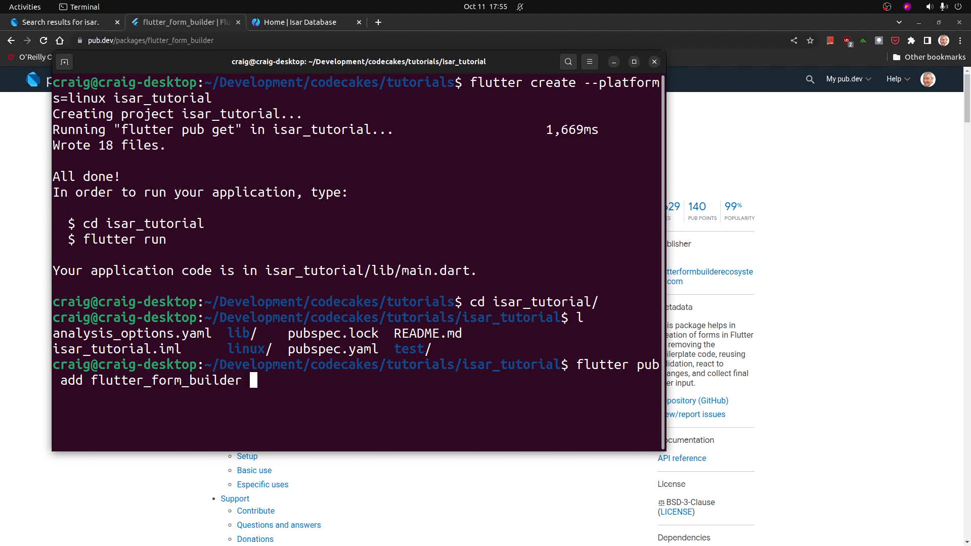
{"action": "type", "text": "form_"}
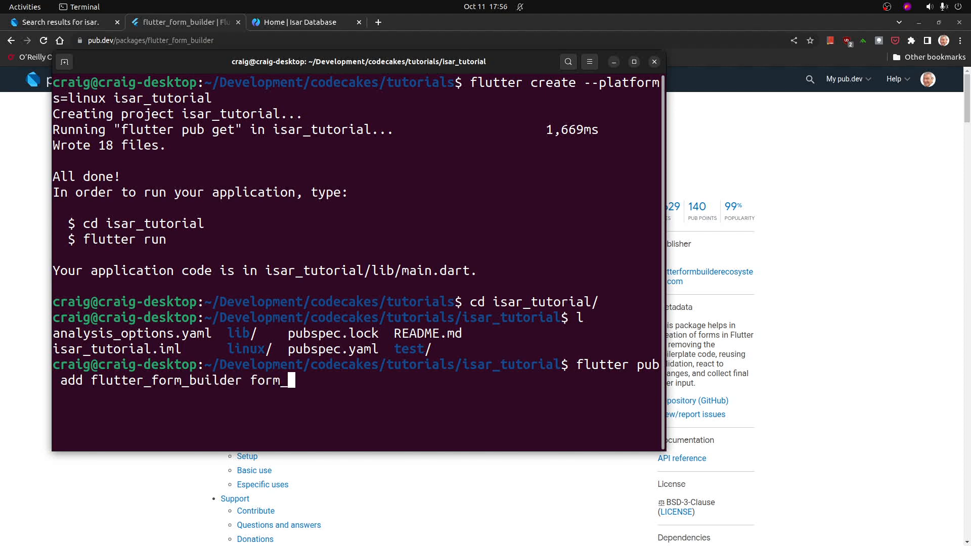
{"action": "type", "text": "builder"}
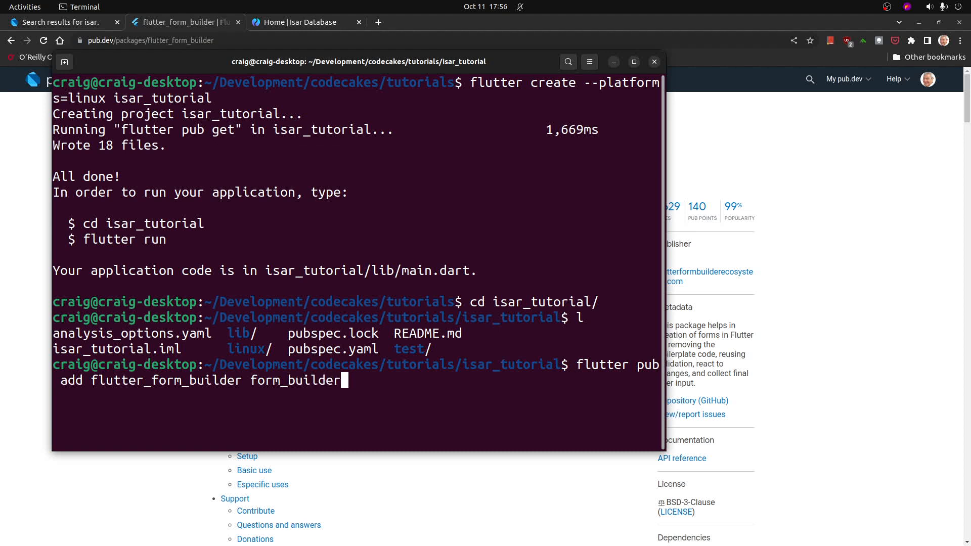
{"action": "type", "text": "_validators"}
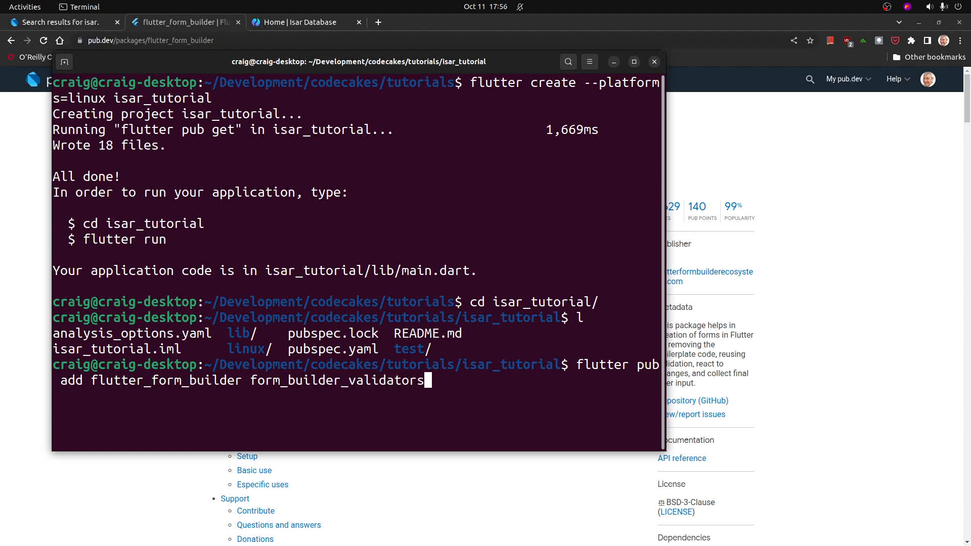
{"action": "type", "text": "isar"}
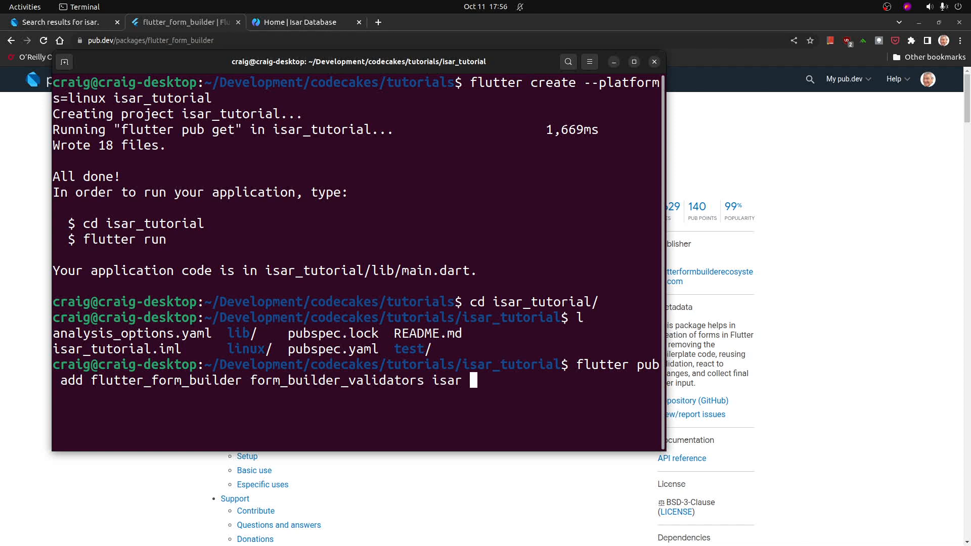
{"action": "type", "text": "isar_flutter"}
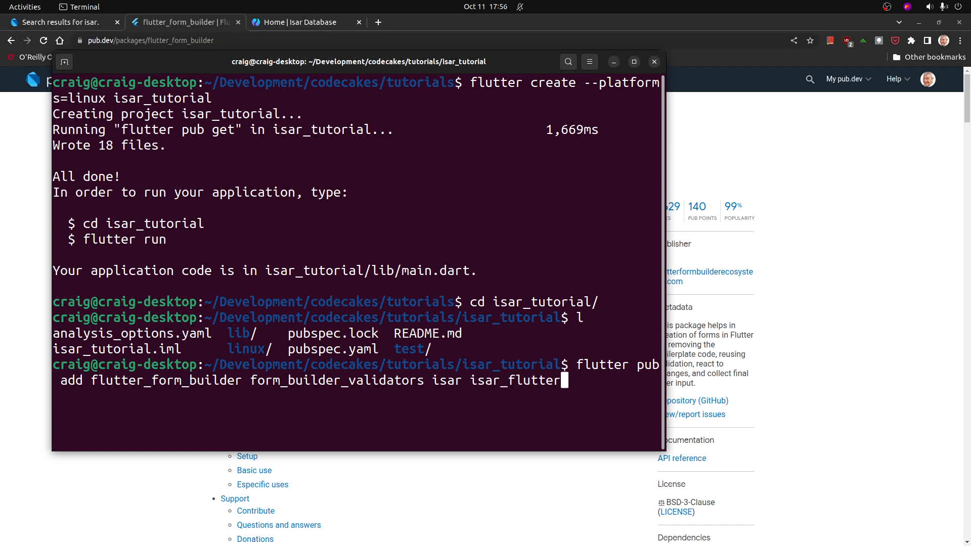
{"action": "type", "text": "_libs"}
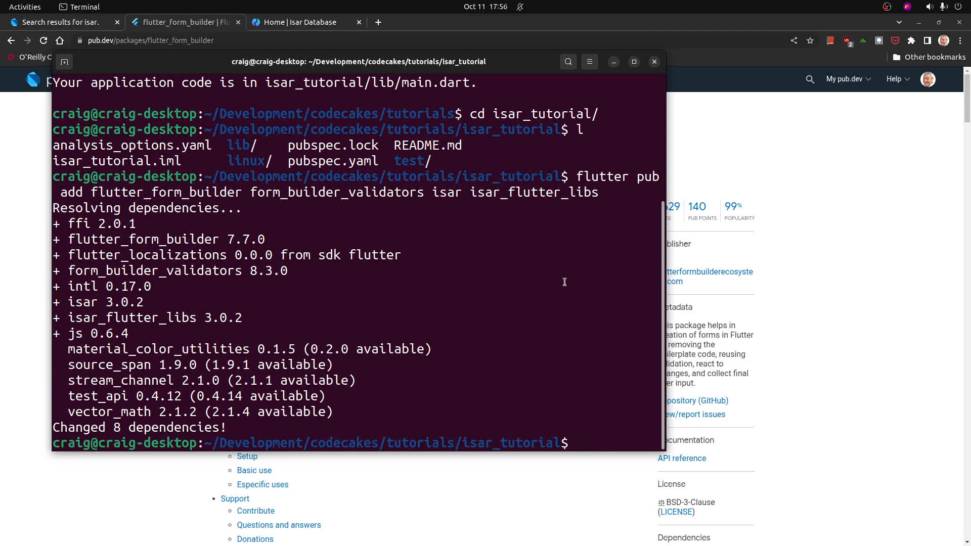
- Run flutter pub add --dev build_runner isar_generator, then list the project files with ls
{"action": "type", "text": "f"}
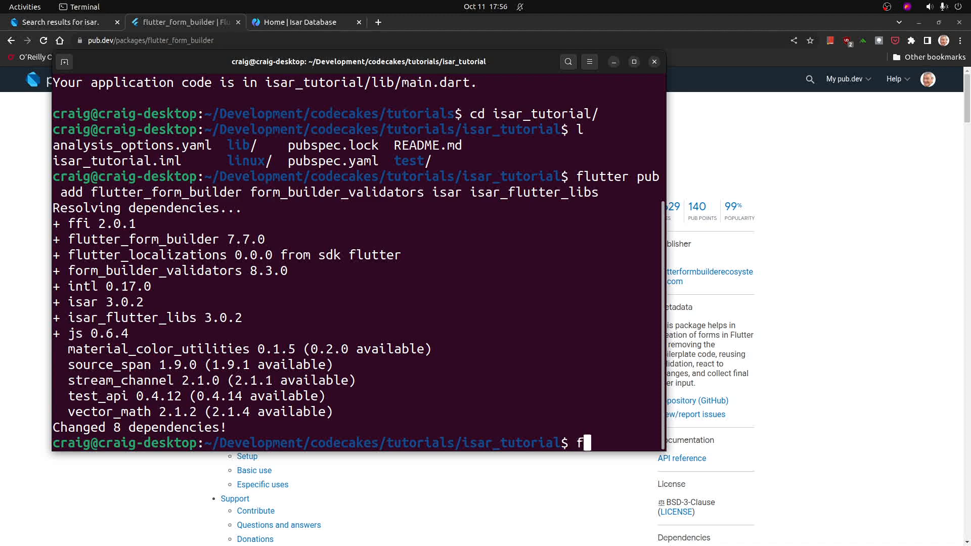
{"action": "type", "text": "lutter pub add"}
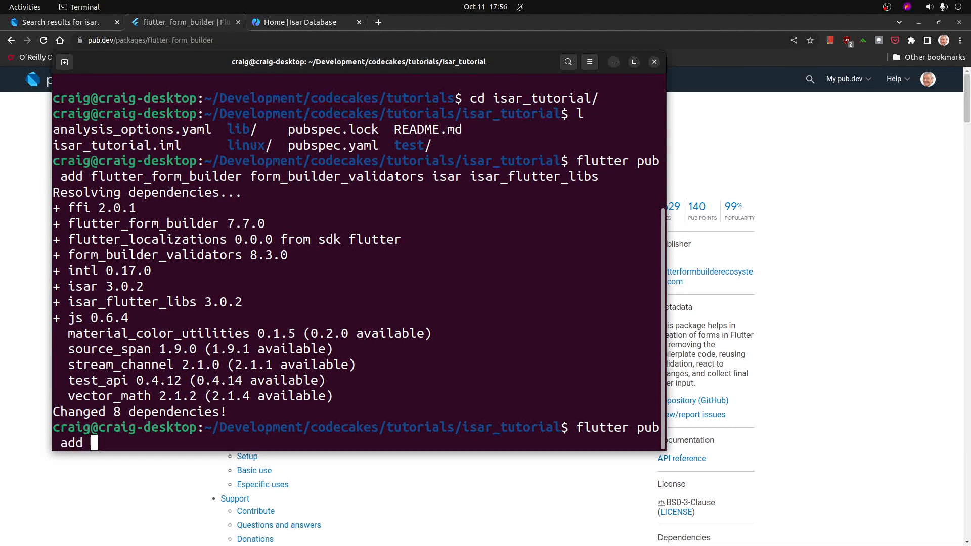
{"action": "type", "text": "--dev"}
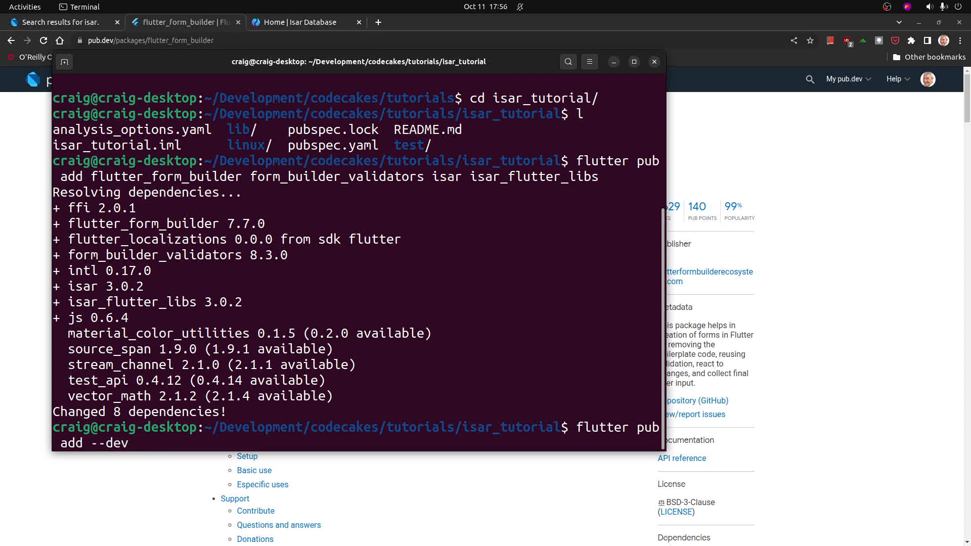
{"action": "type", "text": "build_r"}
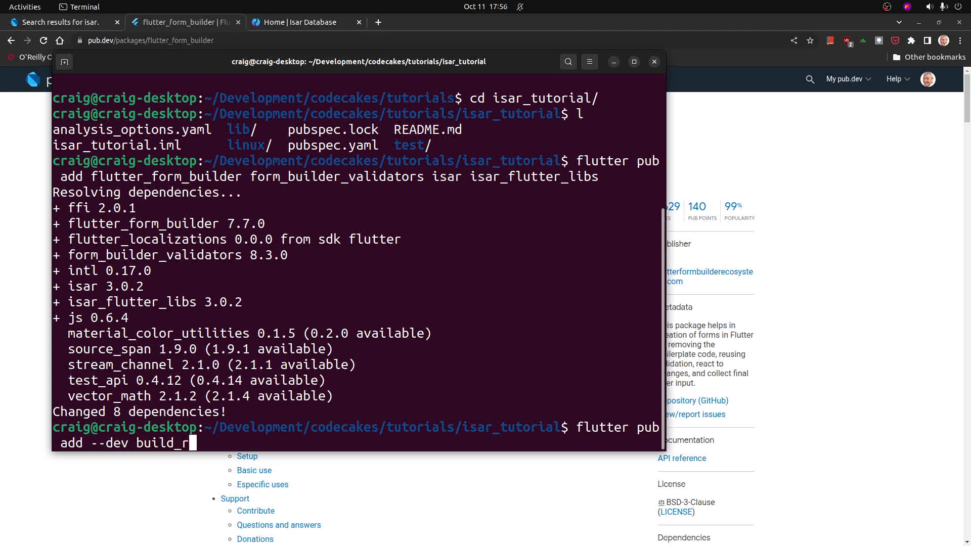
{"action": "type", "text": "unner"}
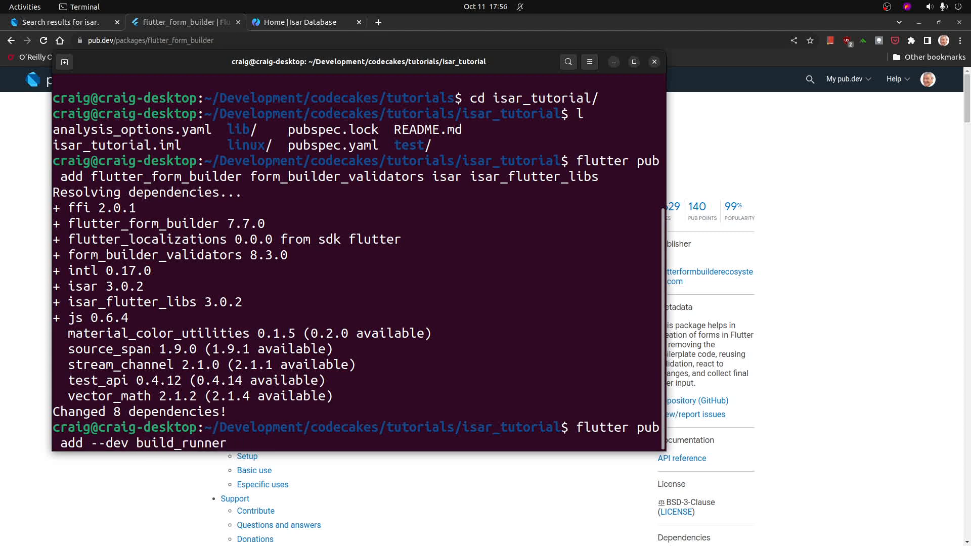
{"action": "type", "text": "isar_generato"}
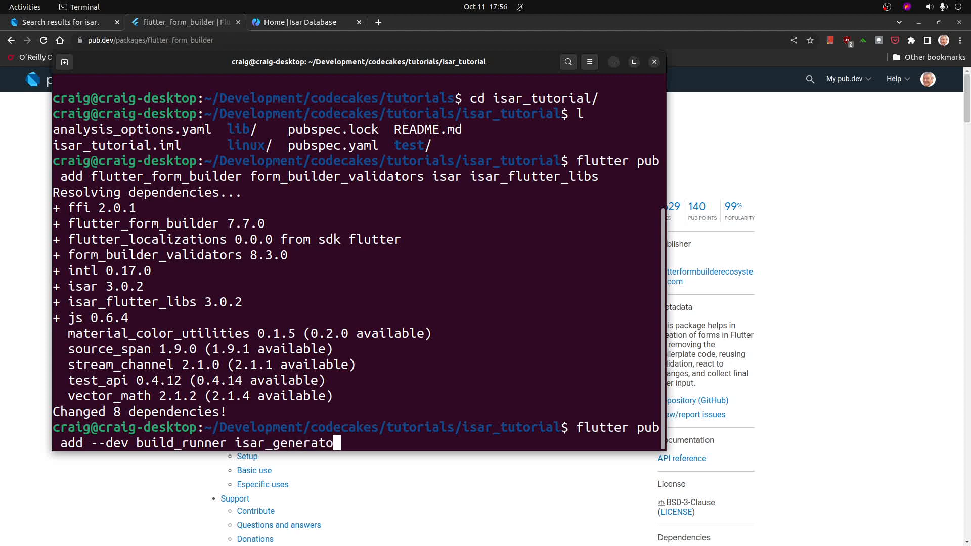
{"action": "key", "text": "Return"}
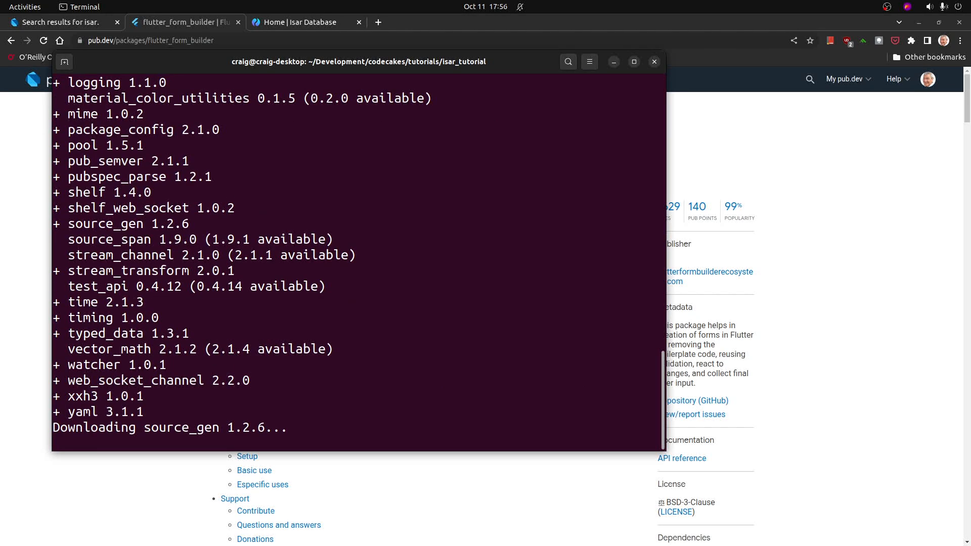
{"action": "type", "text": "ls"}
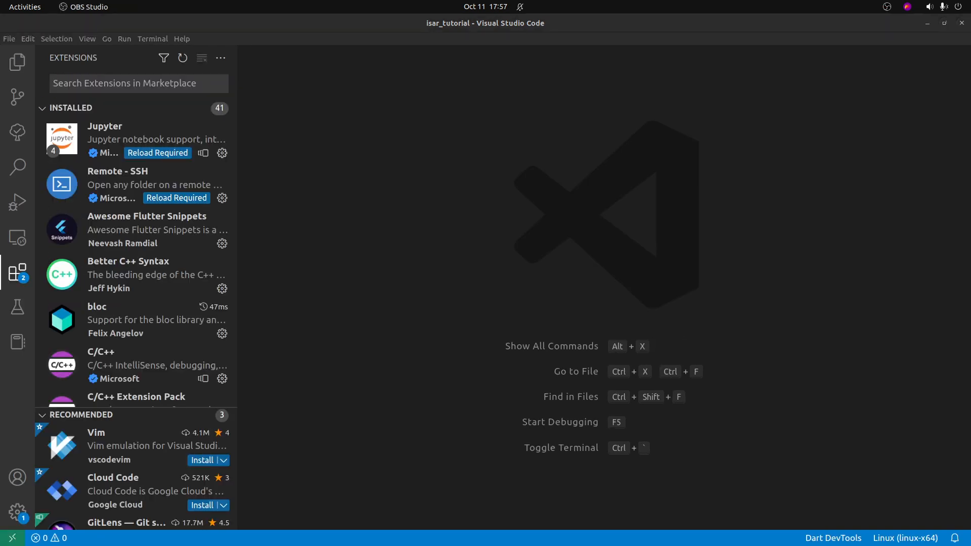
- Review the Awesome Flutter Snippets extension details and scroll through the installed extensions list
{"action": "left_click", "coordinate": [147, 229]}
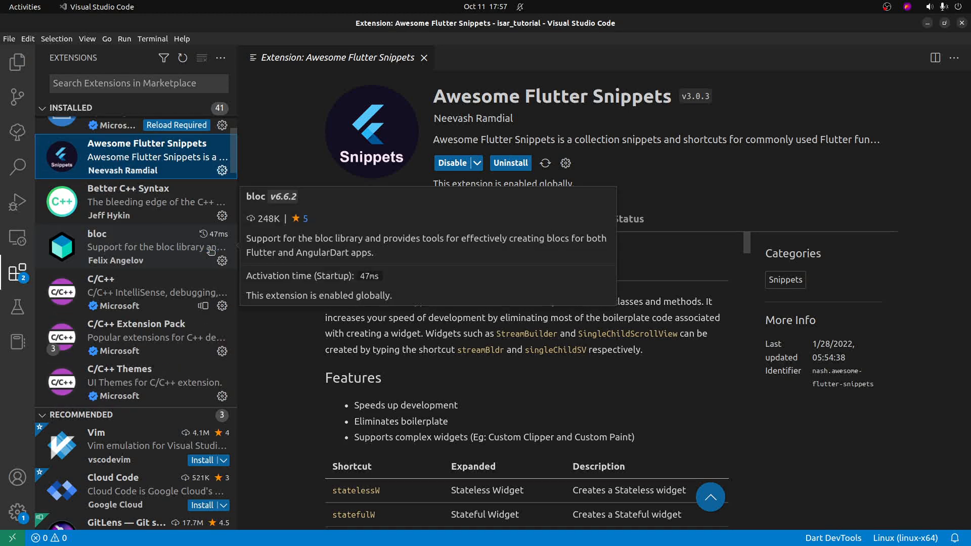
{"action": "scroll", "scroll_direction": "down", "scroll_amount": 3}
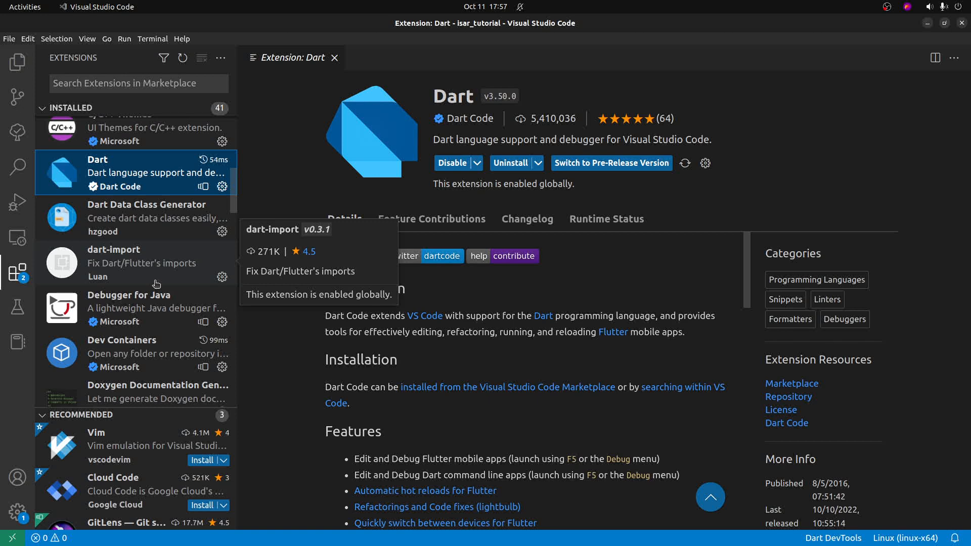
{"action": "scroll", "scroll_direction": "down", "scroll_amount": 3}
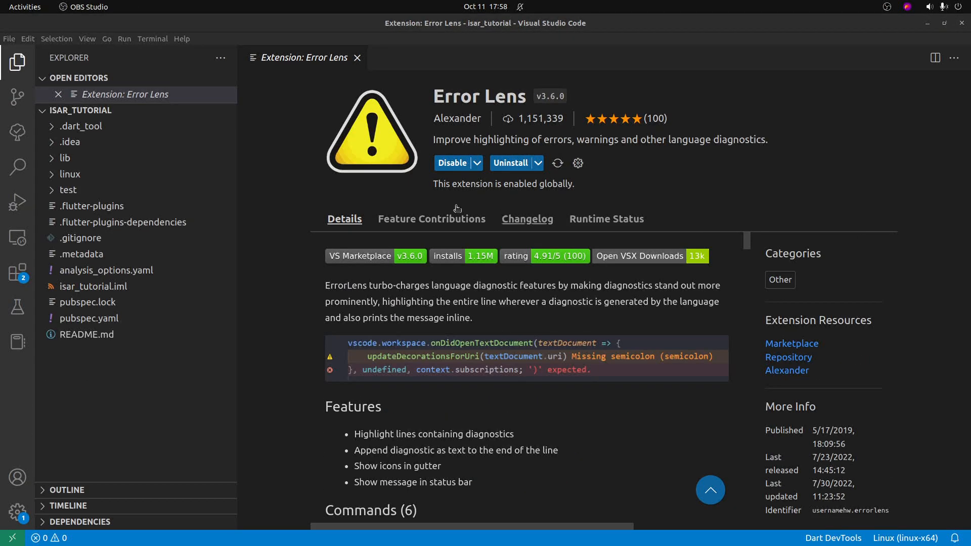
- Open lib/main.dart from the Explorer and delete all of its starter code
{"action": "left_click", "coordinate": [70, 174]}
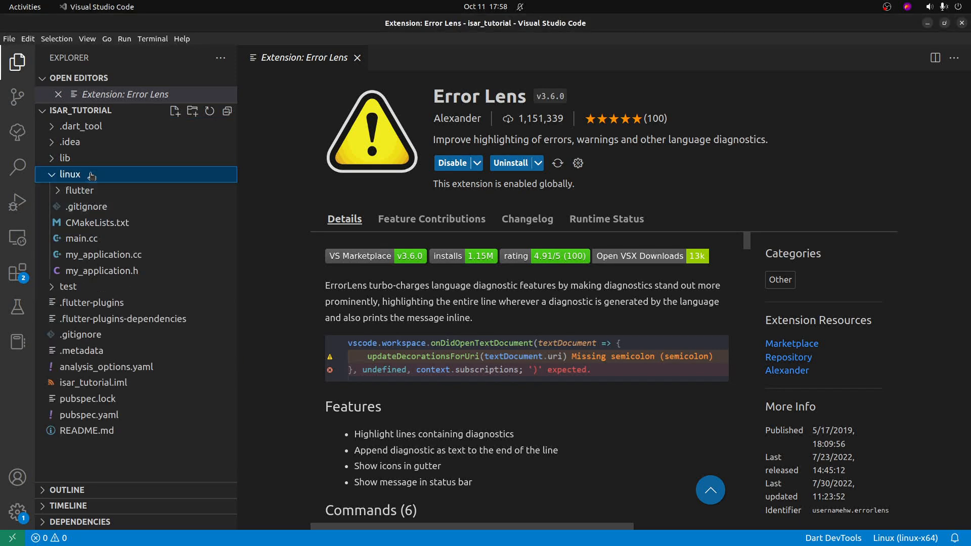
{"action": "left_click", "coordinate": [60, 157]}
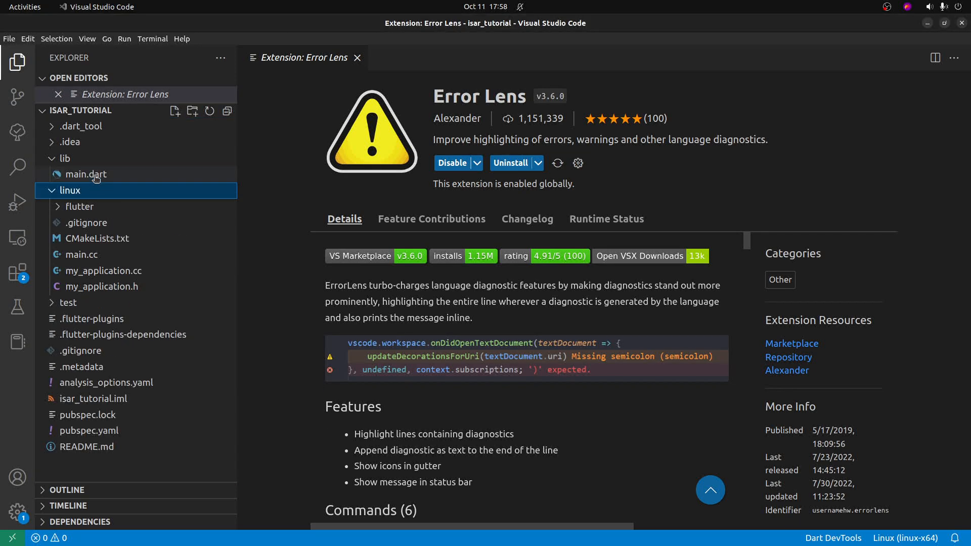
{"action": "left_click", "coordinate": [86, 174]}
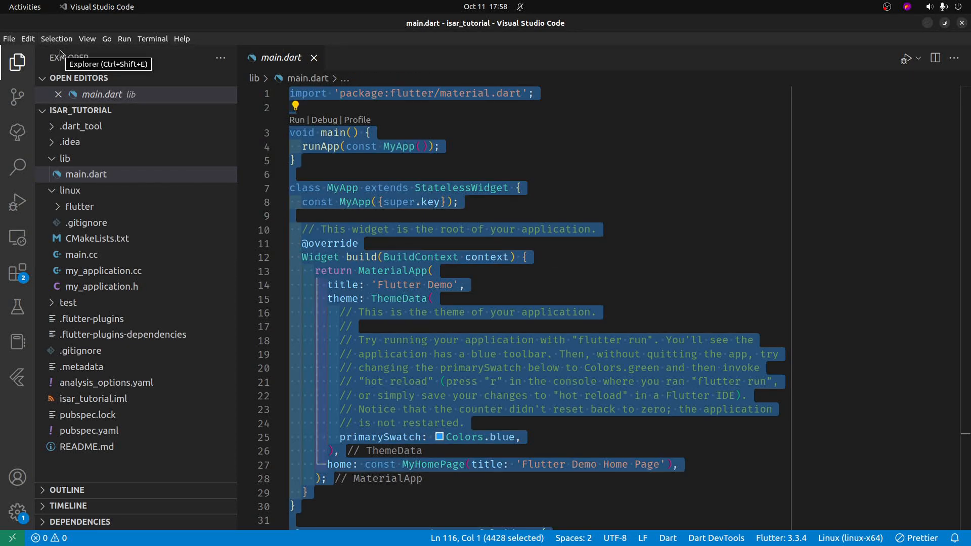
{"action": "key", "text": "Delete"}
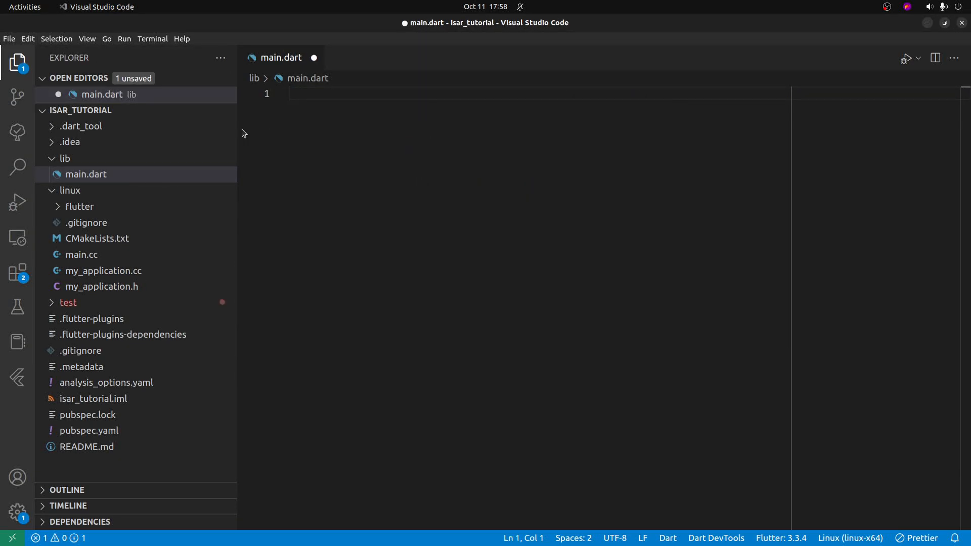
- Insert the 'mat' MaterialApp snippet and delete its title and appBar, leaving MyApp with a Scaffold
{"action": "type", "text": "material.dart';"}
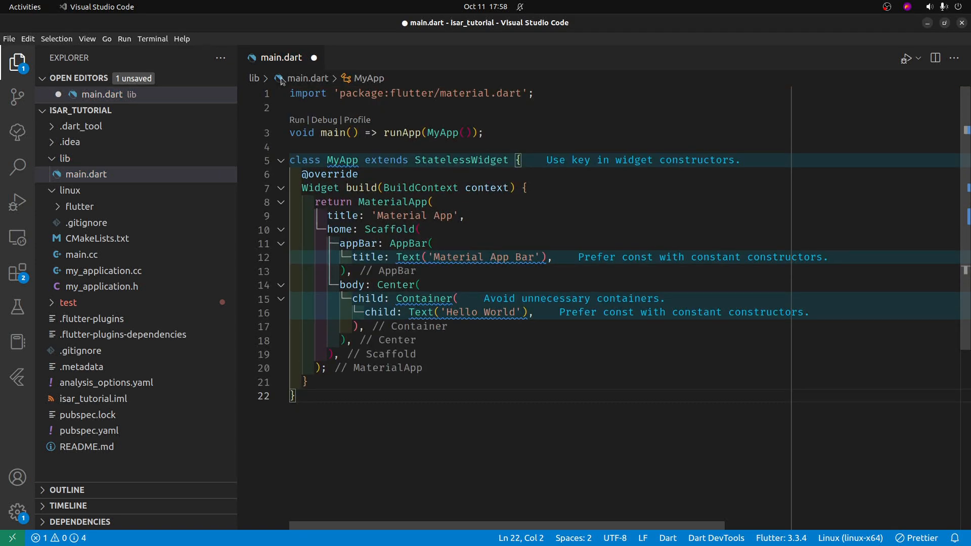
{"action": "mouse_move", "coordinate": [473, 159]}
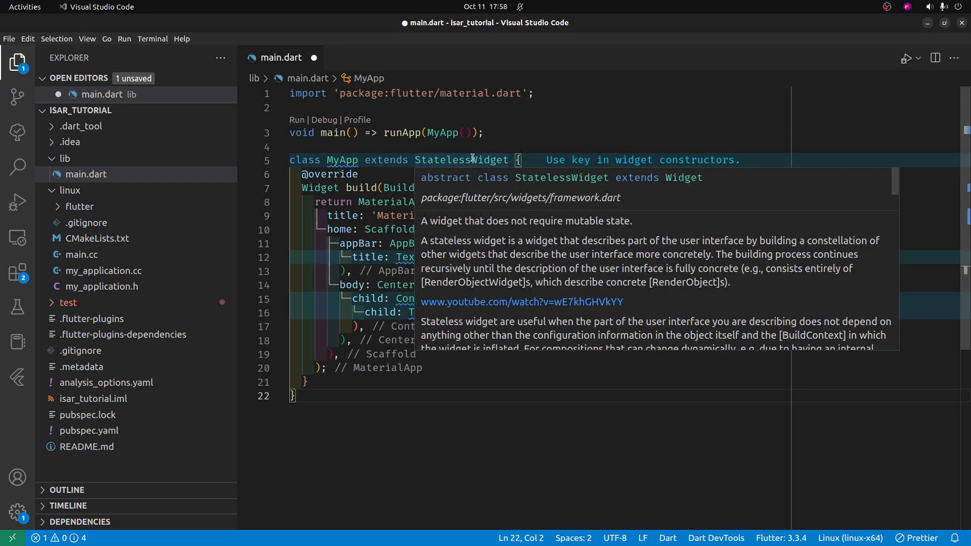
{"action": "mouse_move", "coordinate": [542, 46]}
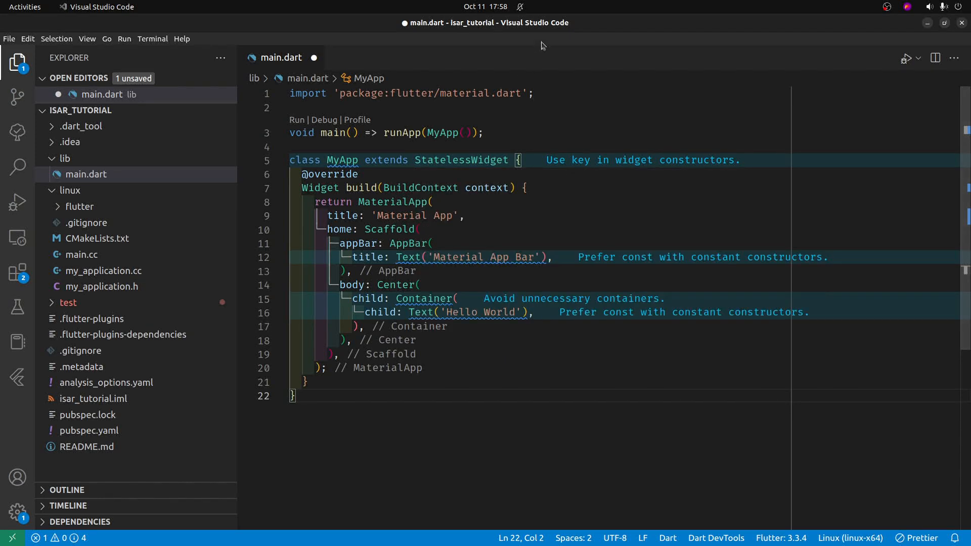
{"action": "mouse_move", "coordinate": [467, 220]}
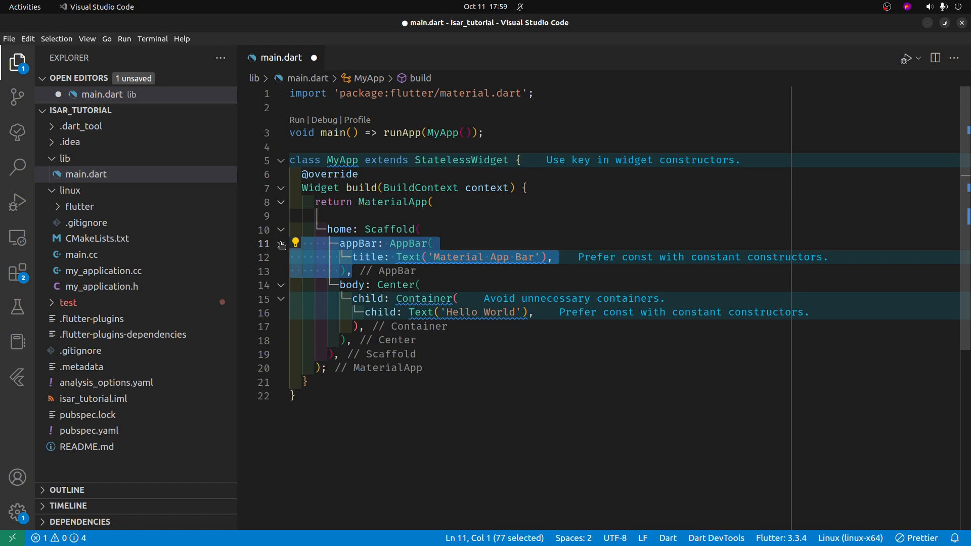
{"action": "key", "text": "Delete"}
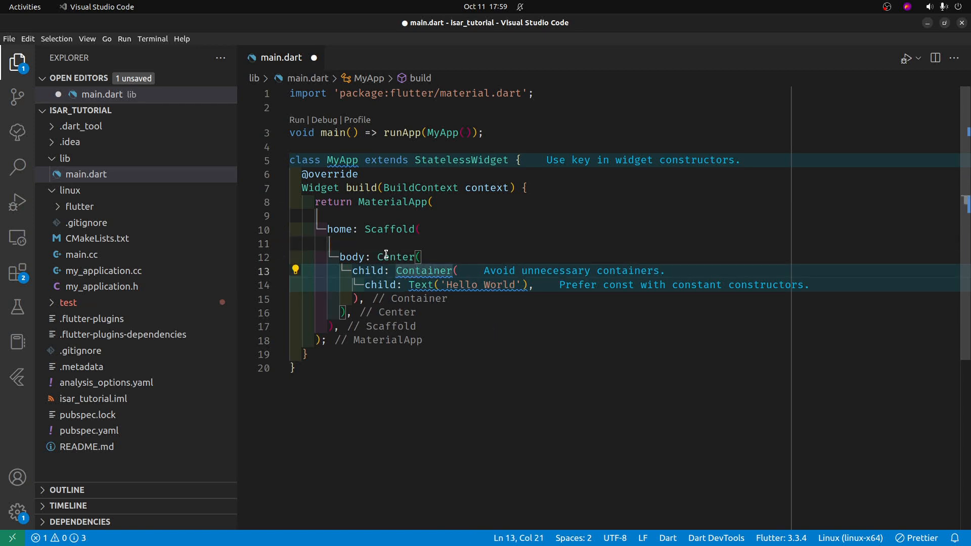
{"action": "left_click", "coordinate": [295, 270]}
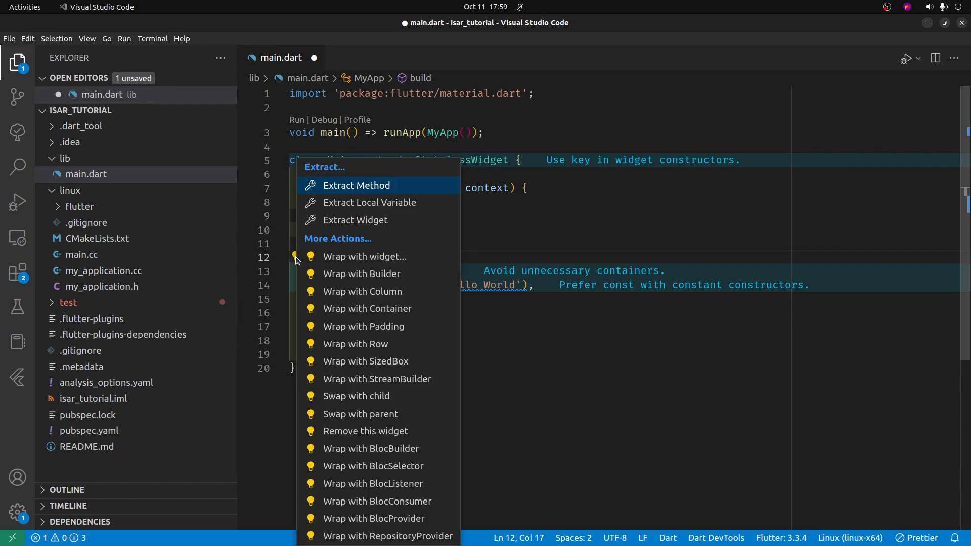
{"action": "mouse_move", "coordinate": [366, 431]}
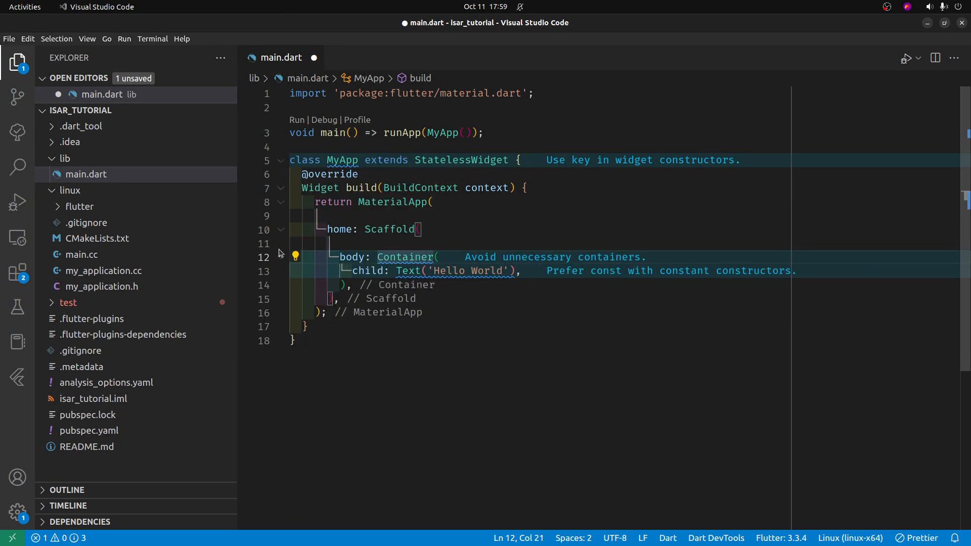
{"action": "left_click", "coordinate": [295, 257]}
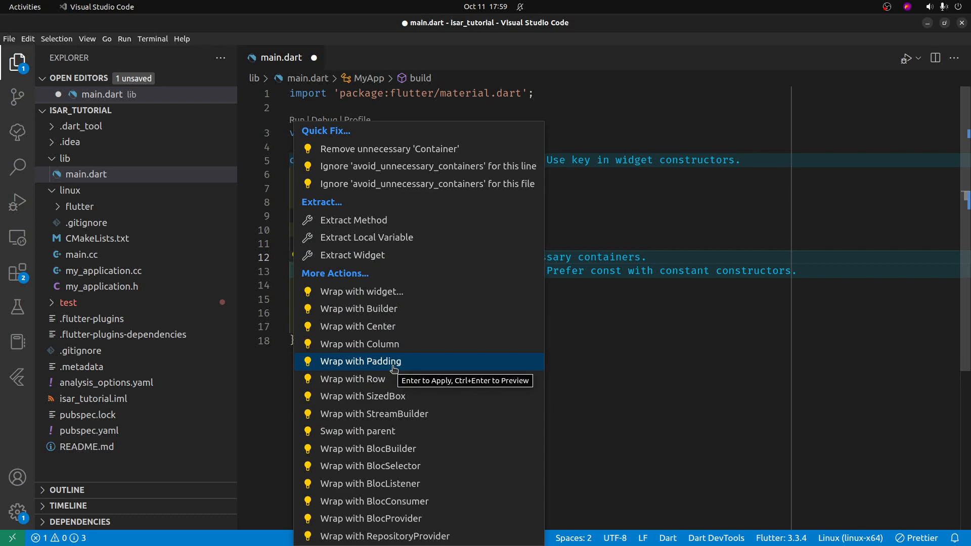
{"action": "mouse_move", "coordinate": [391, 415]}
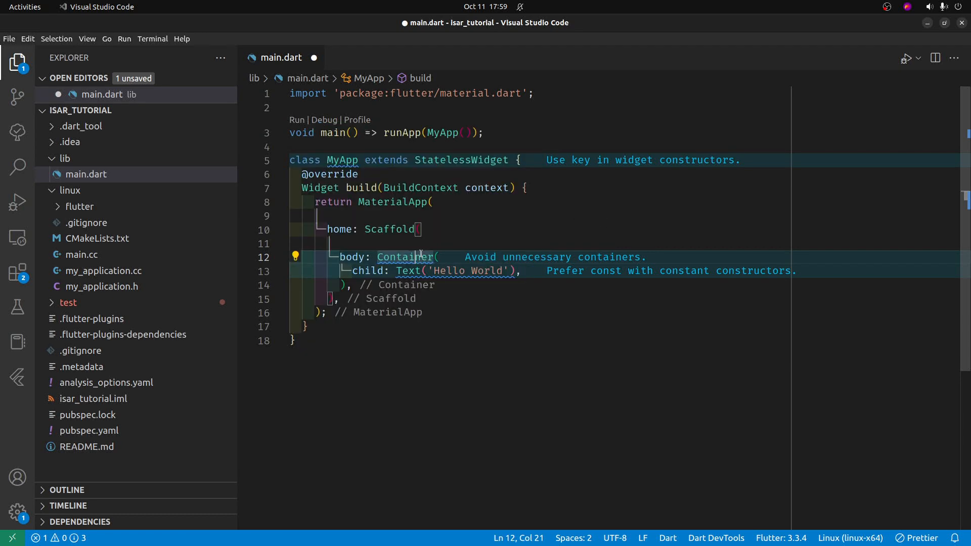
- Remove the Center and Container wrappers and the Text('Hello World'), leaving the Scaffold body empty
{"action": "left_click", "coordinate": [296, 257]}
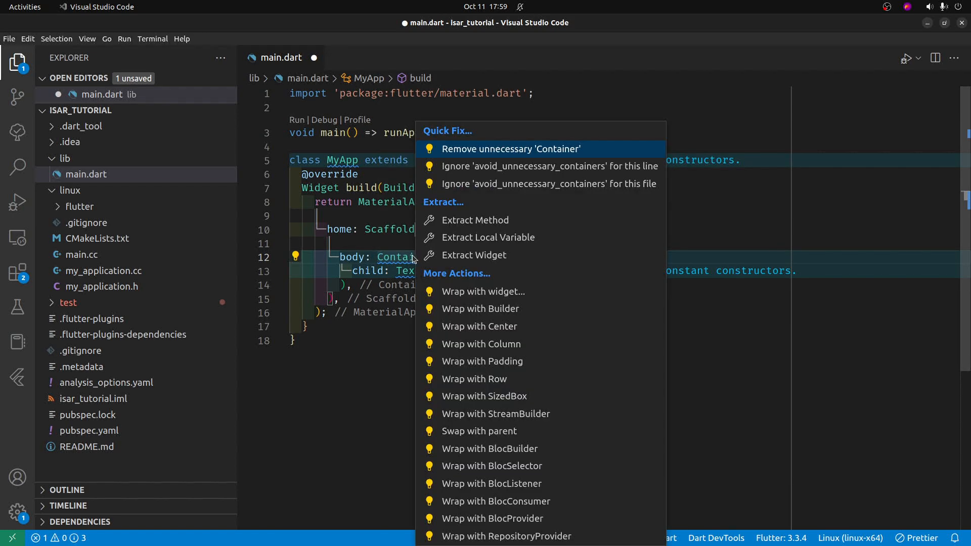
{"action": "left_click", "coordinate": [511, 148]}
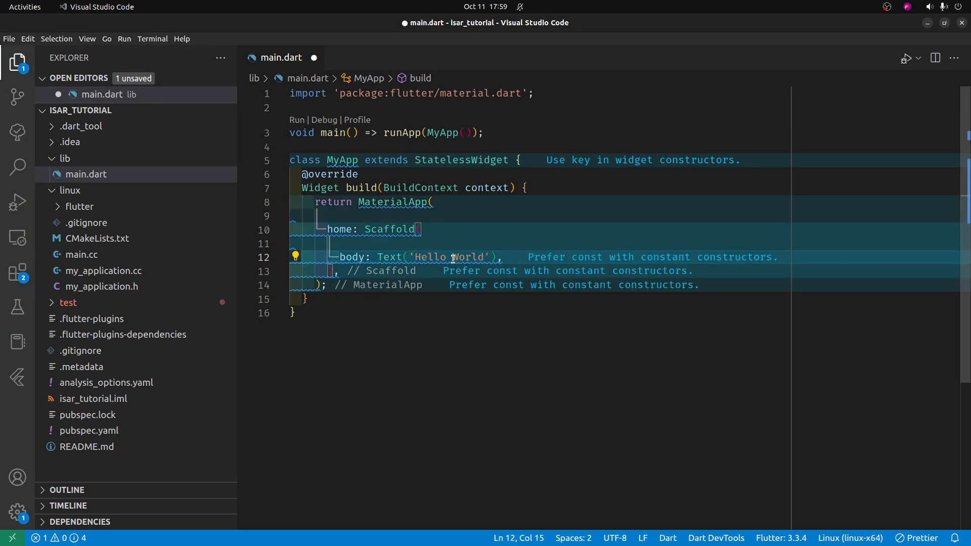
{"action": "left_click", "coordinate": [371, 257]}
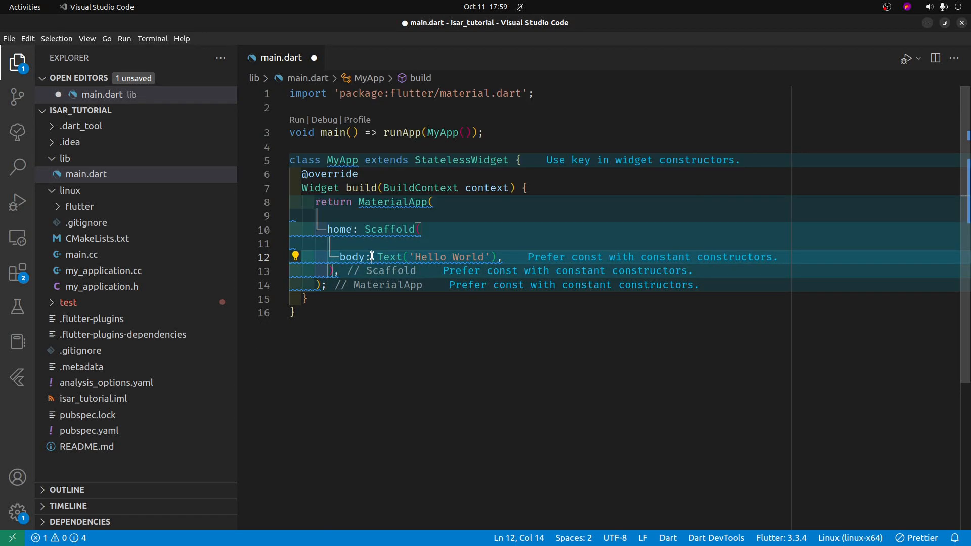
{"action": "left_click_drag", "start_coordinate": [374, 257], "coordinate": [497, 257]}
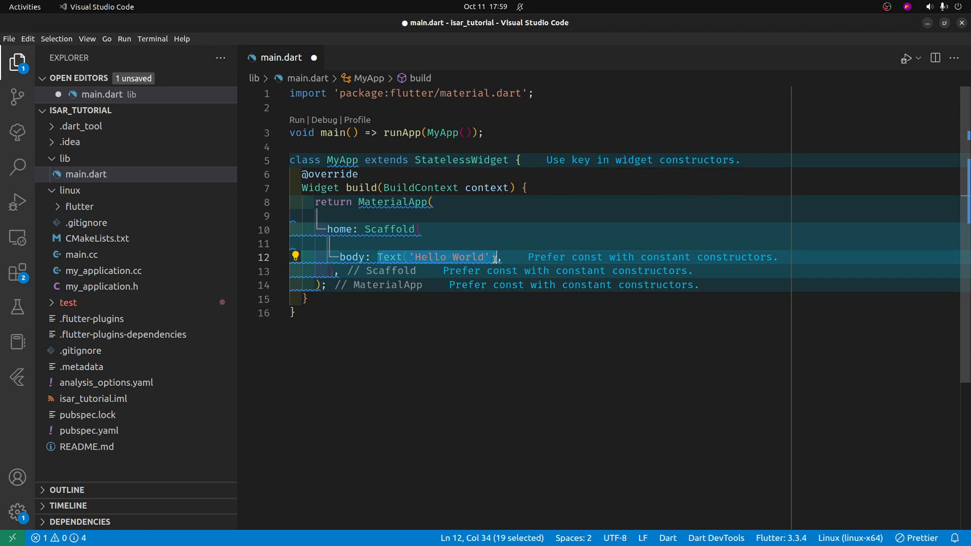
{"action": "key", "text": "Delete"}
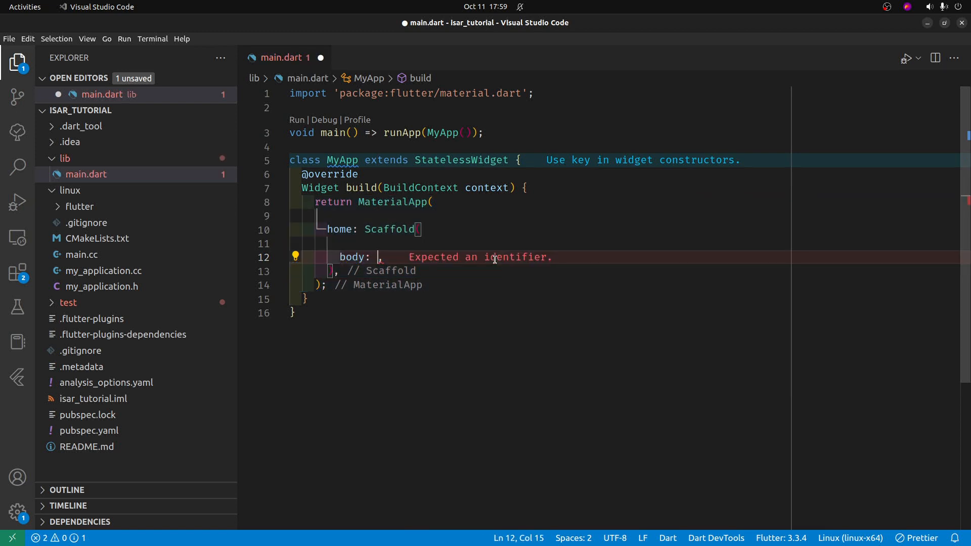
- Make the body a FormBuilder with a Column containing a FormBuilderTextField named 'name', and save
{"action": "type", "text": "FormBuilder"}
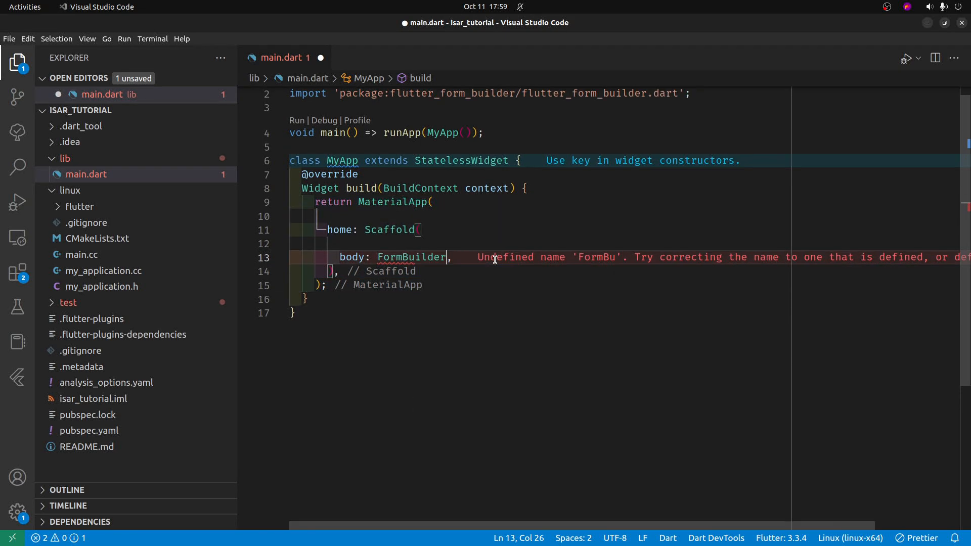
{"action": "type", "text": "(child:"}
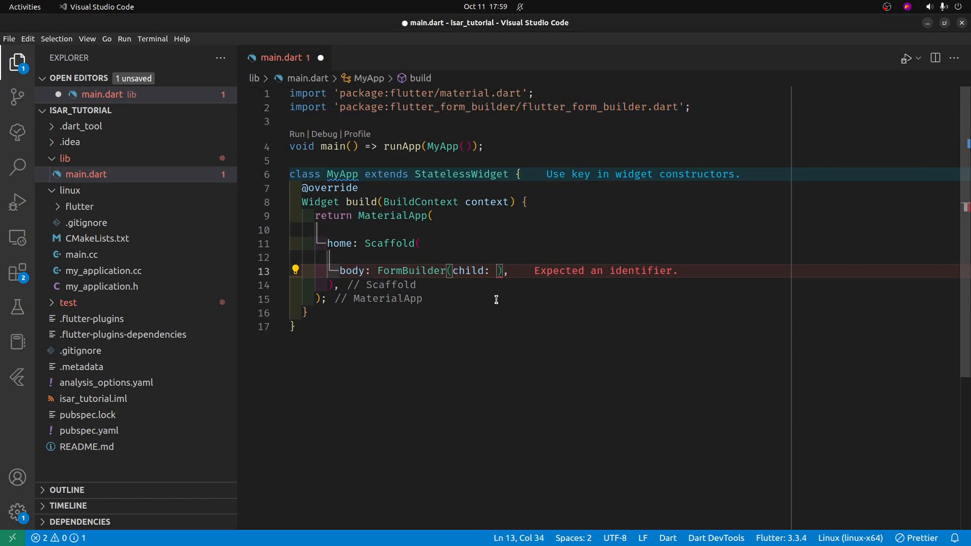
{"action": "mouse_move", "coordinate": [518, 335]}
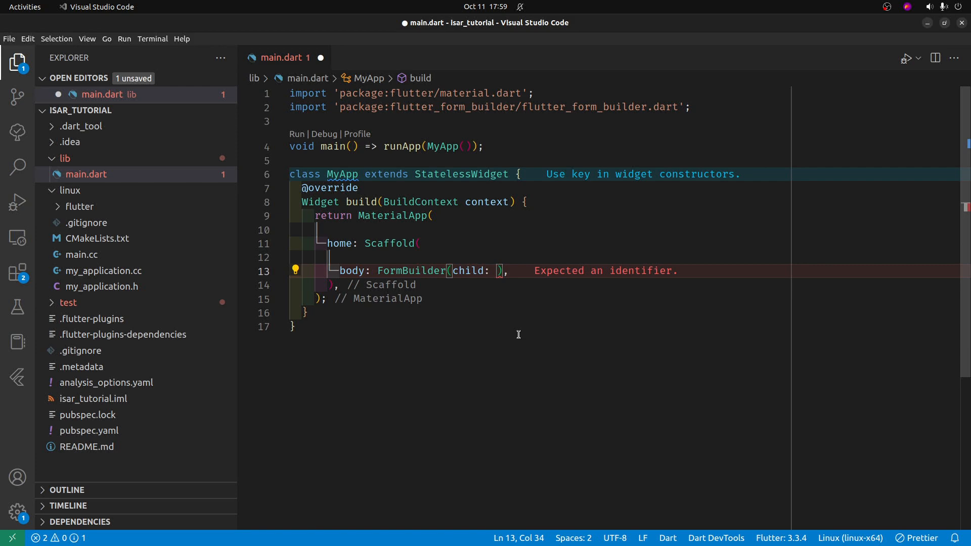
{"action": "type", "text": "Column(children: ["}
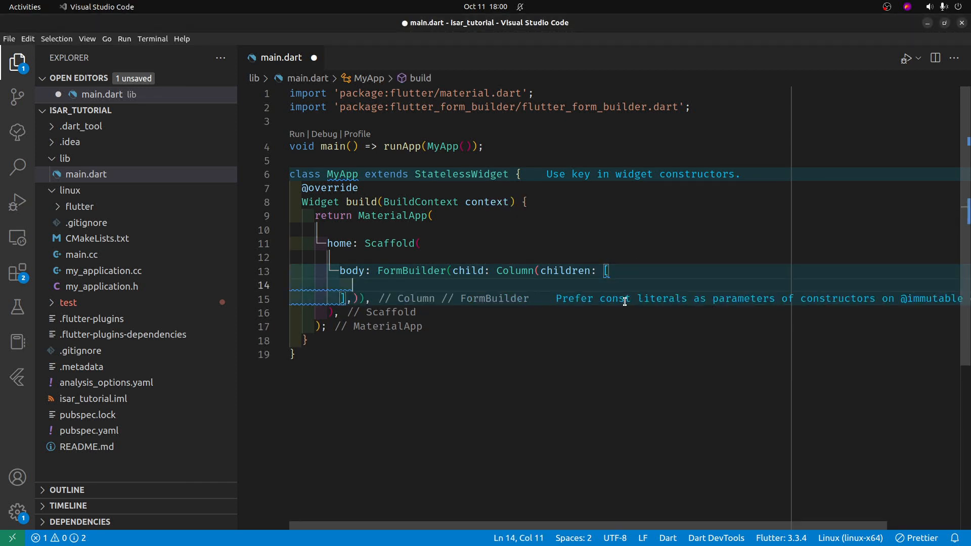
{"action": "type", "text": "FormBuilderT"}
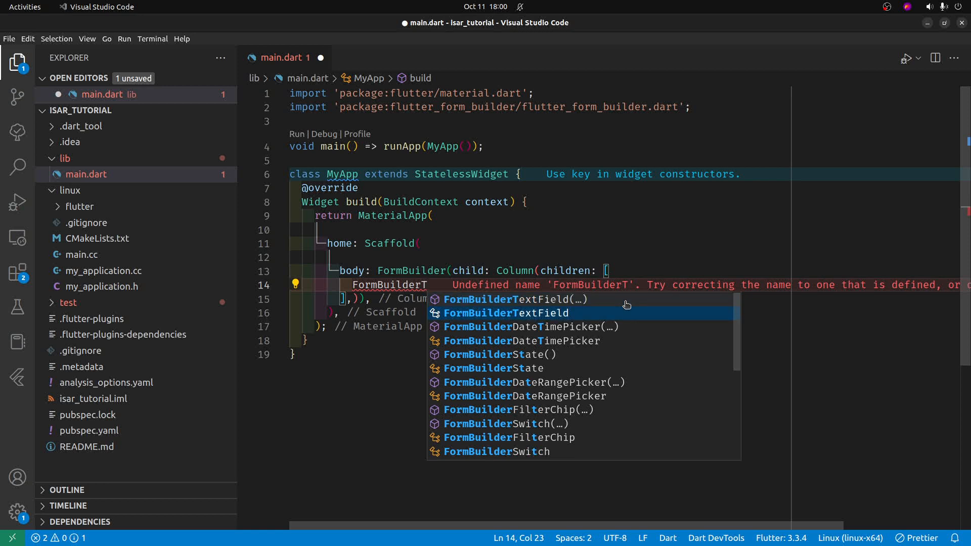
{"action": "left_click", "coordinate": [507, 313]}
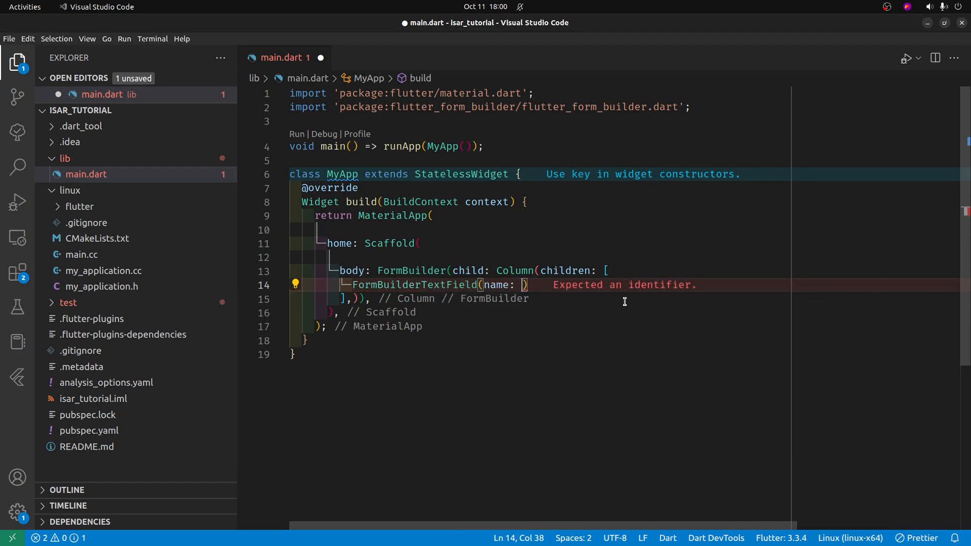
{"action": "type", "text": "'name'"}
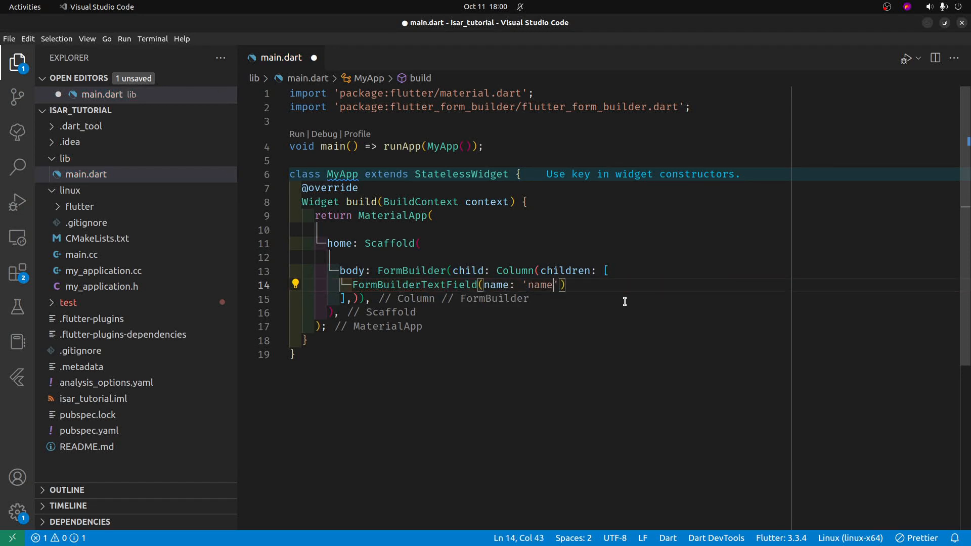
{"action": "key", "text": "ctrl+s"}
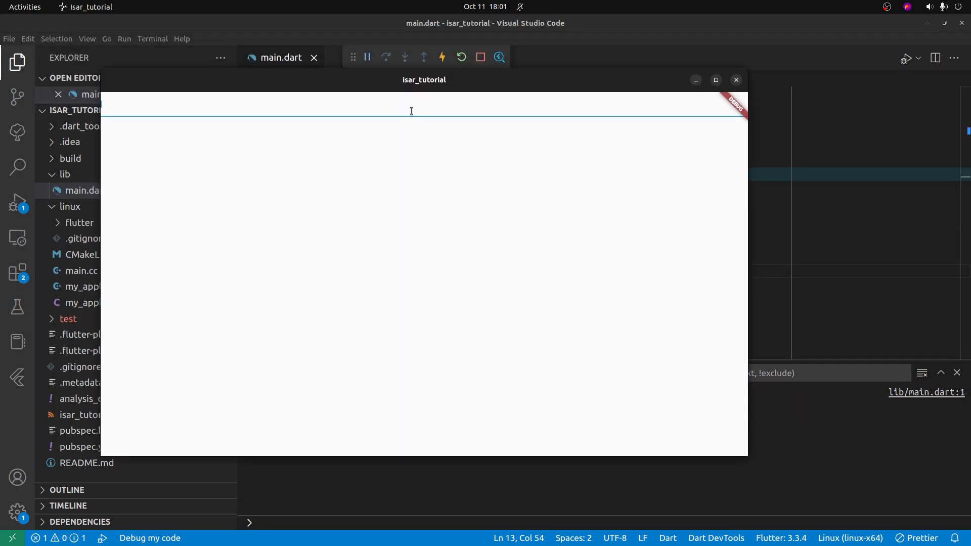
{"action": "mouse_move", "coordinate": [386, 104]}
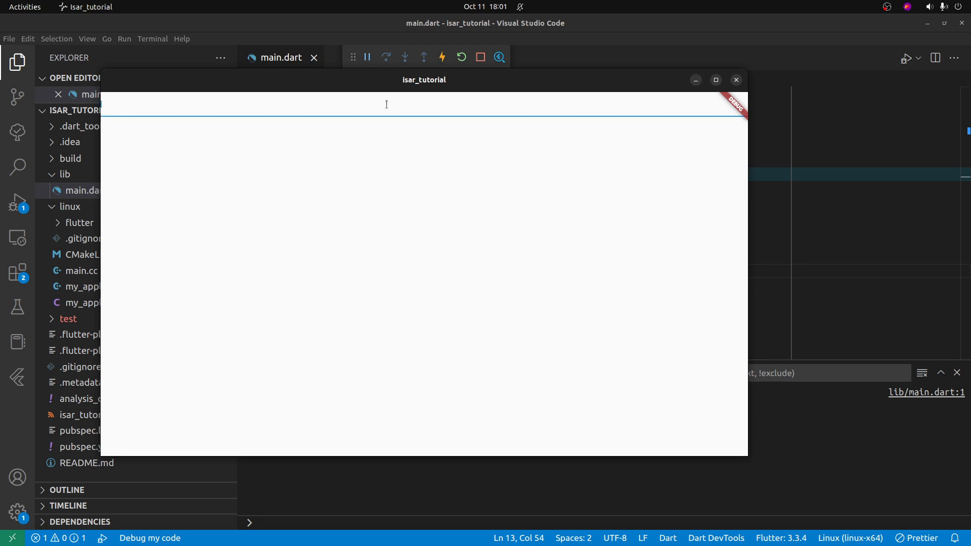
- Type the name 'Donal' into the running app's text field
{"action": "type", "text": "Donal"}
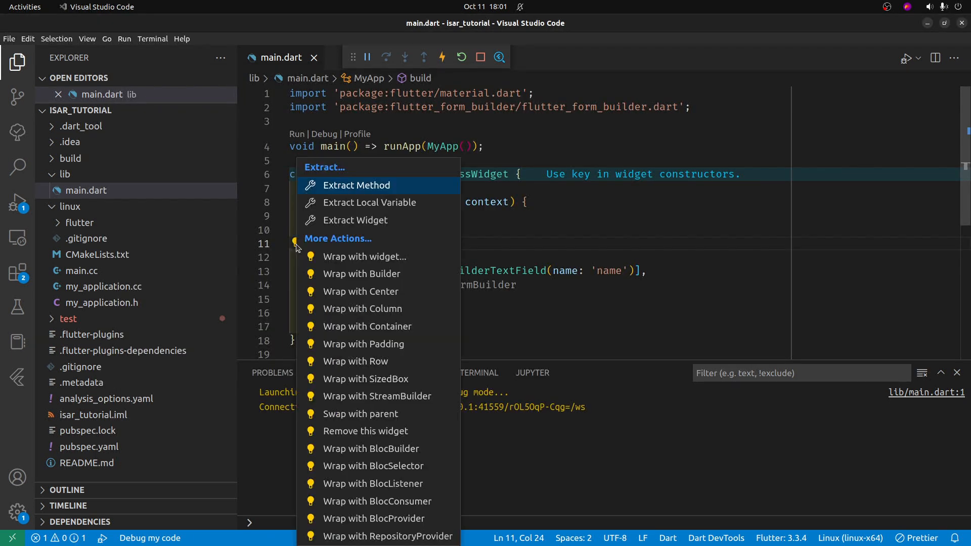
{"action": "mouse_move", "coordinate": [389, 344]}
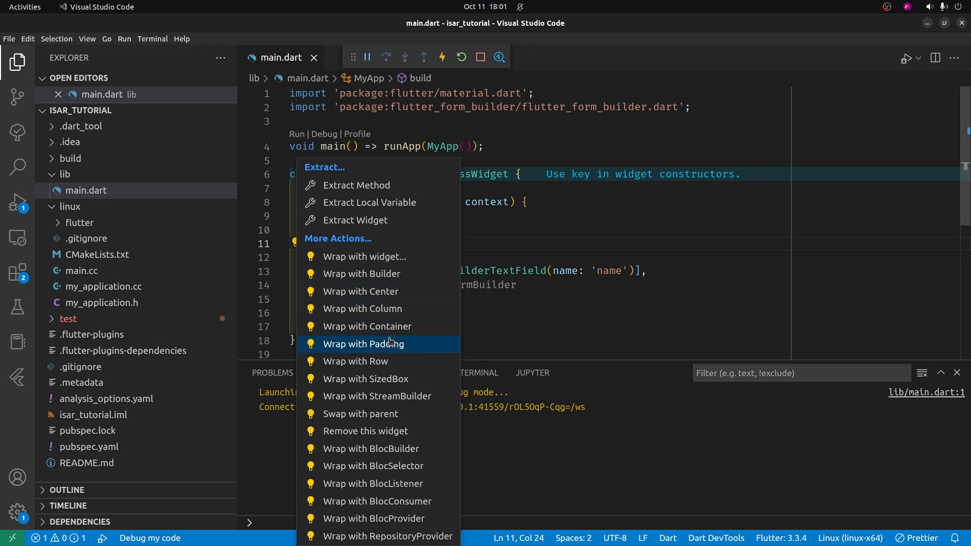
- Wrap the form body in Padding with 8.0 insets via the code action and test typing a name in the reloaded app
{"action": "left_click", "coordinate": [363, 344]}
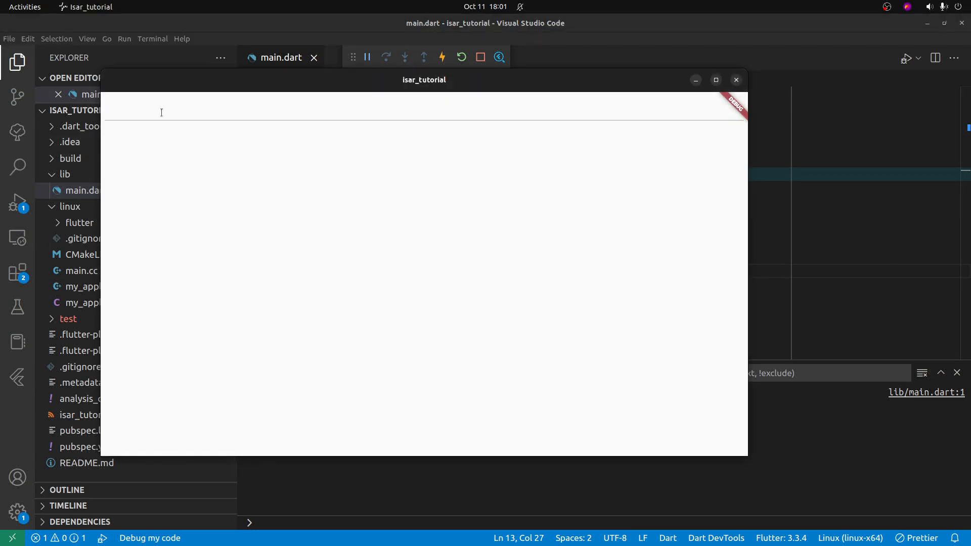
{"action": "type", "text": "Mid"}
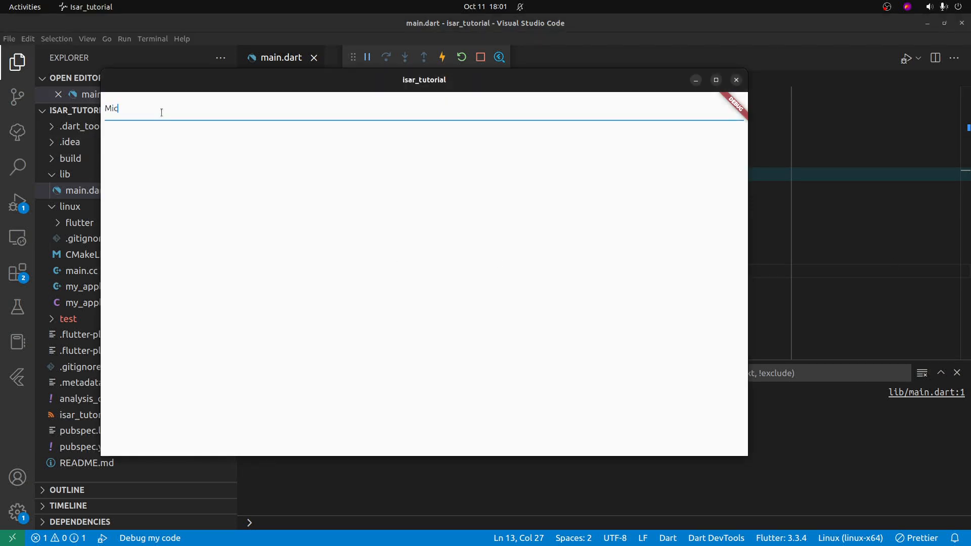
{"action": "type", "text": "key Mou"}
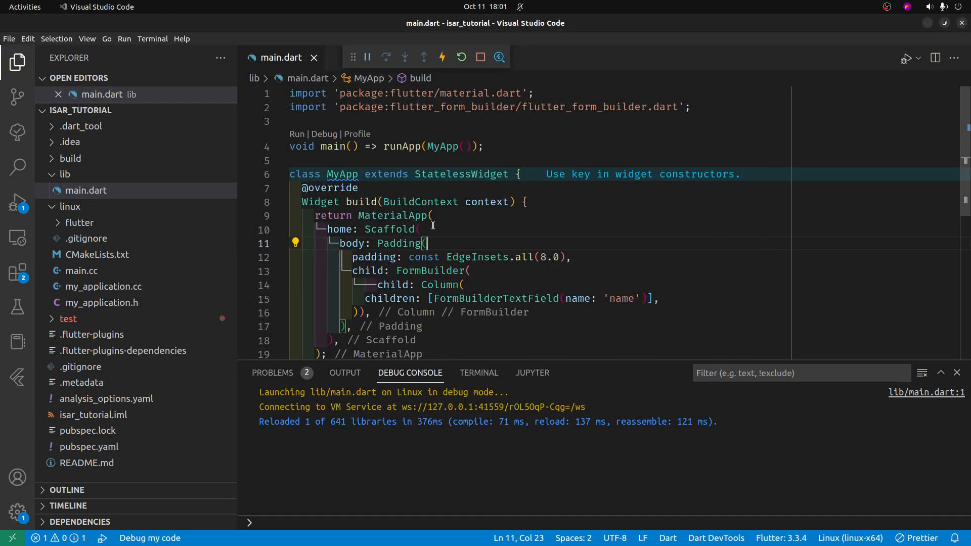
{"action": "mouse_move", "coordinate": [598, 280]}
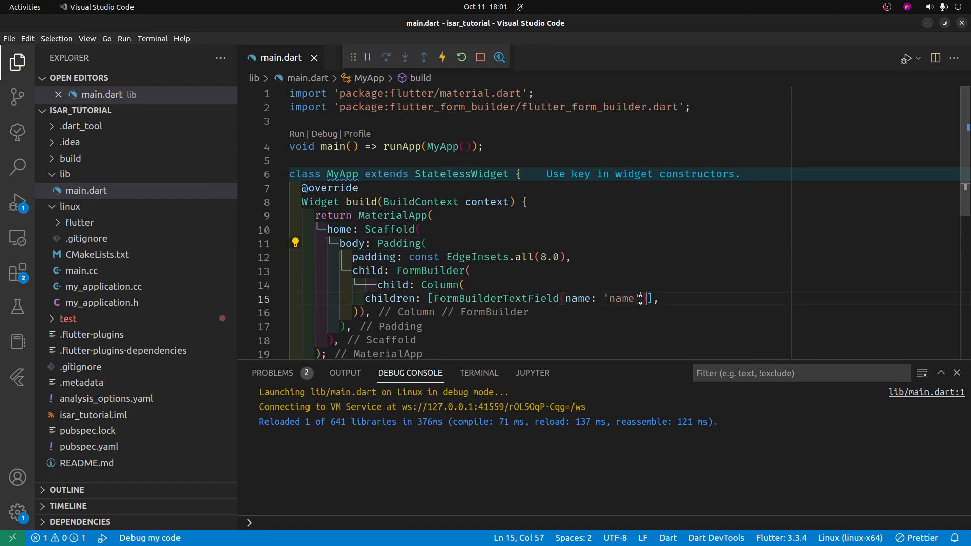
- Add decoration: InputDecoration(label: Text('full name')) to the name field and save
{"action": "type", "text": ","}
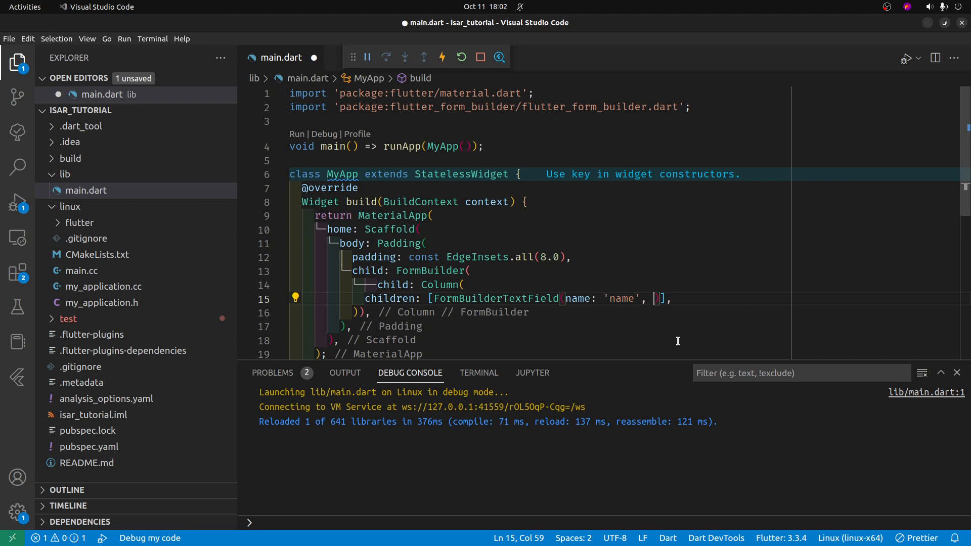
{"action": "type", "text": "decoration: In,"}
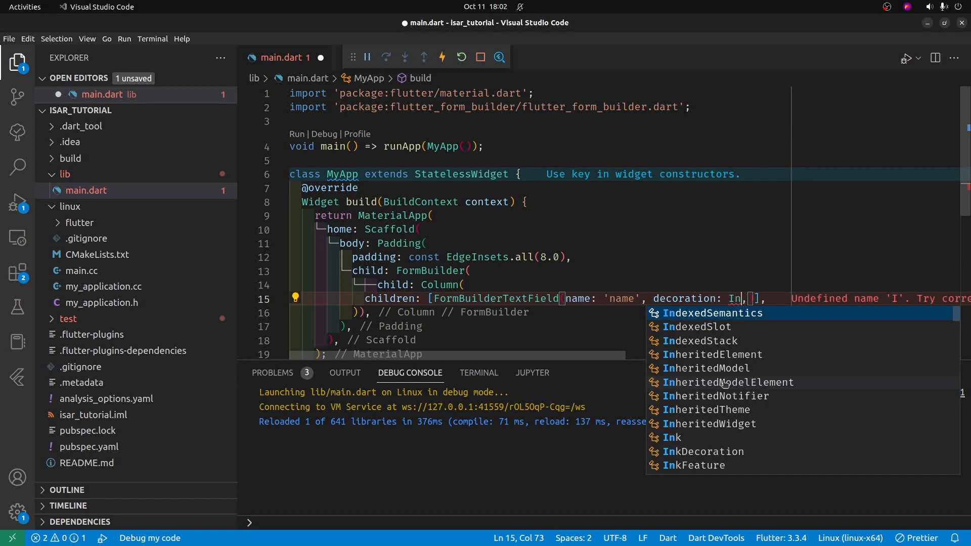
{"action": "type", "text": "putDecoration"}
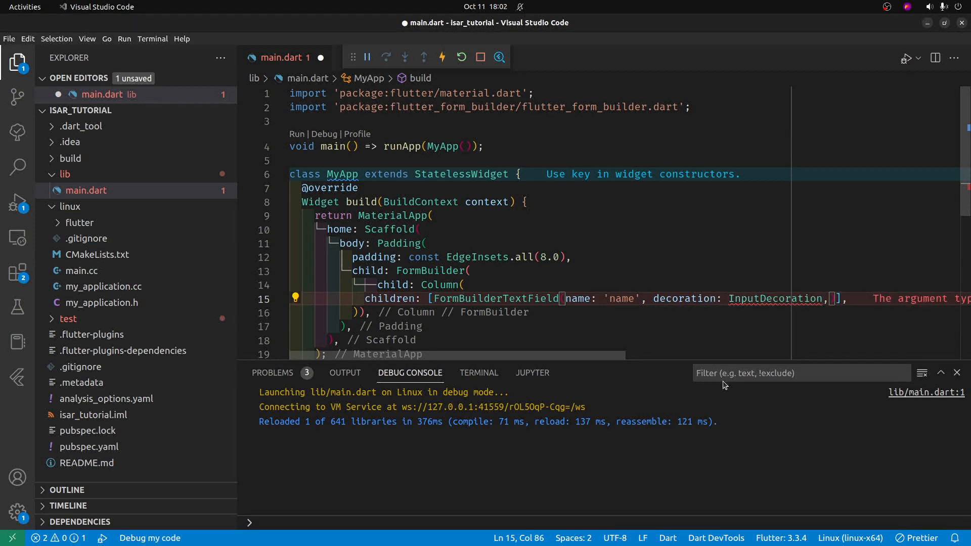
{"action": "type", "text": "label: )"}
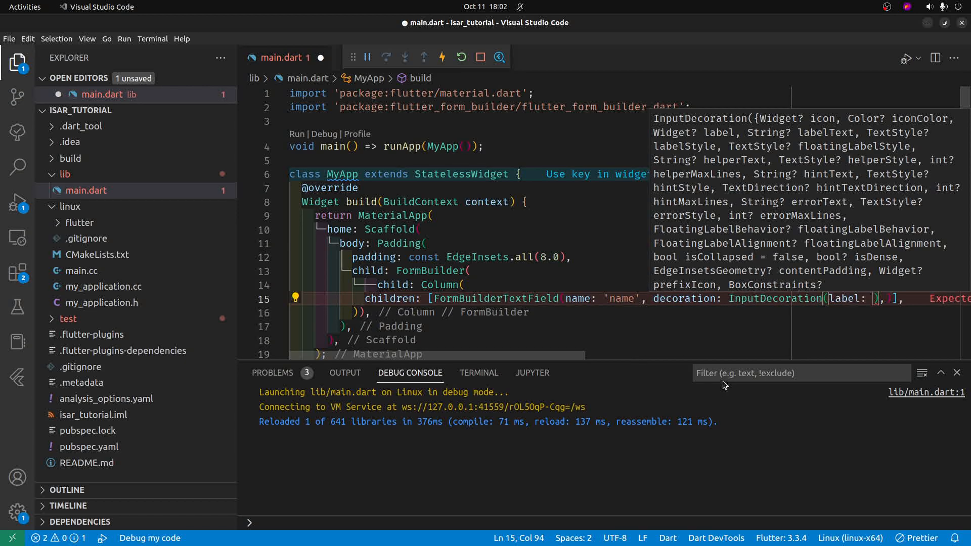
{"action": "type", "text": "Full"}
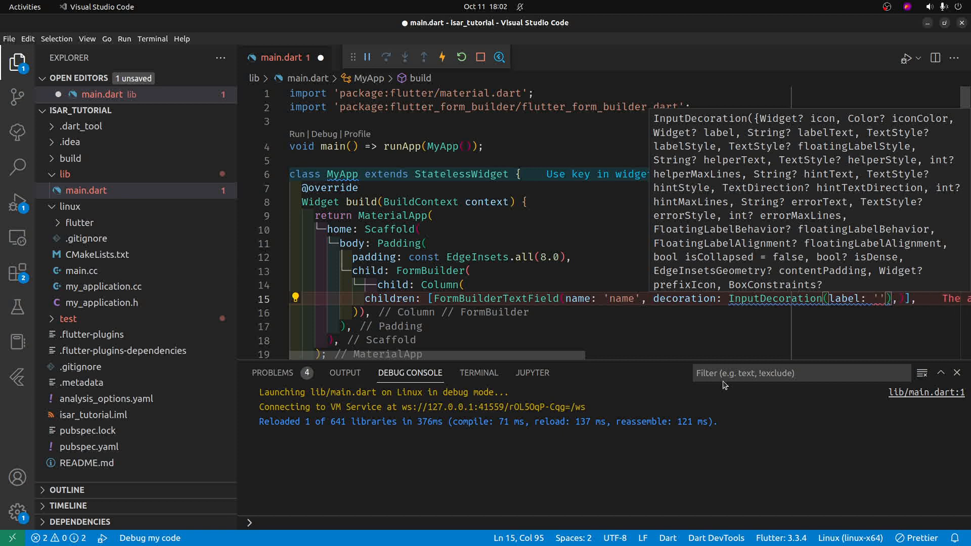
{"action": "type", "text": "T"}
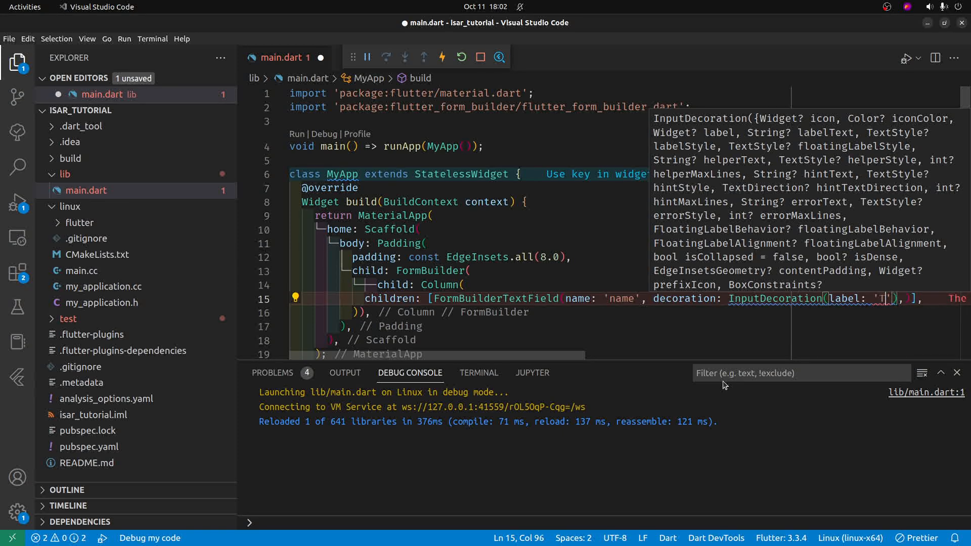
{"action": "type", "text": "ext("}
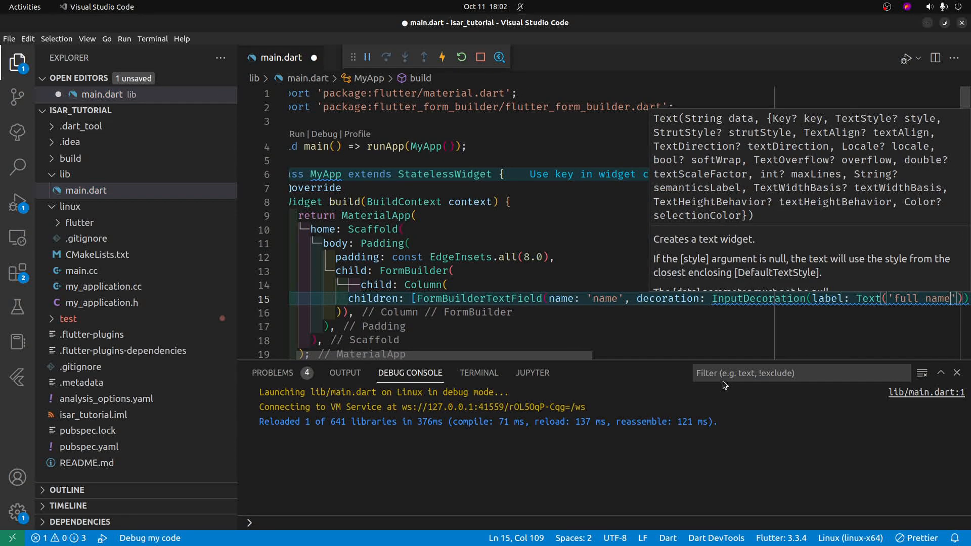
{"action": "key", "text": "ctrl+s"}
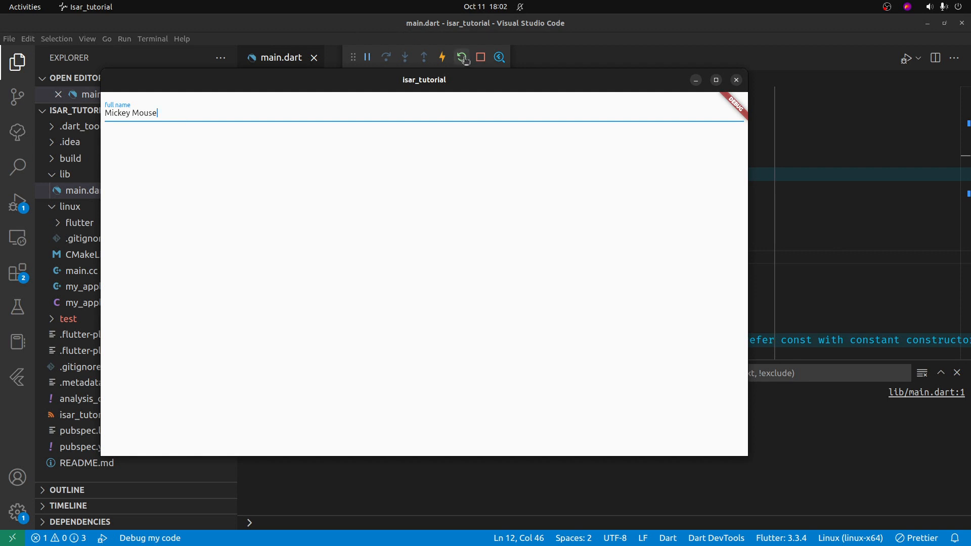
- Hot restart the app, enter 'Godzilla' in the full name field, then refocus main.dart
{"action": "left_click", "coordinate": [461, 57]}
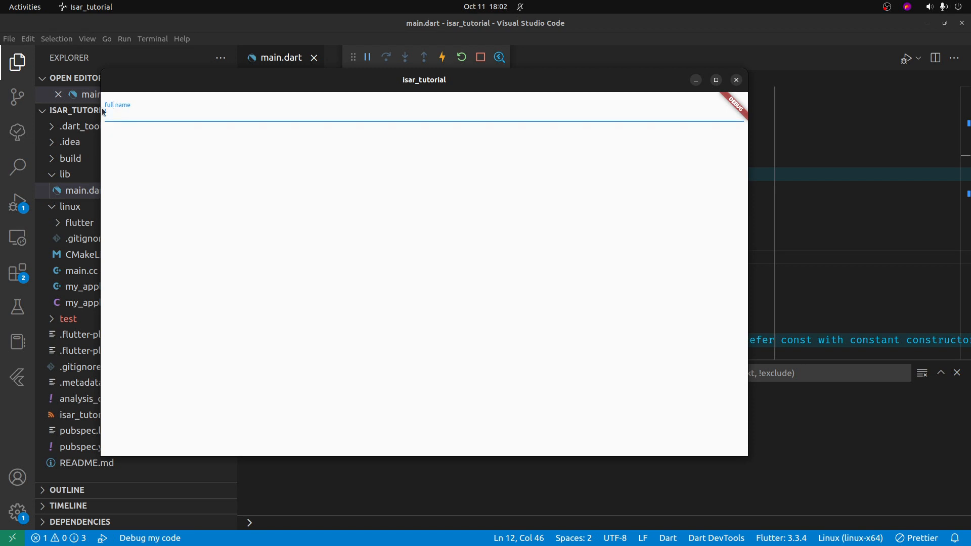
{"action": "left_click", "coordinate": [138, 118]}
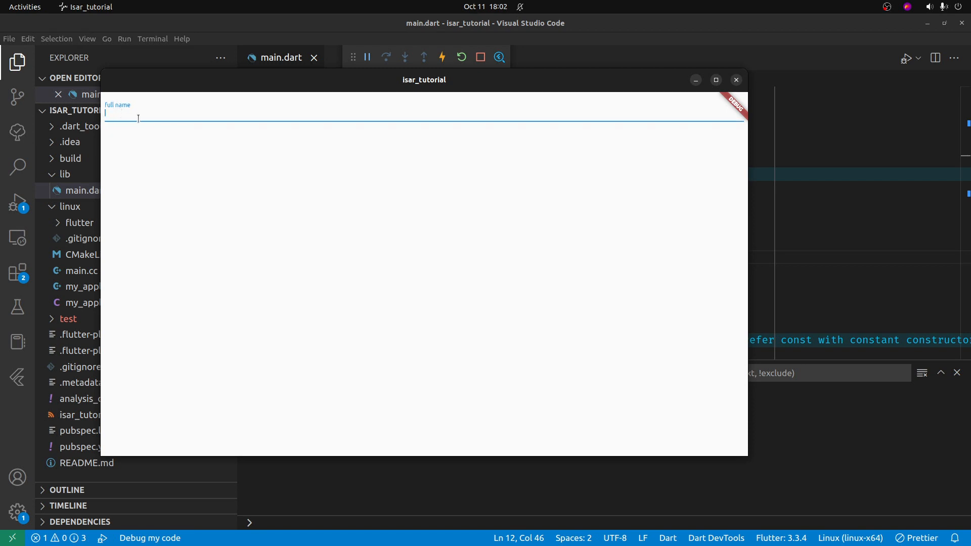
{"action": "type", "text": "G"}
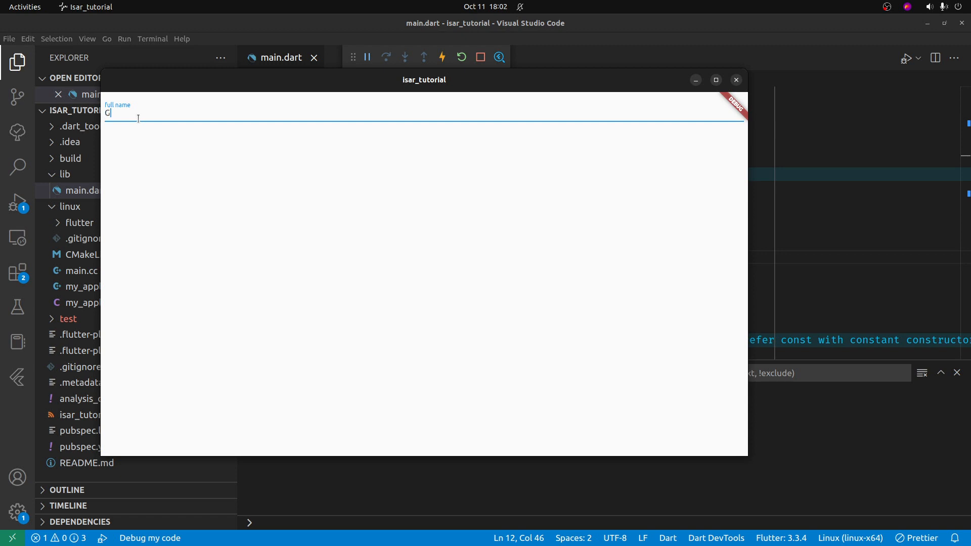
{"action": "type", "text": "odzilla"}
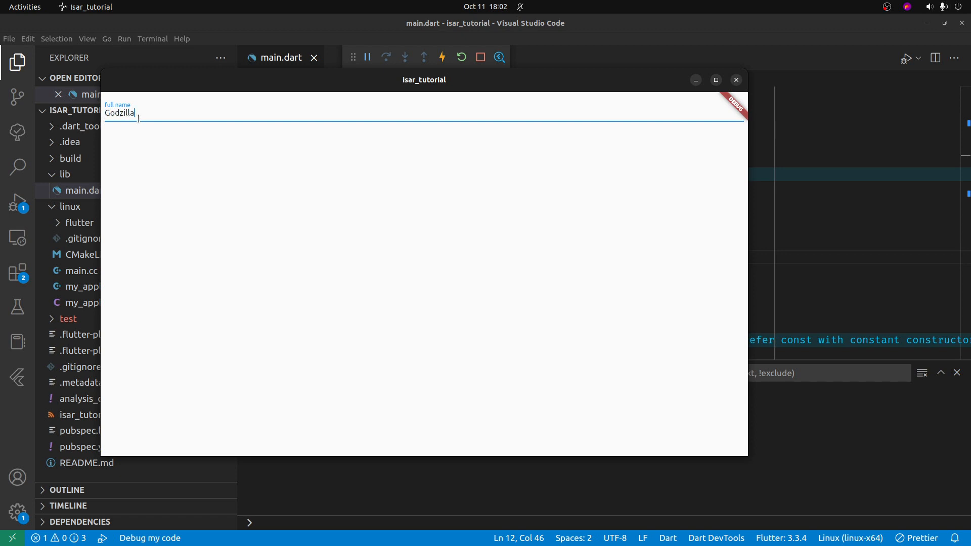
{"action": "left_click", "coordinate": [736, 80]}
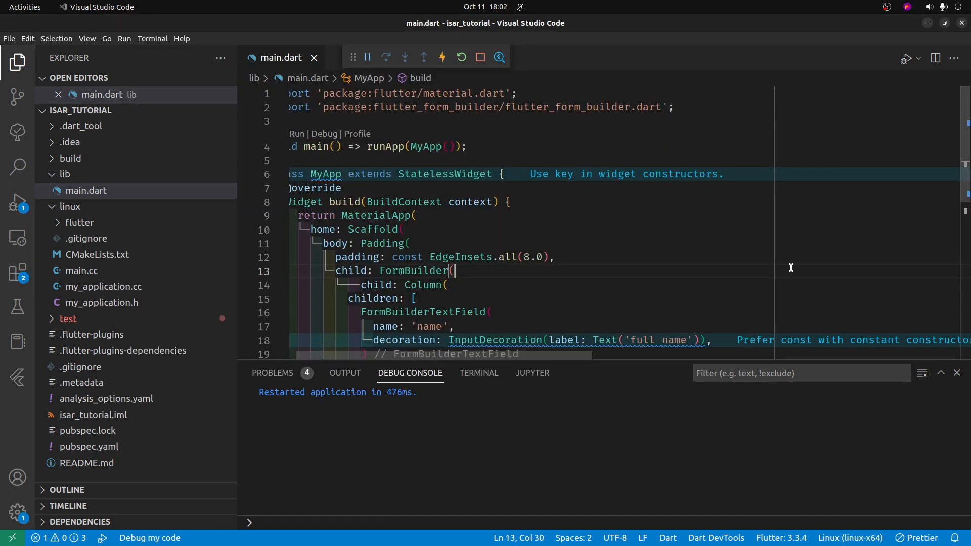
- Add ElevatedButton(onPressed: () {}, child: Text('submit')) below the text field and select its name
{"action": "scroll", "scroll_direction": "down", "scroll_amount": 3}
{"action": "type", "text": ","}
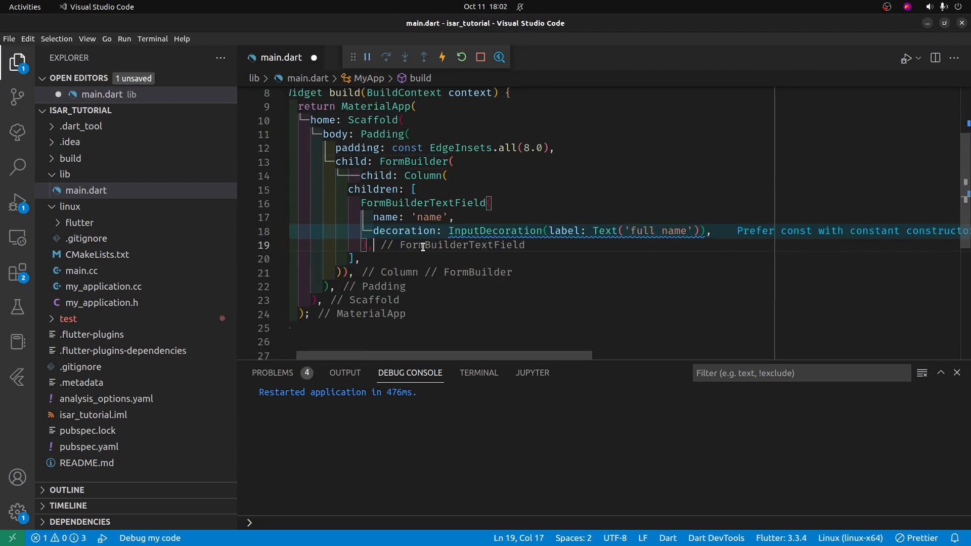
{"action": "type", "text": "Ele"}
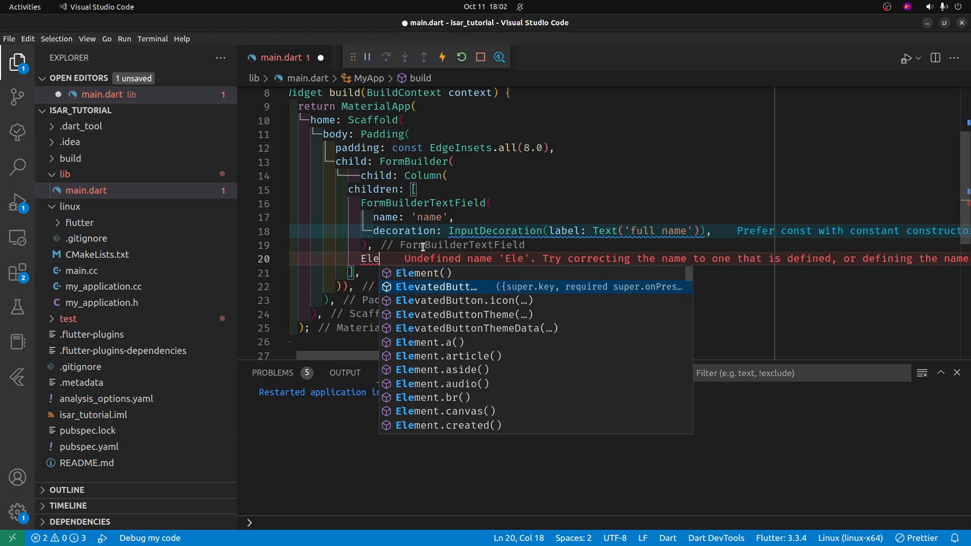
{"action": "key", "text": "Tab"}
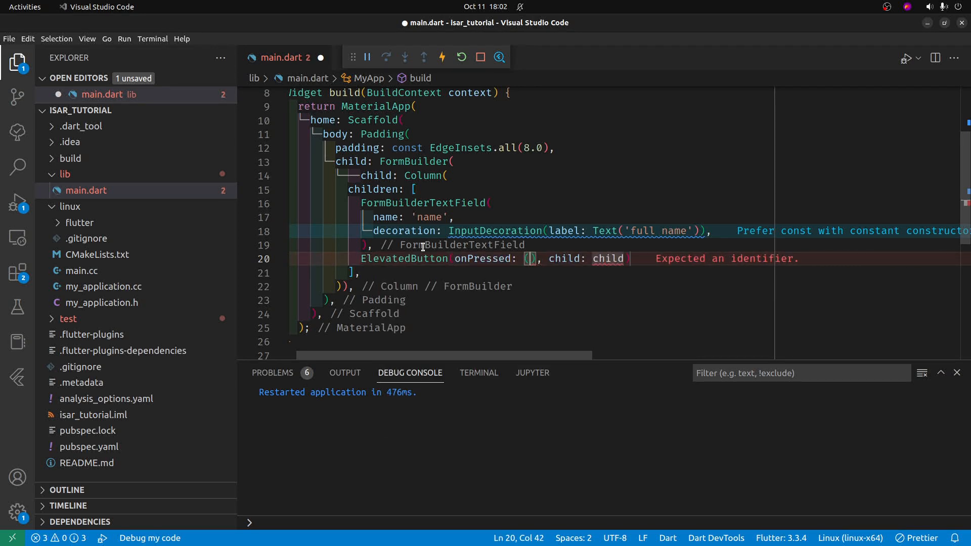
{"action": "type", "text": "{}"}
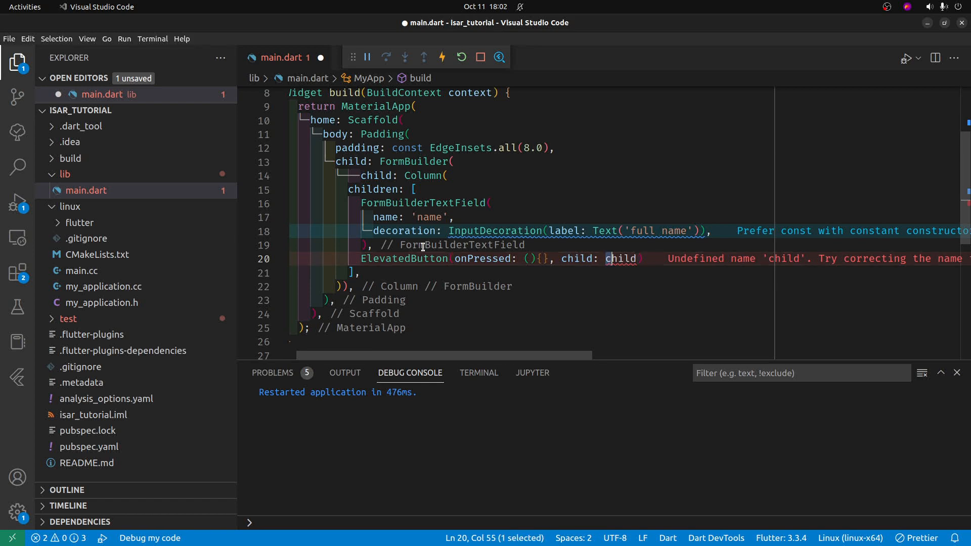
{"action": "type", "text": "Text('')"}
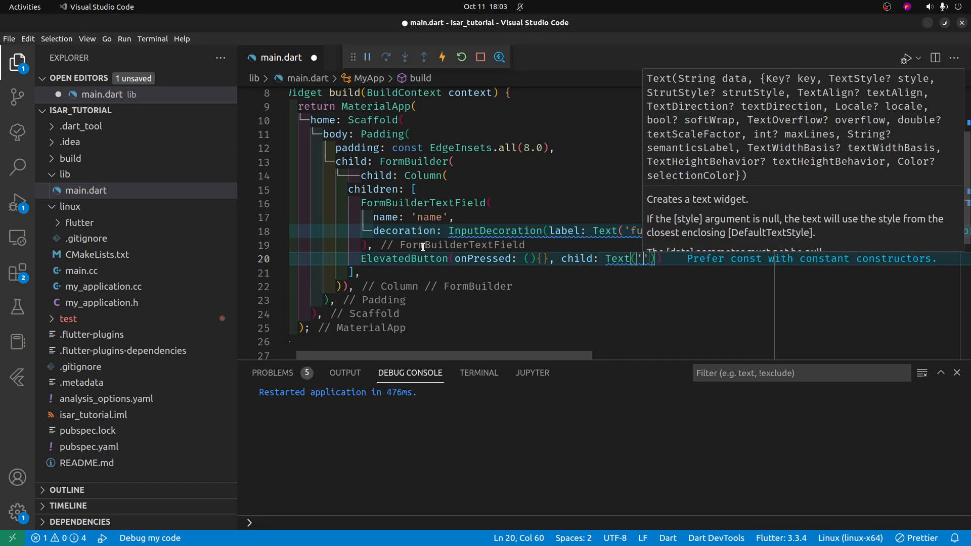
{"action": "type", "text": "submit"}
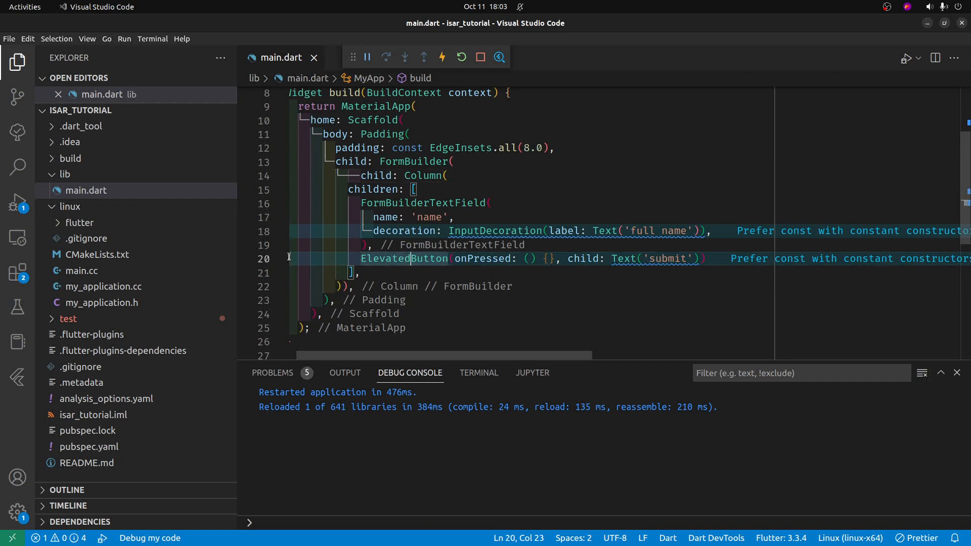
{"action": "left_click", "coordinate": [401, 258]}
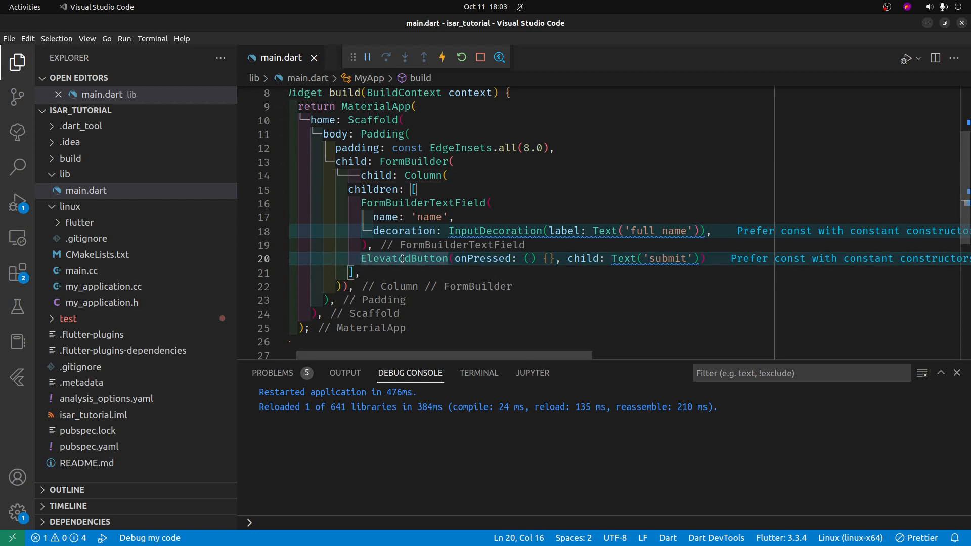
{"action": "double_click", "coordinate": [403, 259]}
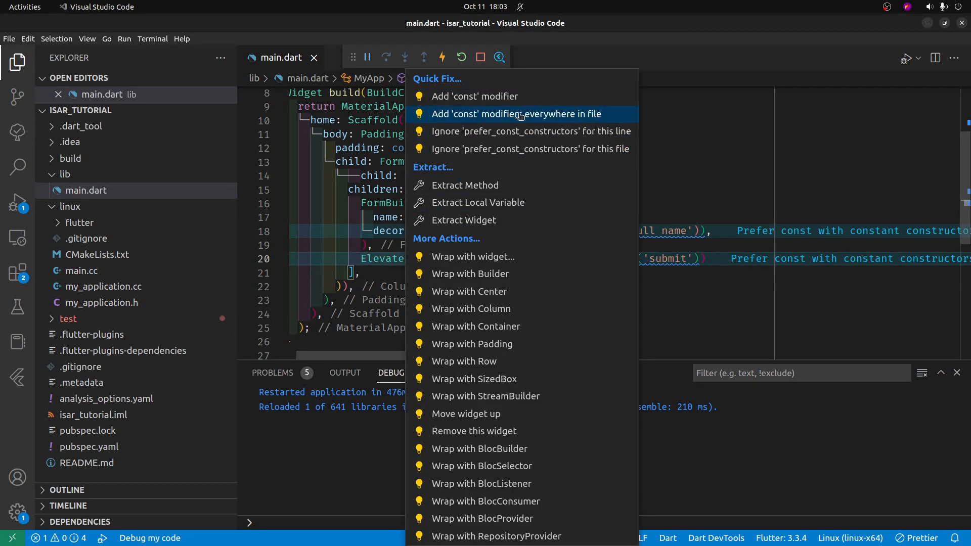
{"action": "mouse_move", "coordinate": [517, 176]}
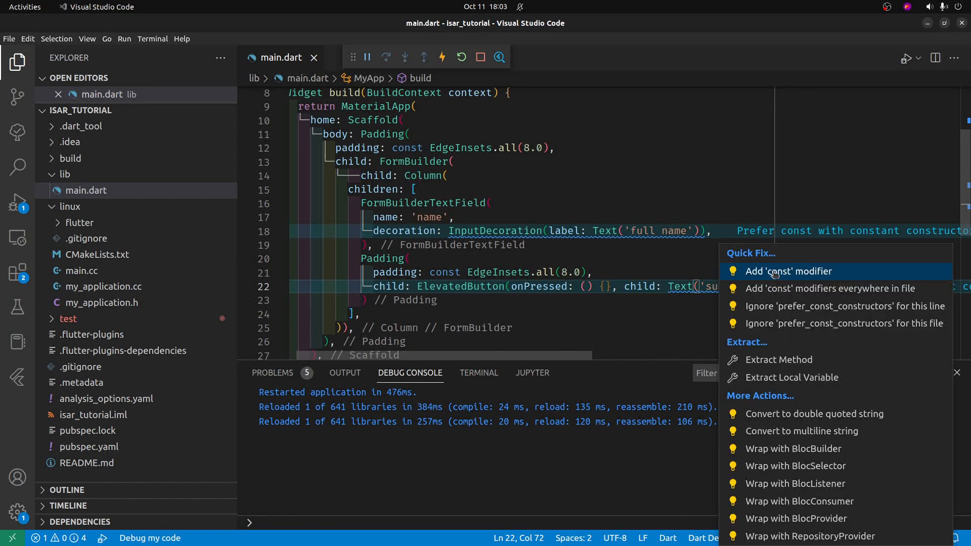
- Apply const modifiers to the Text('submit') label and the full name InputDecoration
{"action": "left_click", "coordinate": [788, 272]}
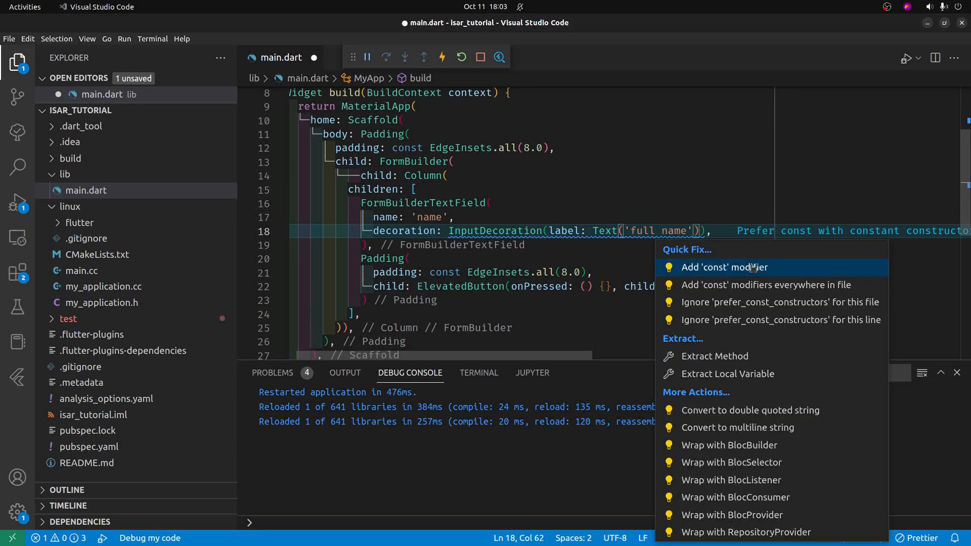
{"action": "left_click", "coordinate": [724, 267]}
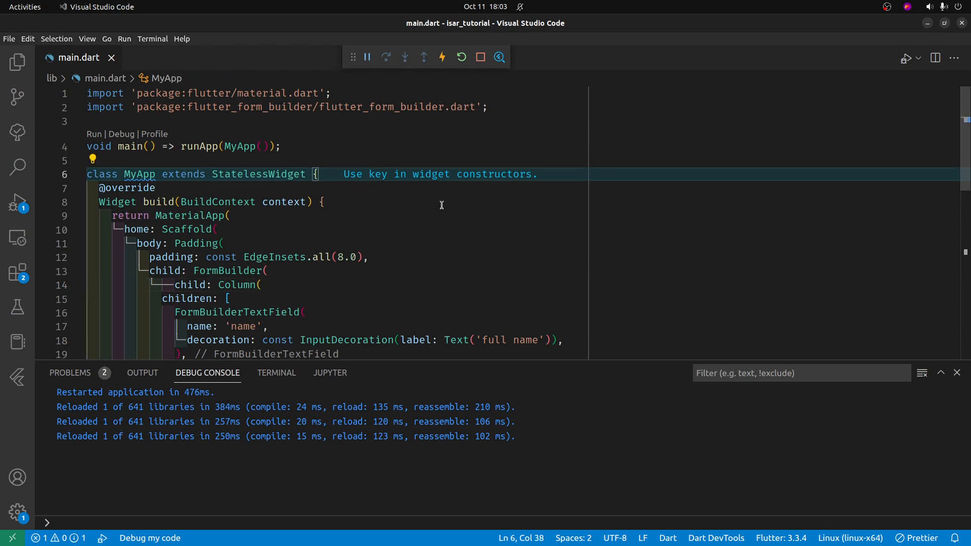
- Declare final _formKey = GlobalKey<FormBuilderState>(); inside MyApp
{"action": "type", "text": "final"}
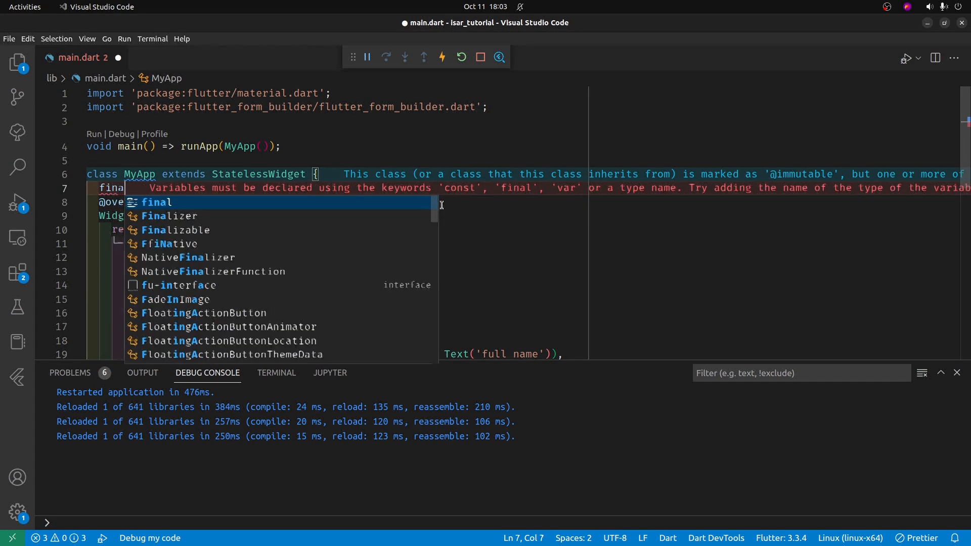
{"action": "type", "text": "_"}
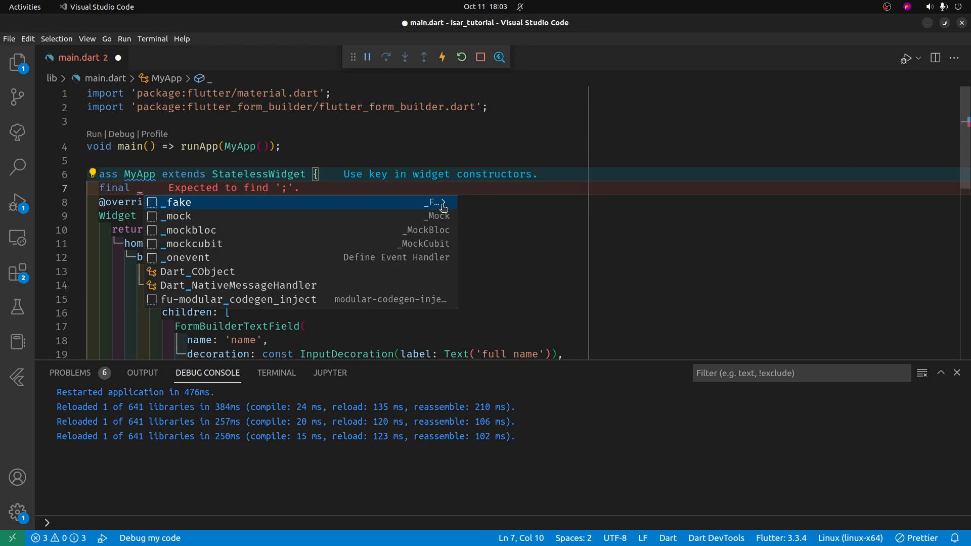
{"action": "type", "text": "_formKey ="}
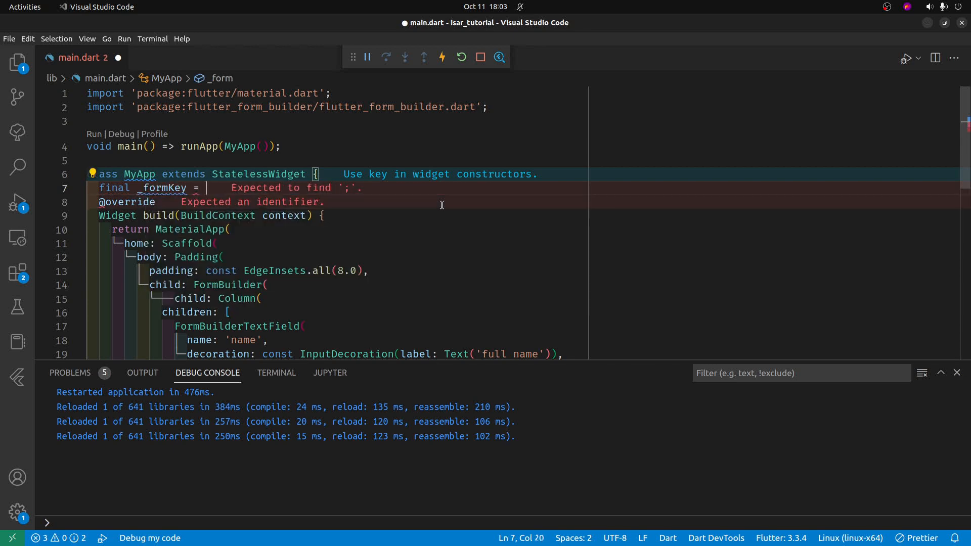
{"action": "type", "text": "GlobalKey()"}
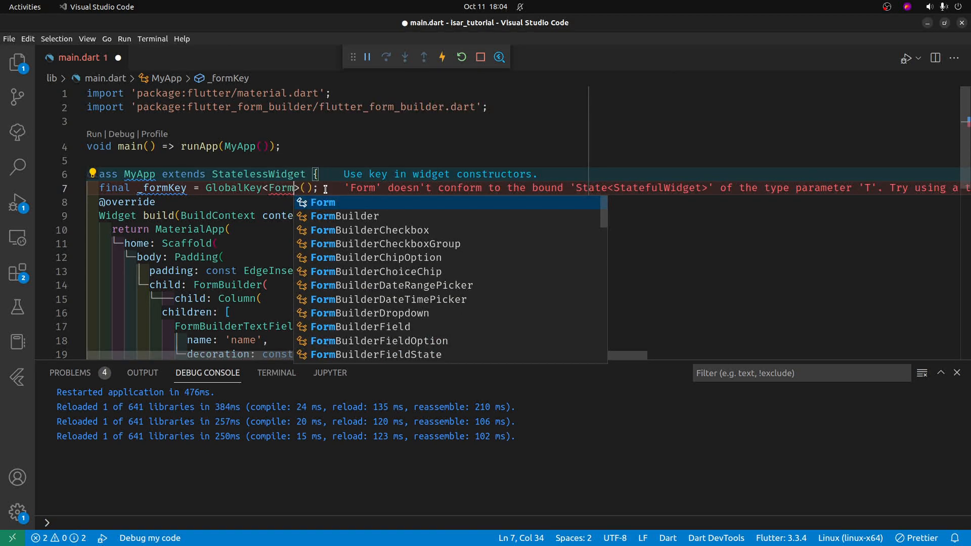
{"action": "type", "text": "BuilderState"}
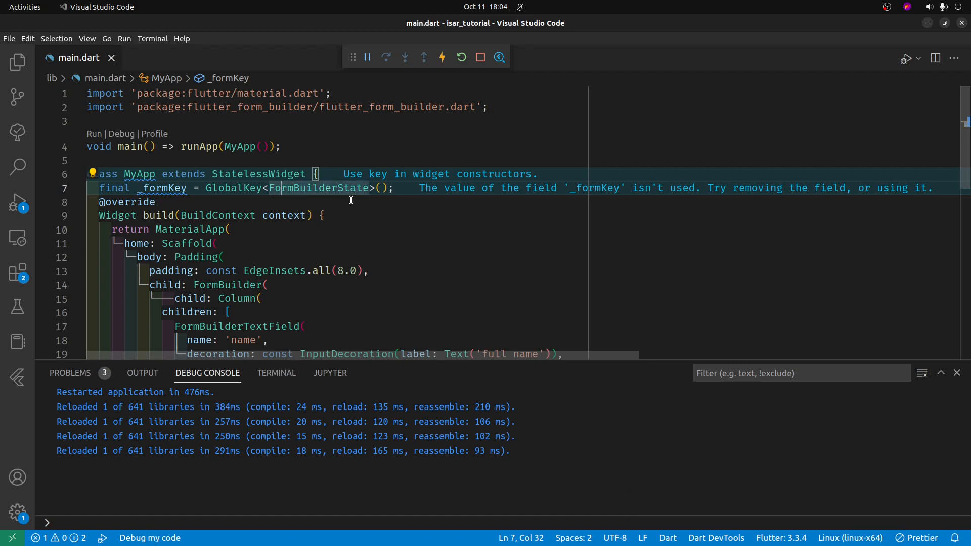
{"action": "scroll", "scroll_direction": "down", "scroll_amount": 3}
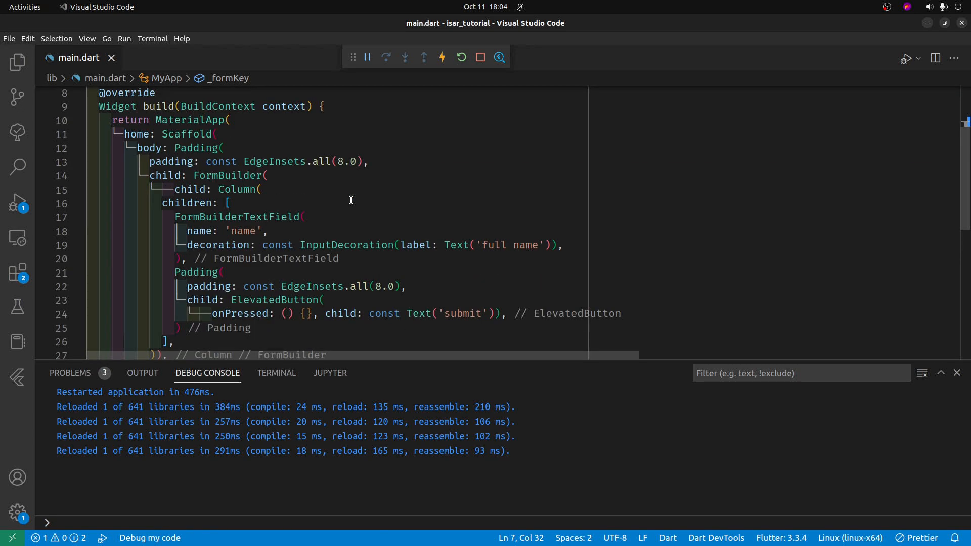
{"action": "mouse_move", "coordinate": [282, 149]}
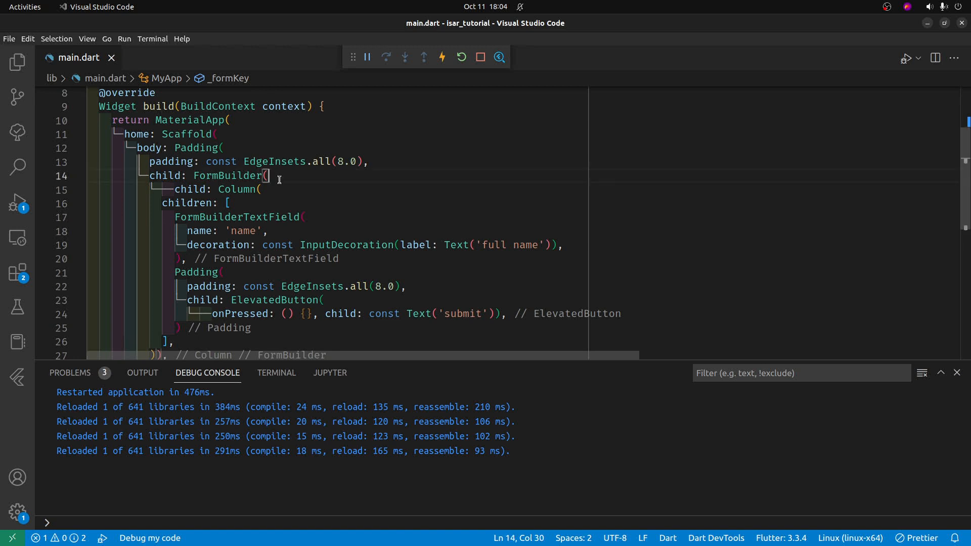
- Pass key: _formKey to the FormBuilder widget
{"action": "type", "text": "key: ,"}
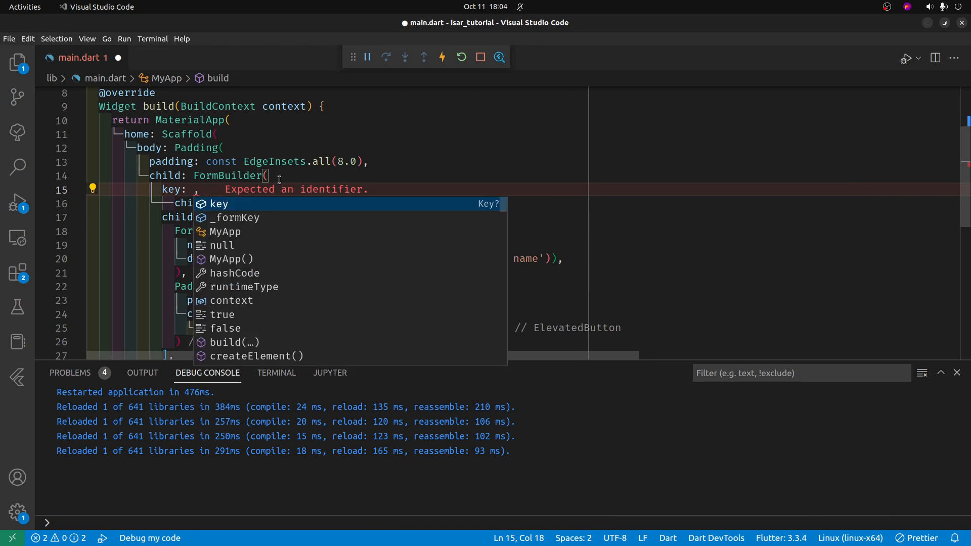
{"action": "left_click", "coordinate": [235, 218]}
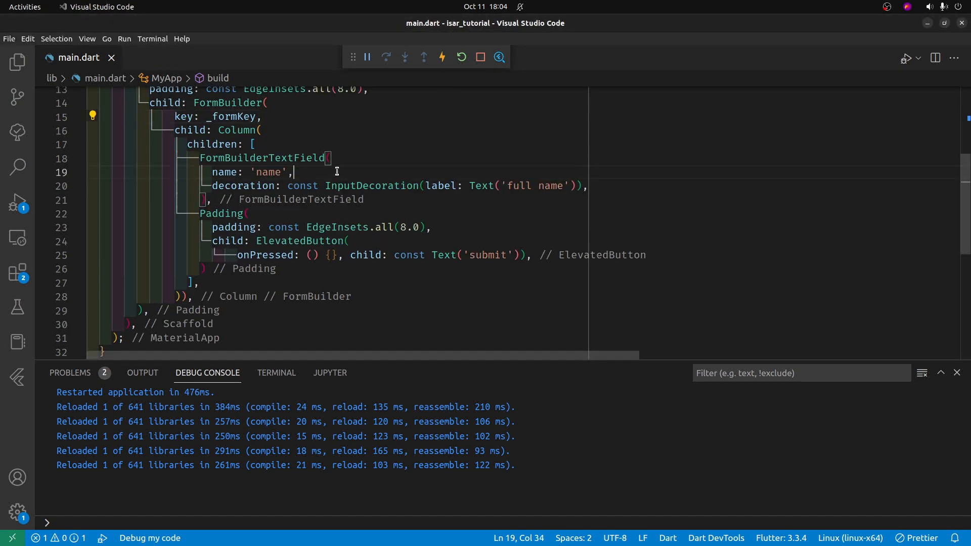
- Add validator FormBuilderValidators.required(errorText: 'please input your name') to the name field and save
{"action": "type", "text": "validator: ,"}
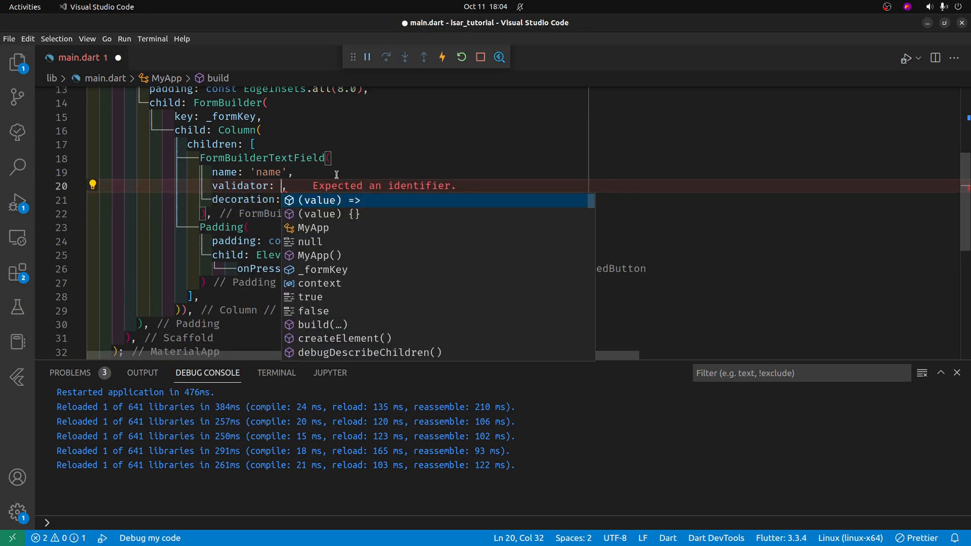
{"action": "type", "text": "Form"}
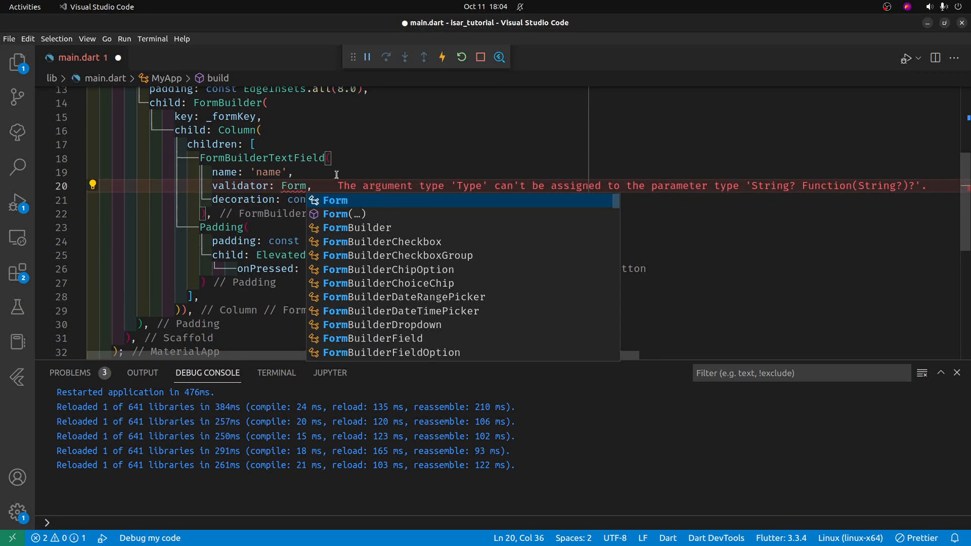
{"action": "left_click", "coordinate": [357, 228]}
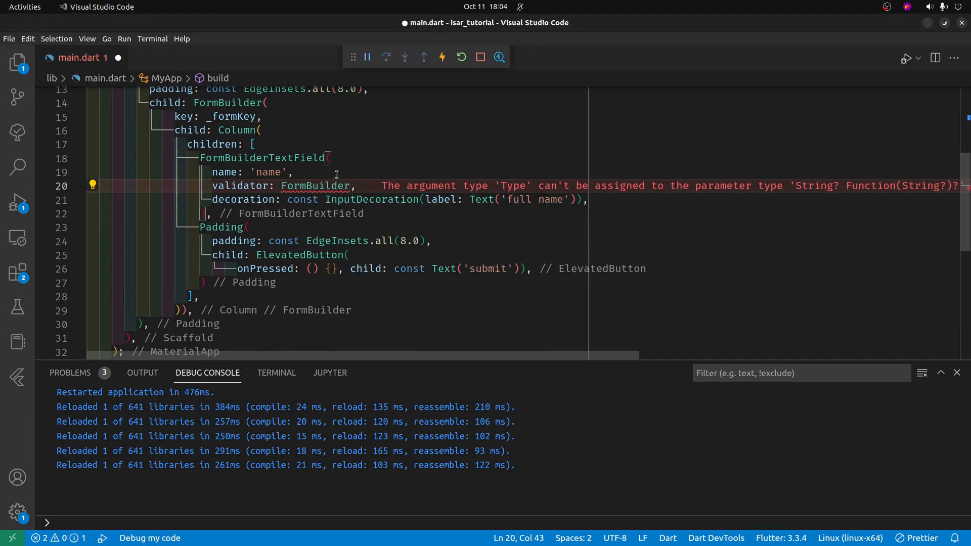
{"action": "type", "text": "Va"}
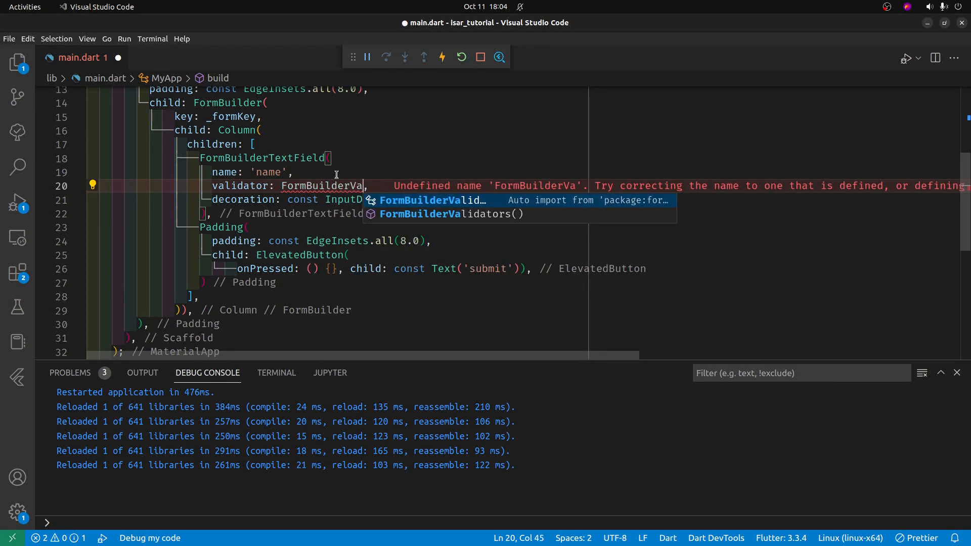
{"action": "type", "text": "lidators.required("}
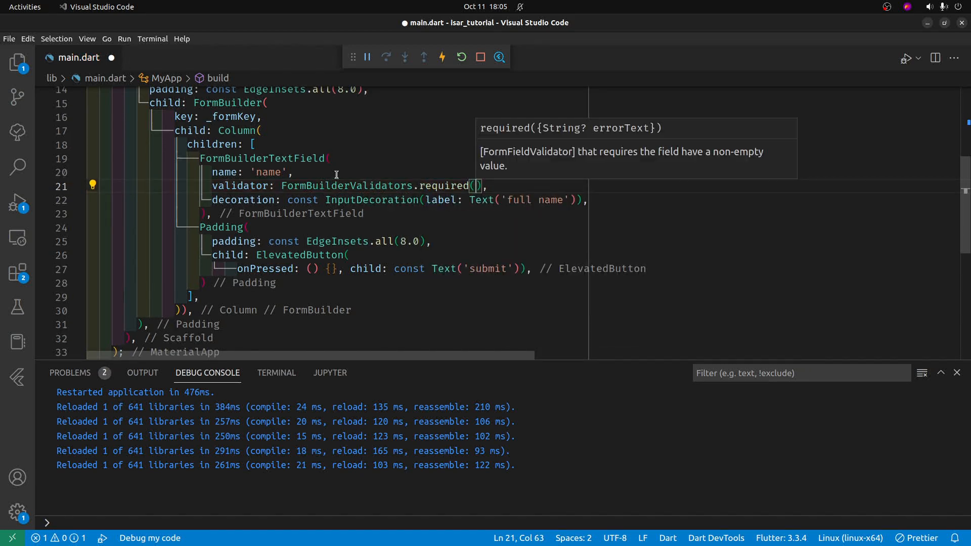
{"action": "type", "text": "errorText: ''"}
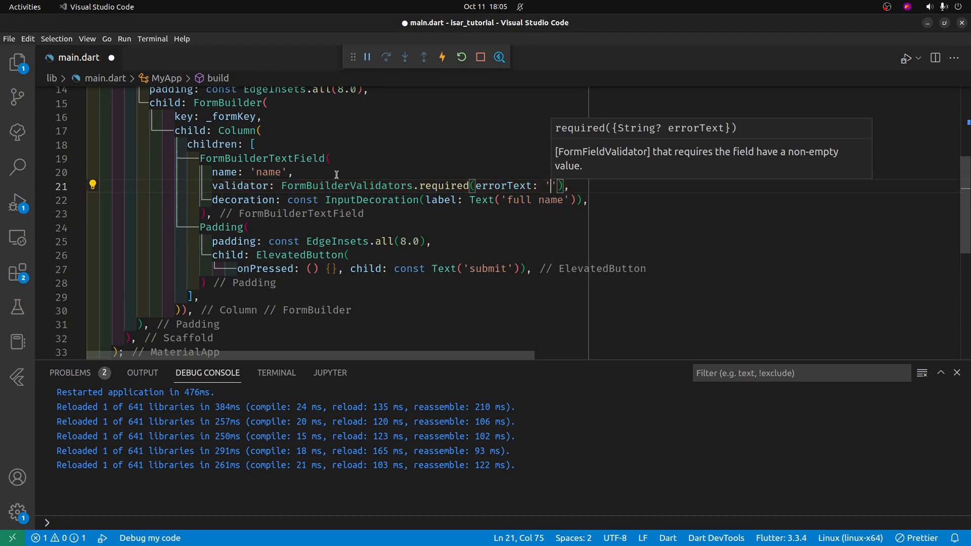
{"action": "type", "text": "please i"}
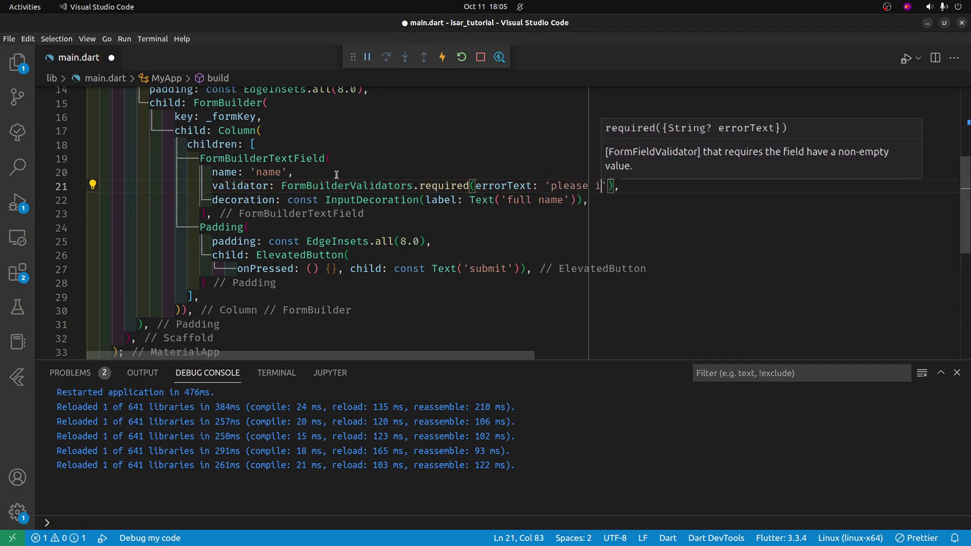
{"action": "type", "text": "nput your name"}
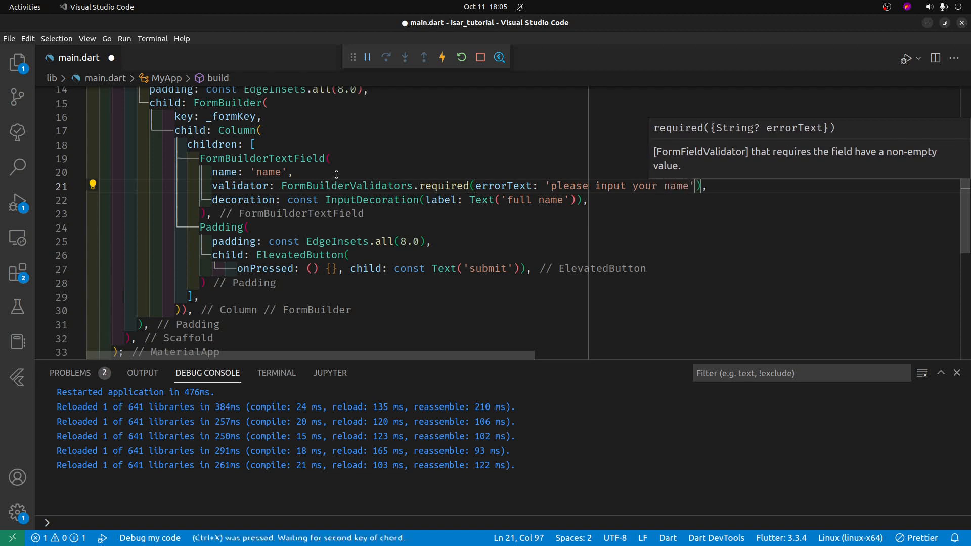
{"action": "key", "text": "ctrl+s"}
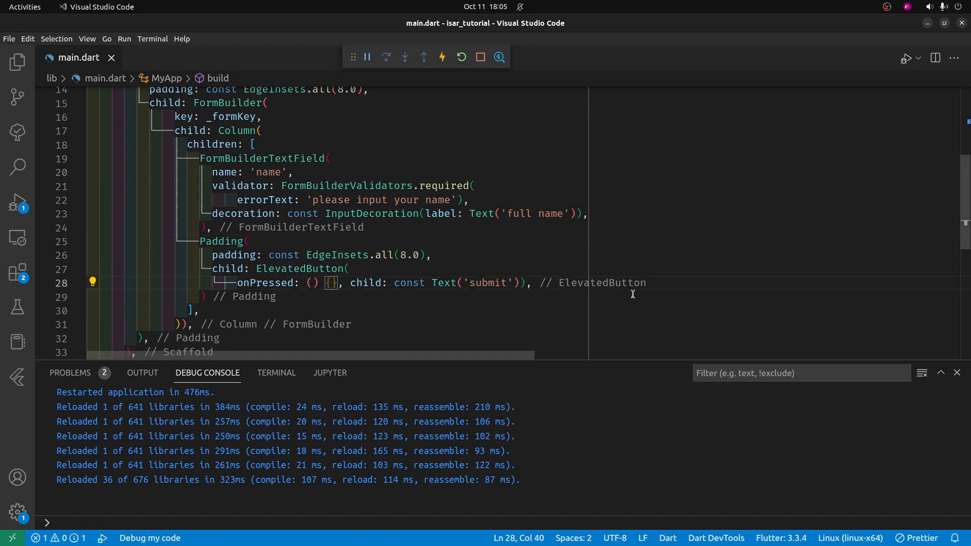
- Write if (_formKey.currentState!.saveAndValidate()) {} inside the submit button's onPressed
{"action": "key", "text": "Enter"}
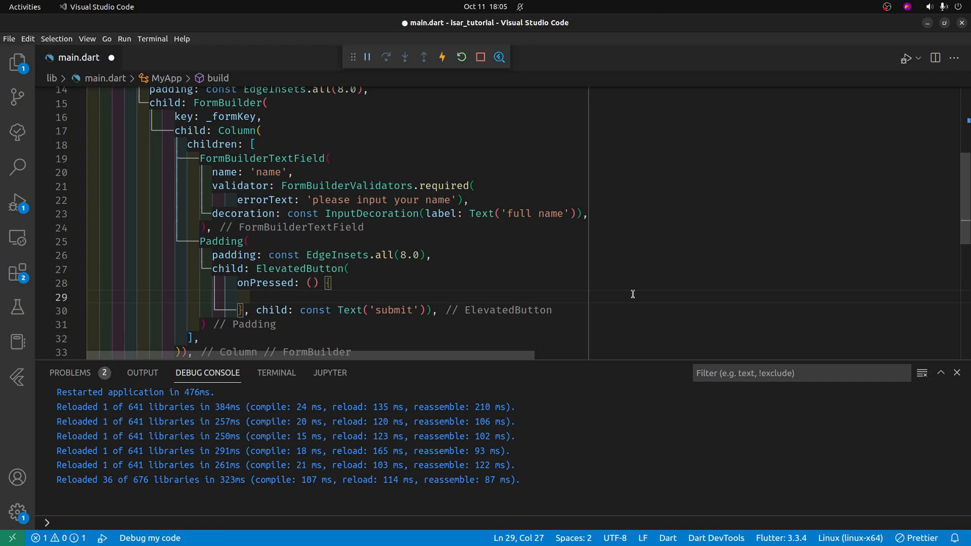
{"action": "type", "text": "if ()"}
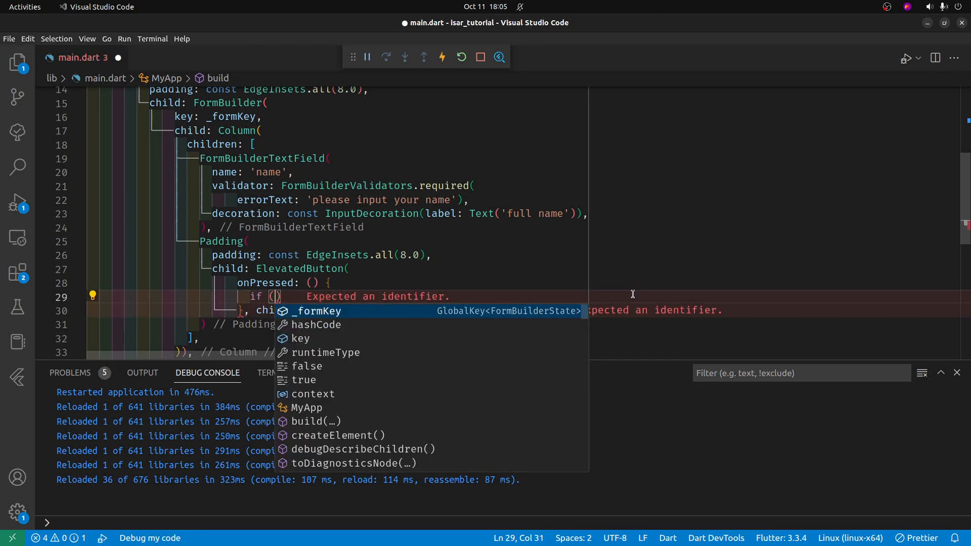
{"action": "type", "text": "_formKey."}
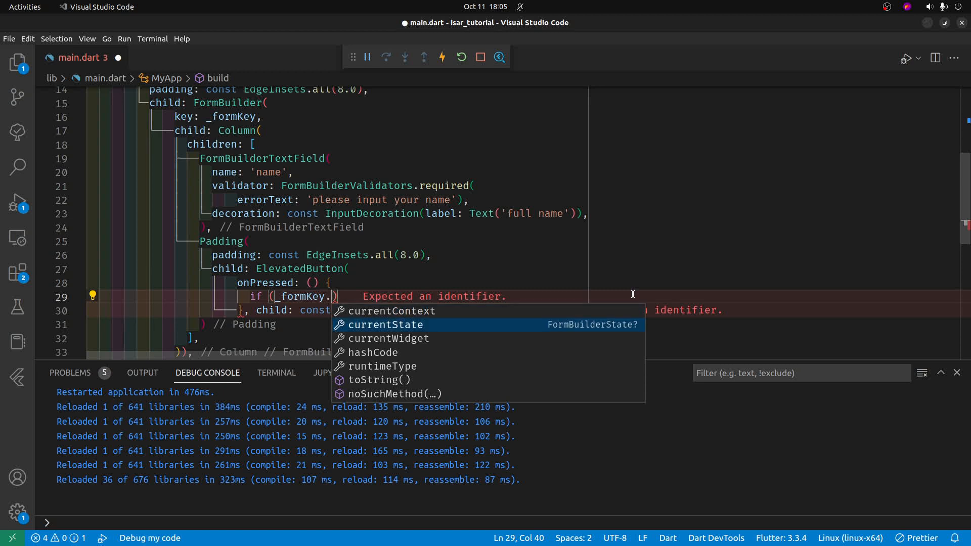
{"action": "type", "text": "currentState.s"}
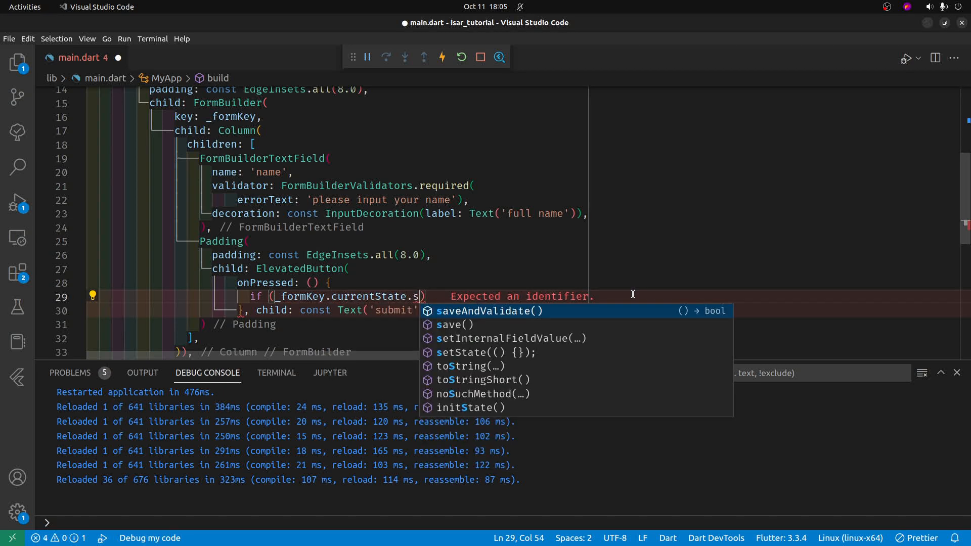
{"action": "left_click", "coordinate": [488, 311]}
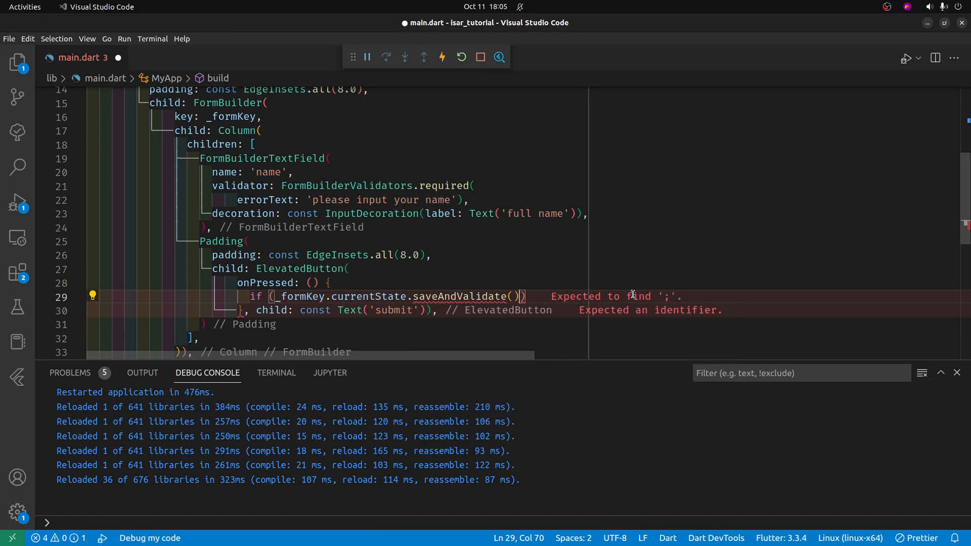
{"action": "left_click", "coordinate": [407, 296]}
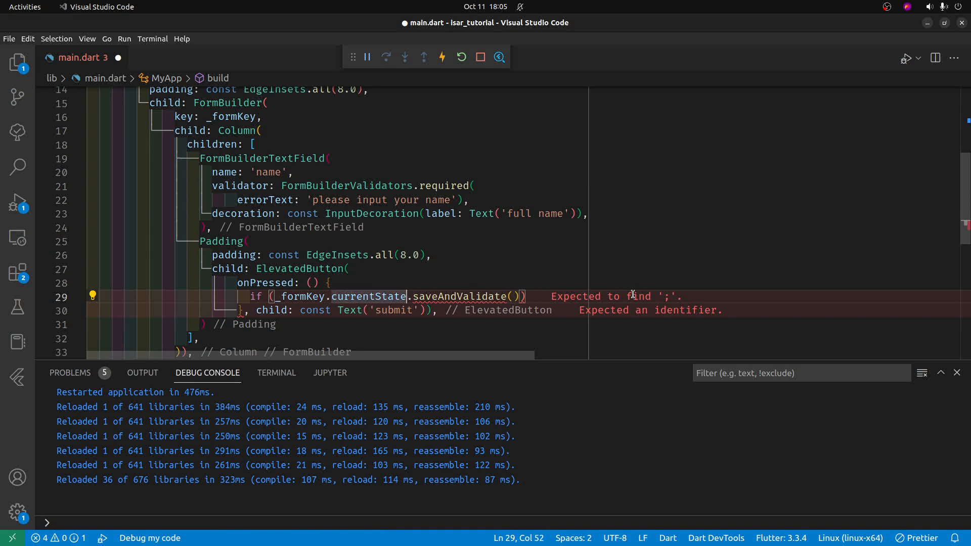
{"action": "mouse_move", "coordinate": [454, 296]}
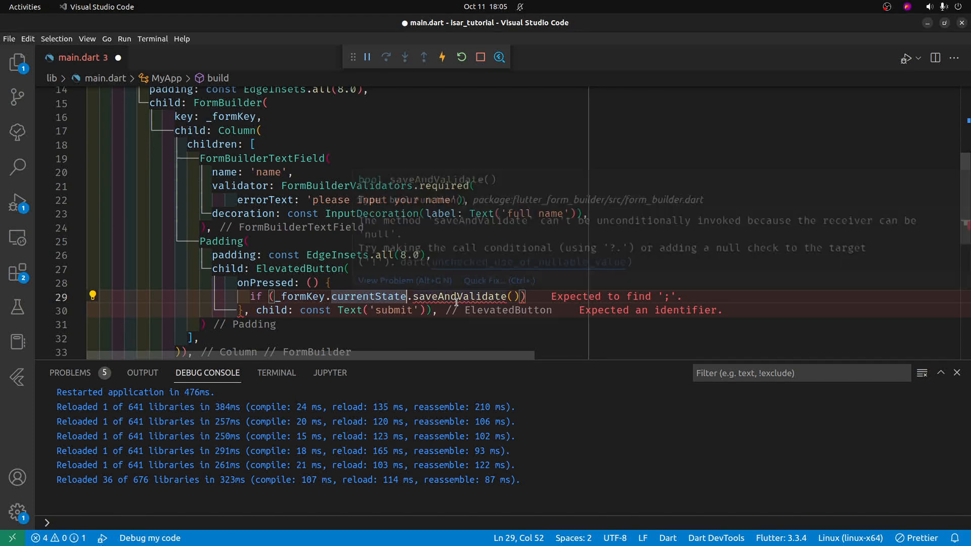
{"action": "type", "text": "!"}
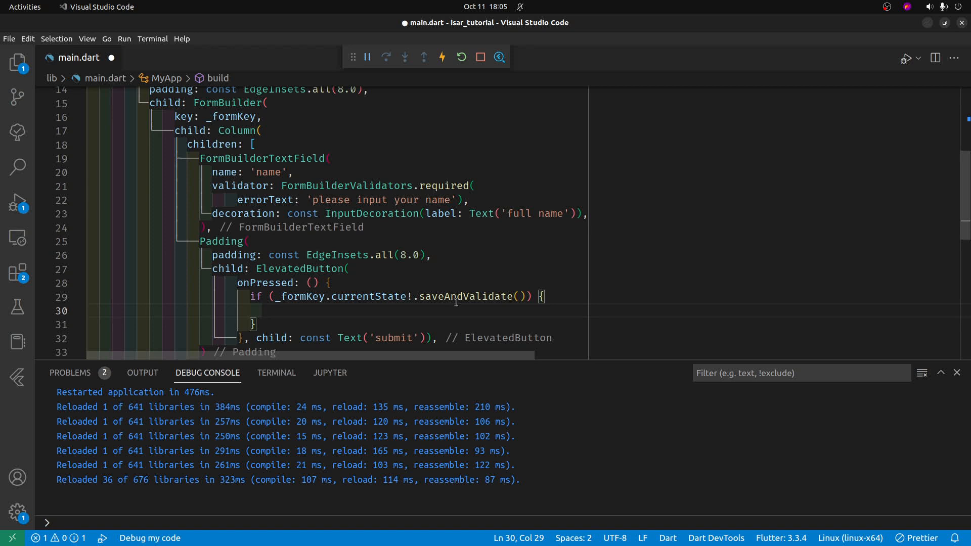
- Assign var submittedData = _formKey.currentState!.value['name'] and print(submittedData) in the valid branch
{"action": "type", "text": "print"}
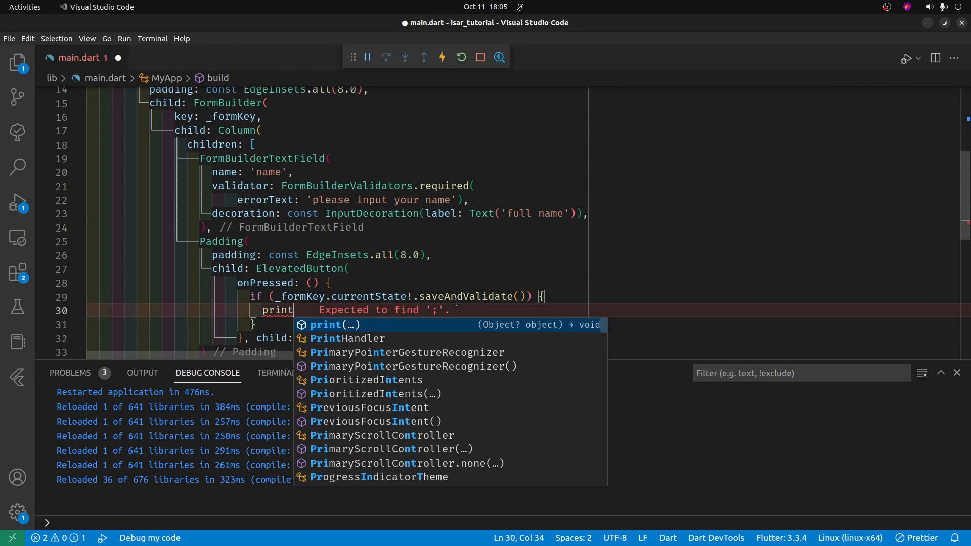
{"action": "type", "text": "("}
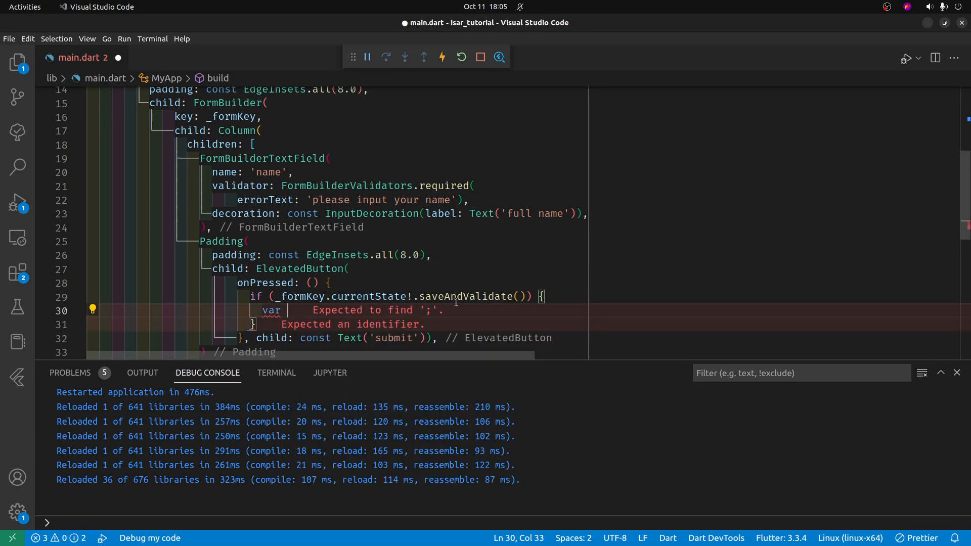
{"action": "type", "text": "form"}
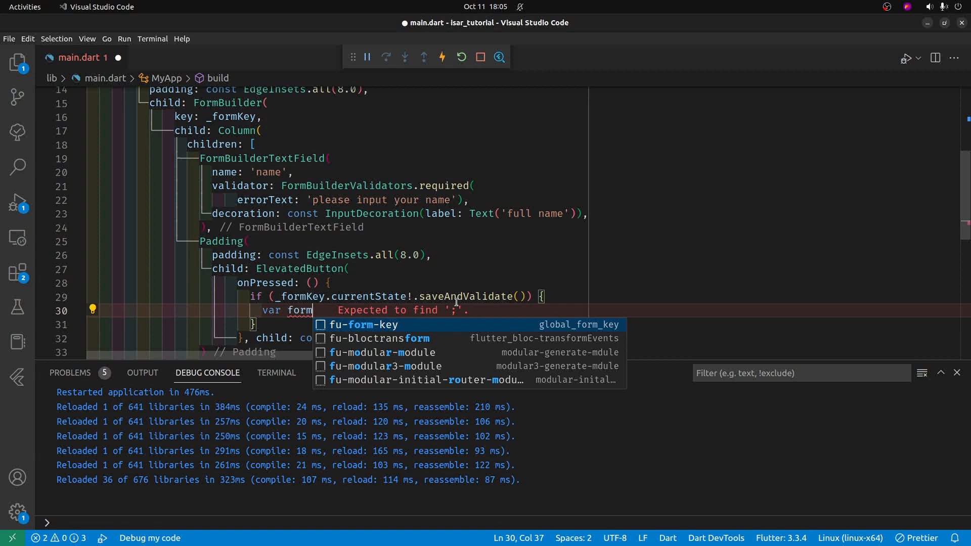
{"action": "type", "text": "Data ="}
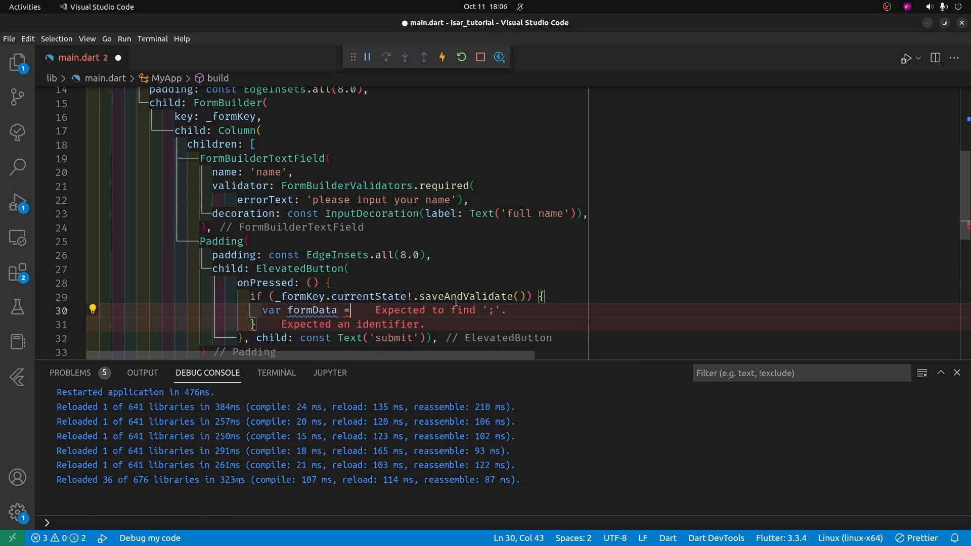
{"action": "type", "text": "subm"}
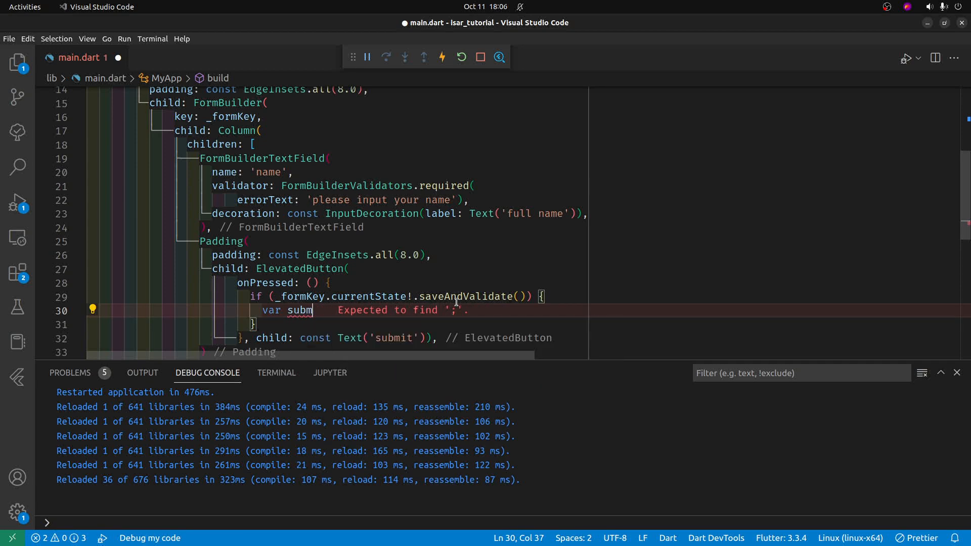
{"action": "type", "text": "ittedData"}
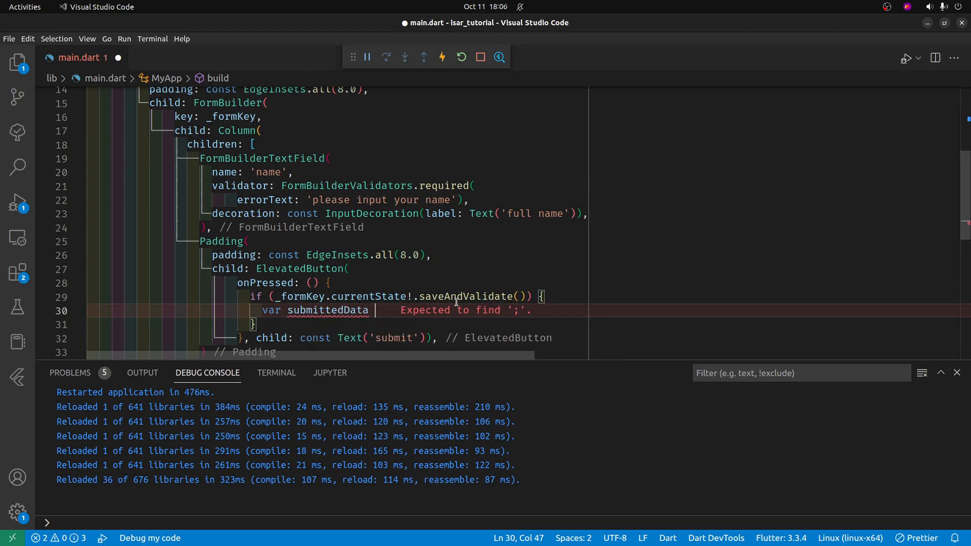
{"action": "type", "text": "="}
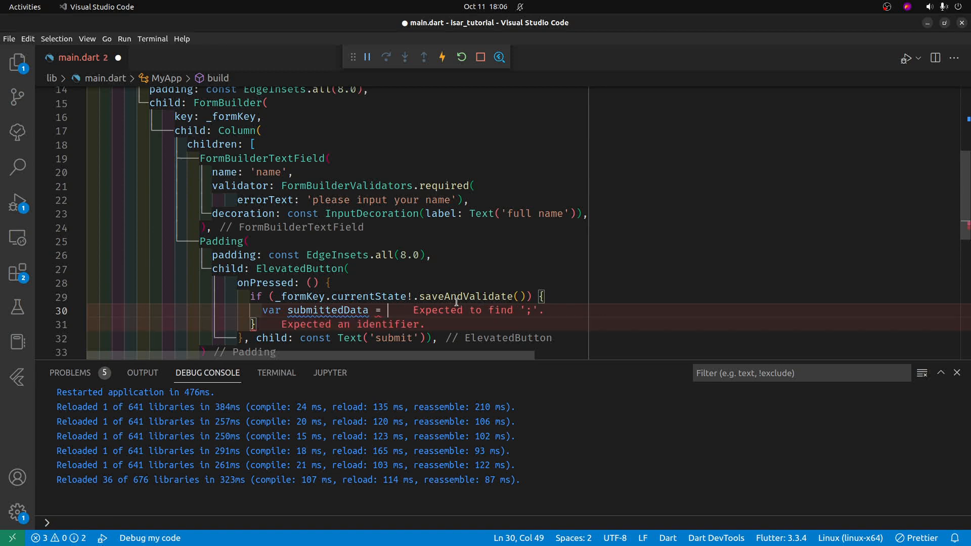
{"action": "type", "text": "_"}
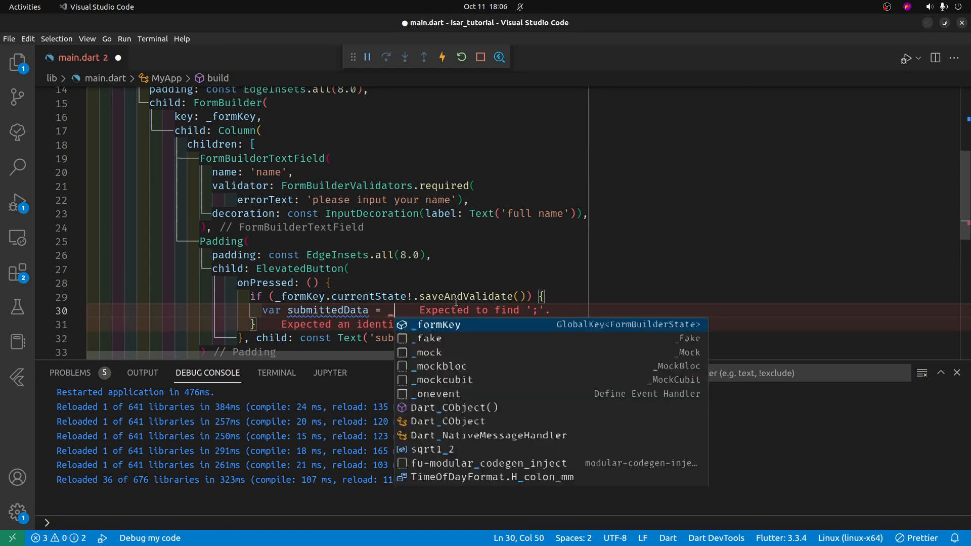
{"action": "type", "text": "_formKey.currentState"}
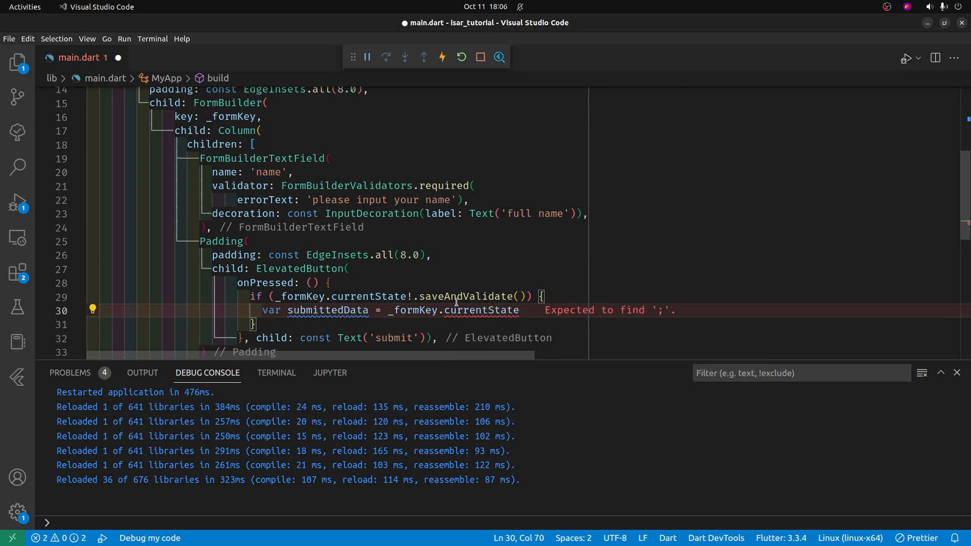
{"action": "type", "text": "."}
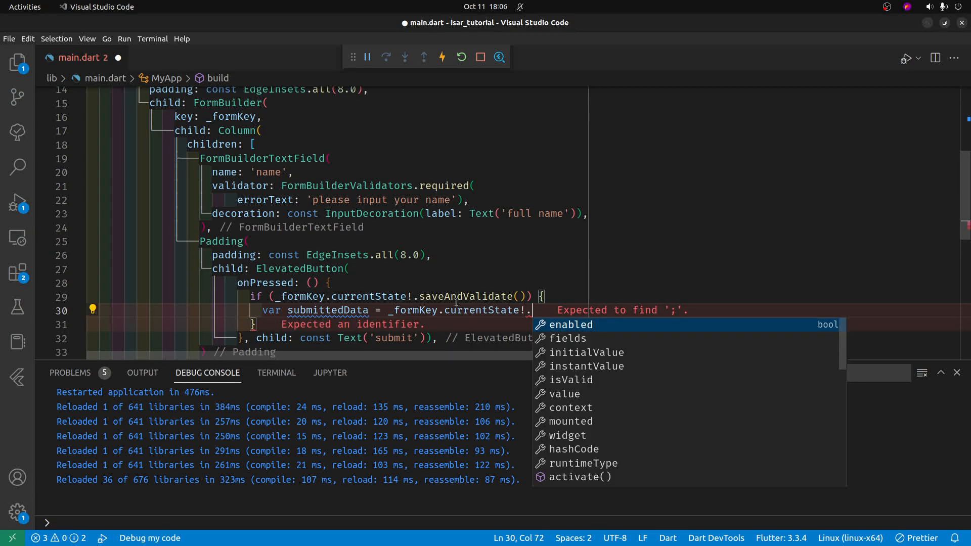
{"action": "type", "text": "value['"}
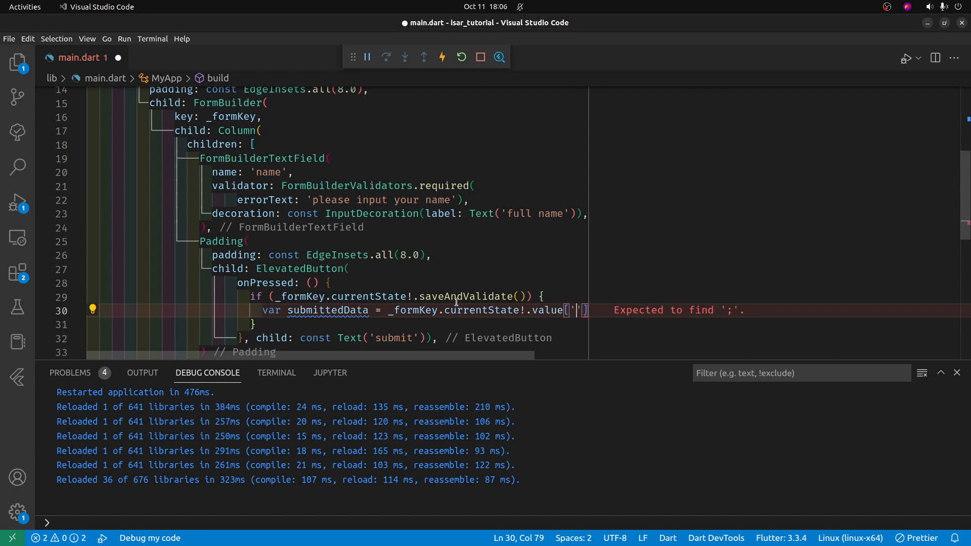
{"action": "mouse_move", "coordinate": [377, 216]}
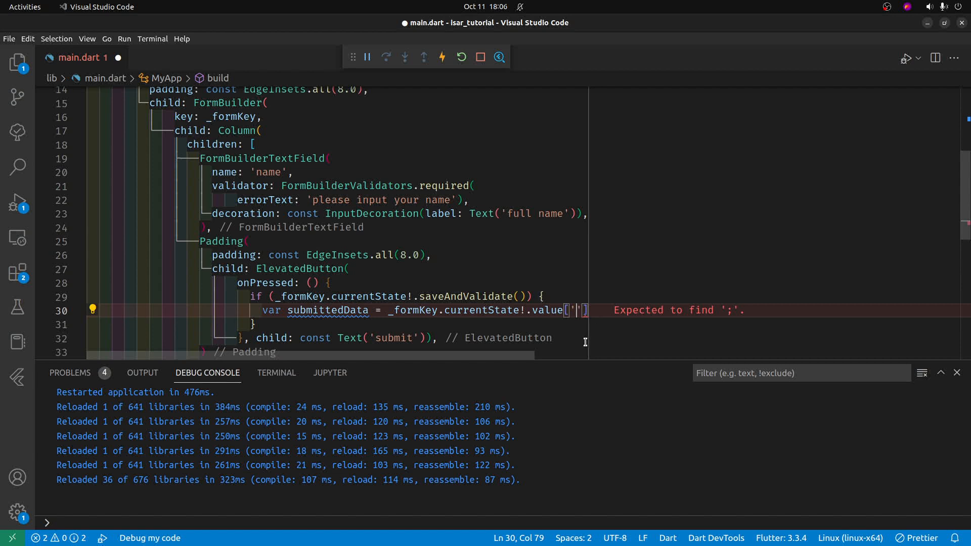
{"action": "type", "text": "name"}
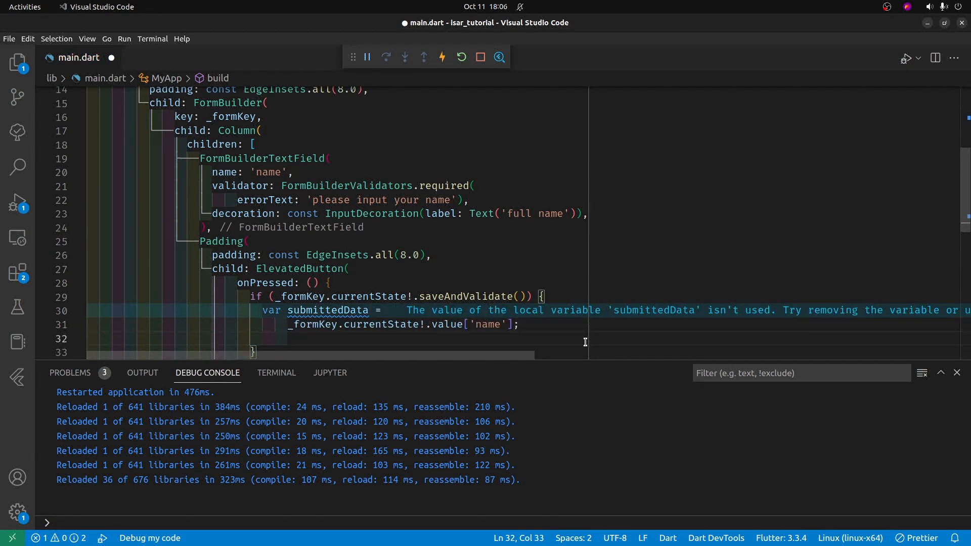
{"action": "type", "text": "pri"}
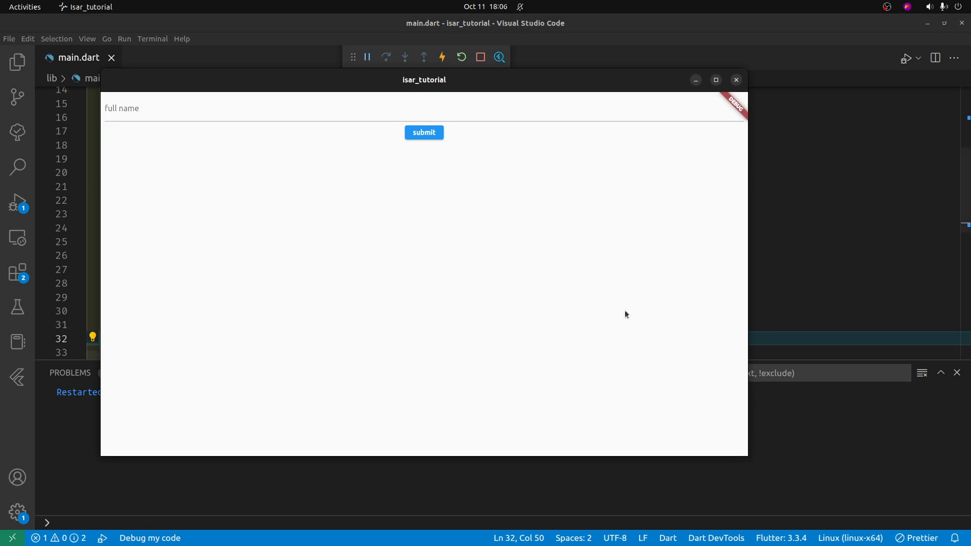
- Submit 'craig' to print it, then submit an empty field to show 'please input your name'
{"action": "left_click", "coordinate": [244, 112]}
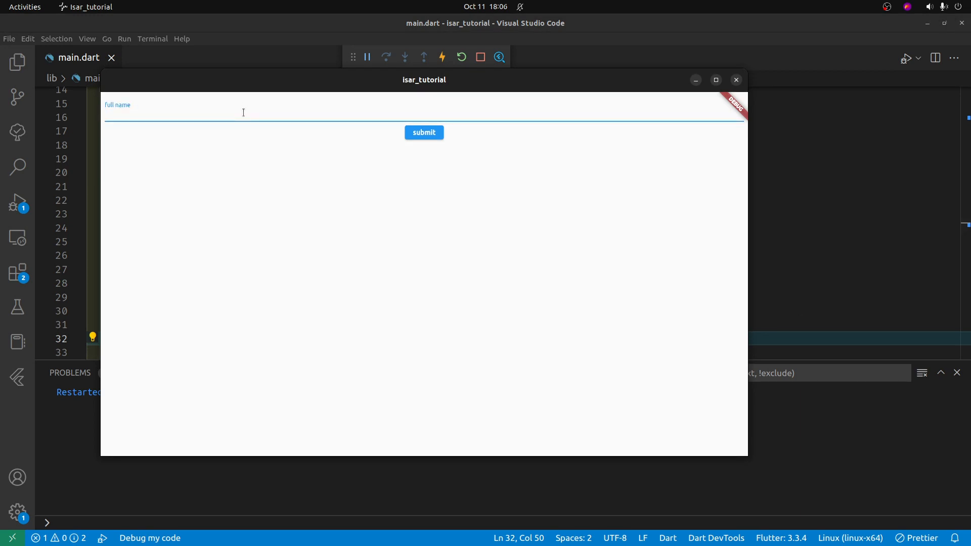
{"action": "type", "text": "criag"}
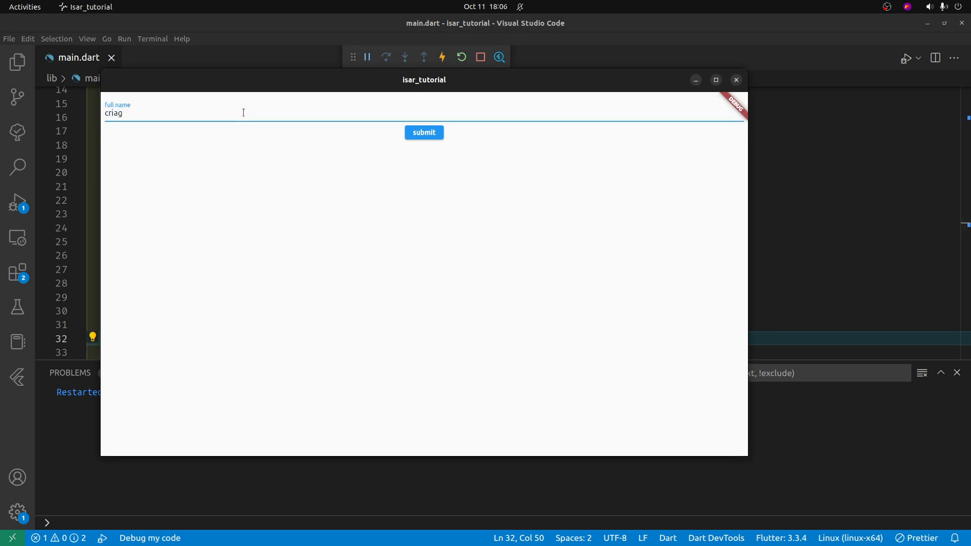
{"action": "type", "text": "craig"}
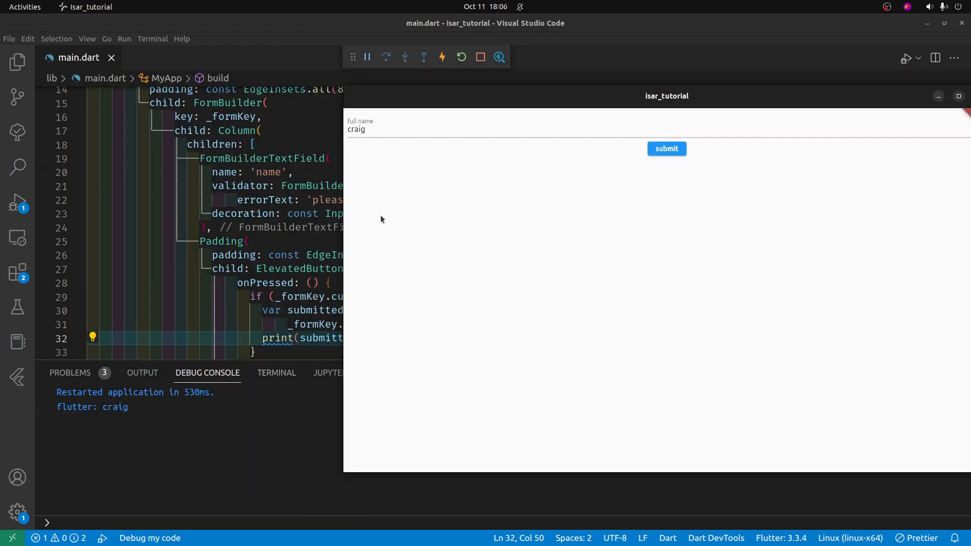
{"action": "left_click", "coordinate": [381, 129]}
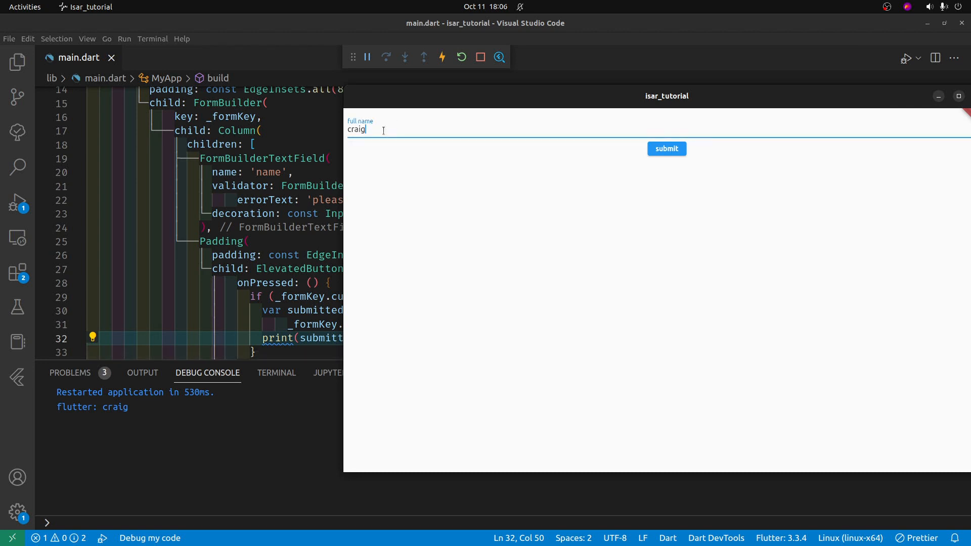
{"action": "left_click", "coordinate": [667, 149]}
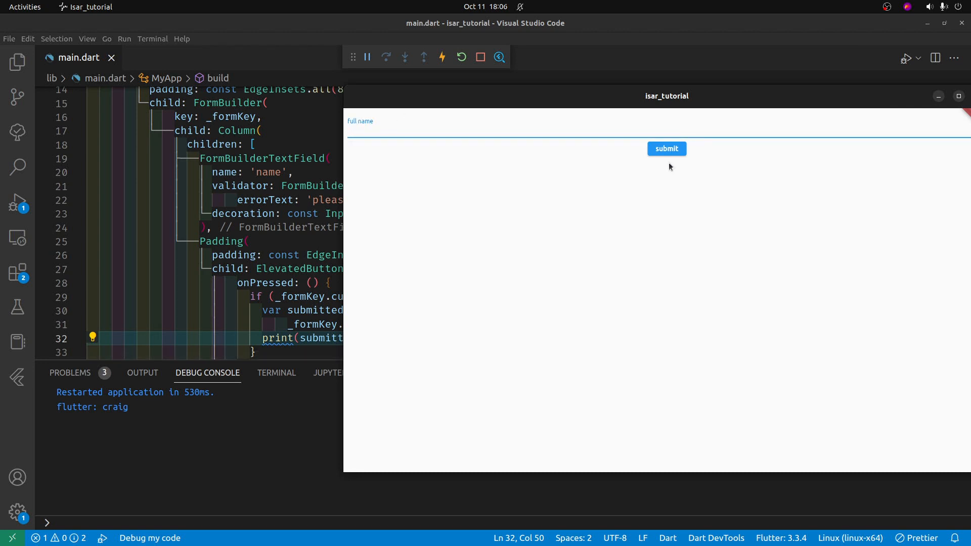
{"action": "left_click", "coordinate": [666, 149]}
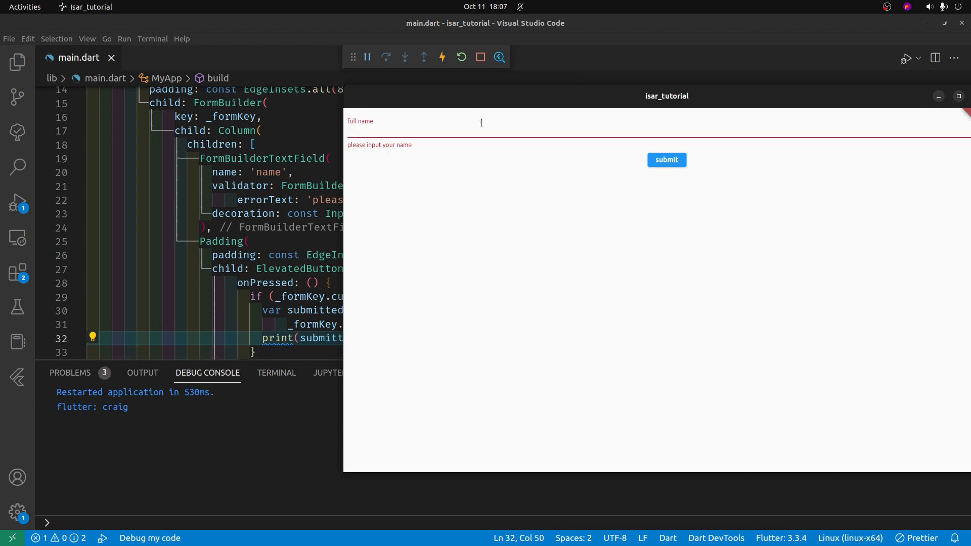
- Enter 'turtle' and submit to print it in the debug console
{"action": "type", "text": "turtle"}
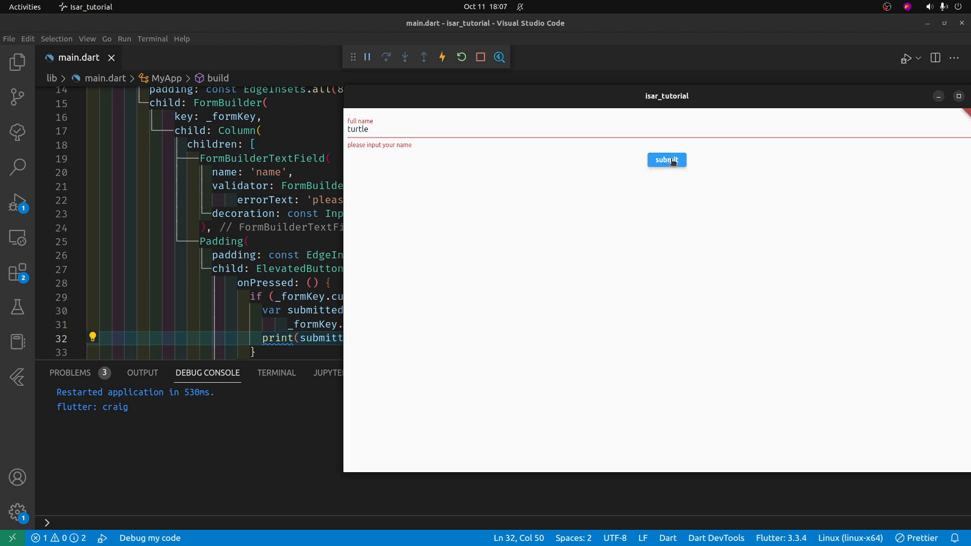
{"action": "left_click", "coordinate": [667, 160]}
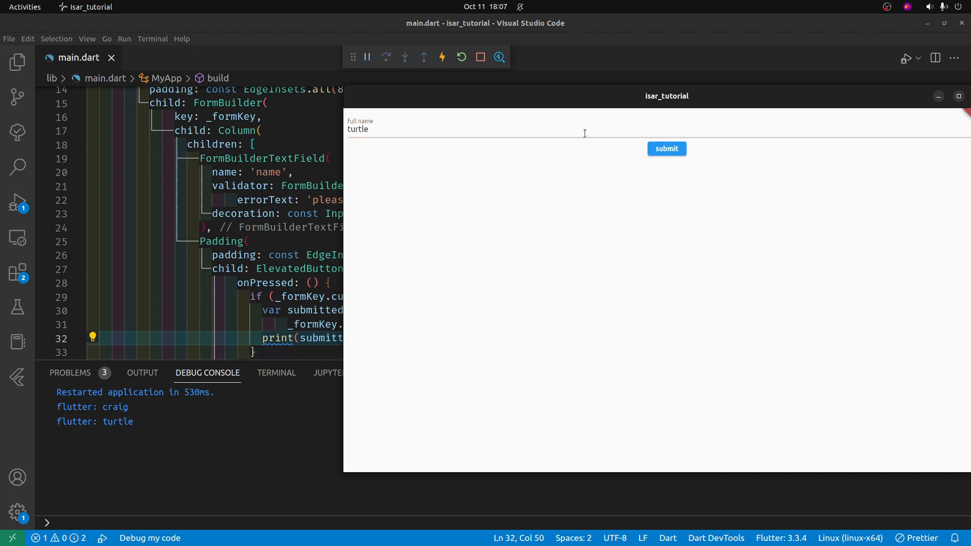